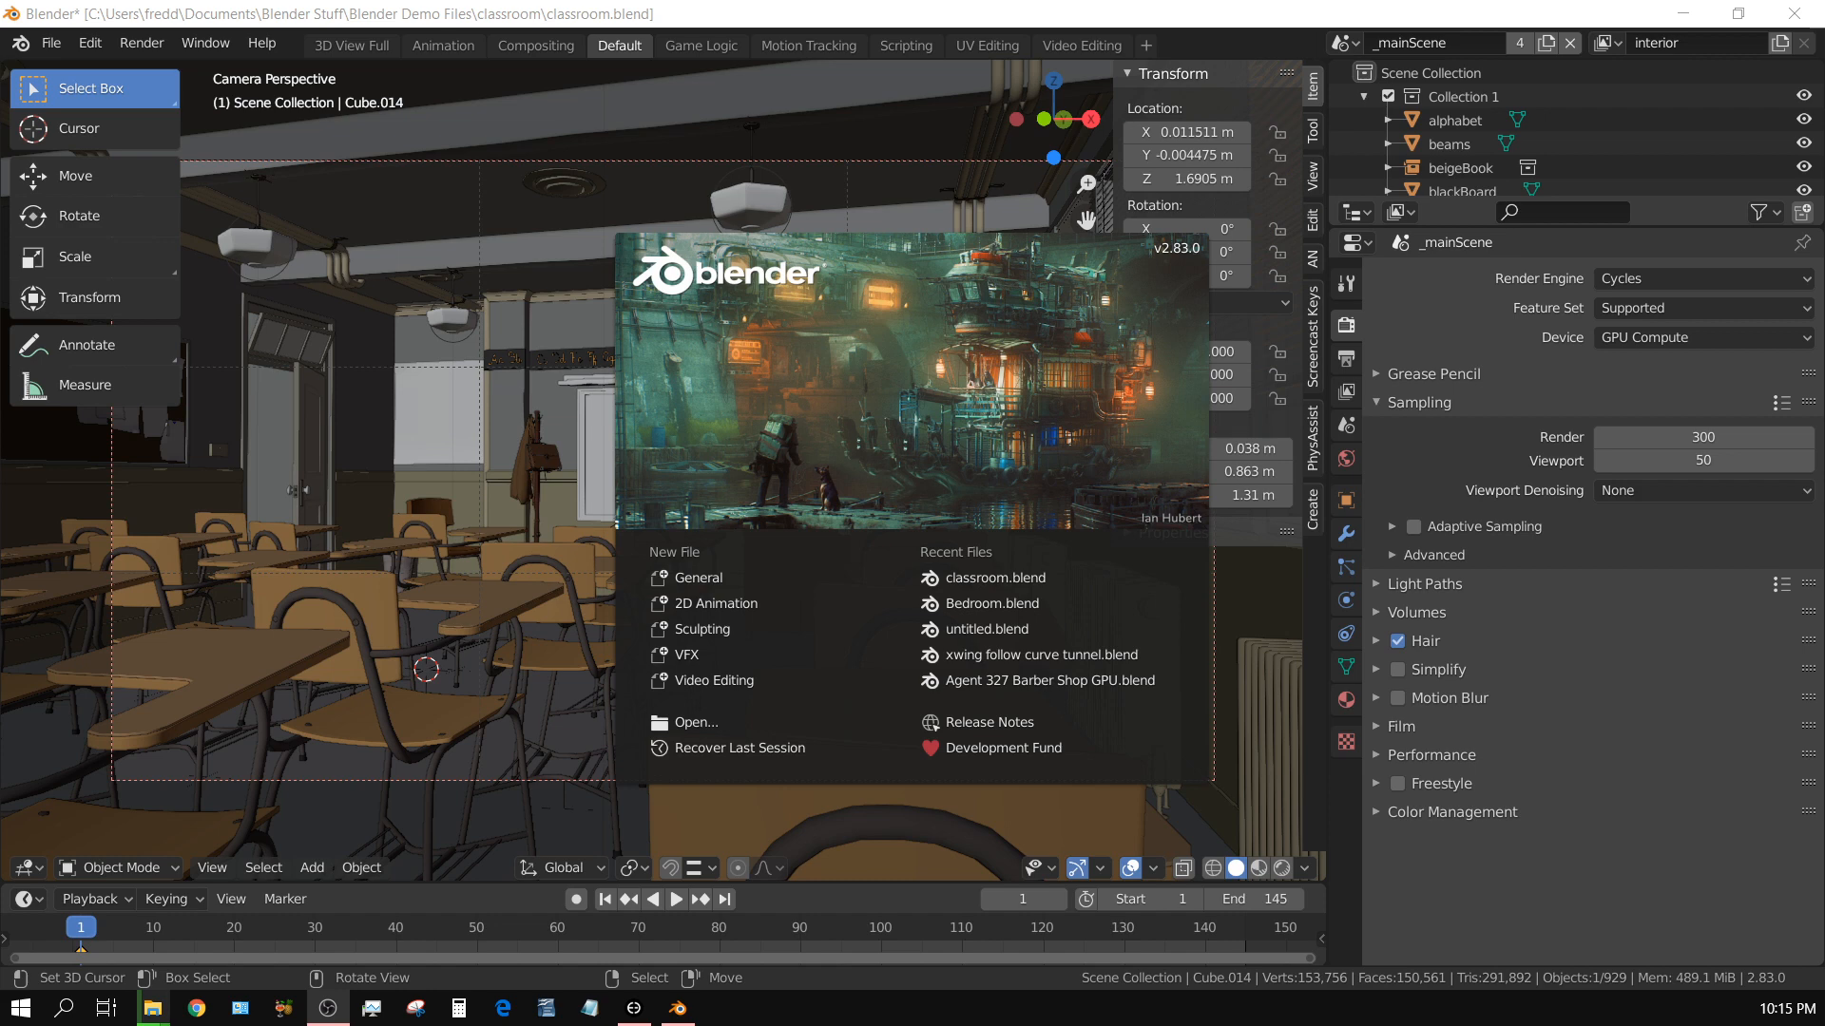
mouse_move(412, 711)
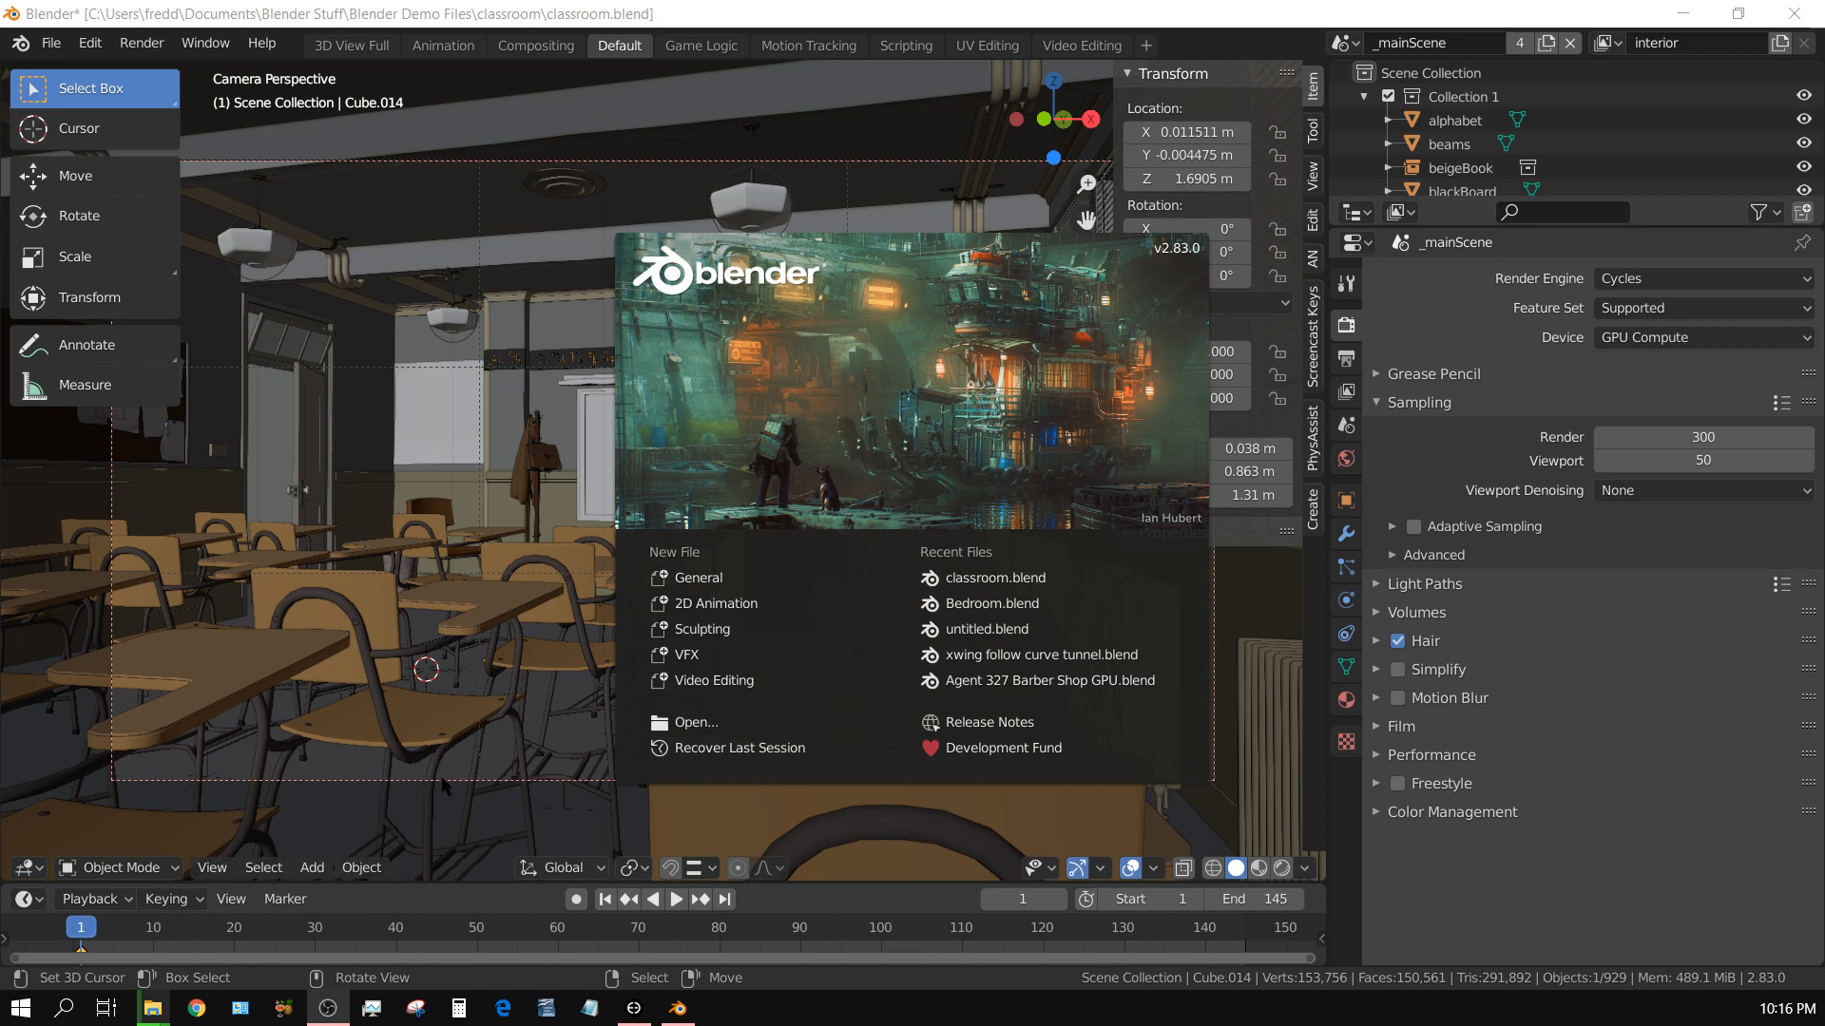
mouse_move(301, 190)
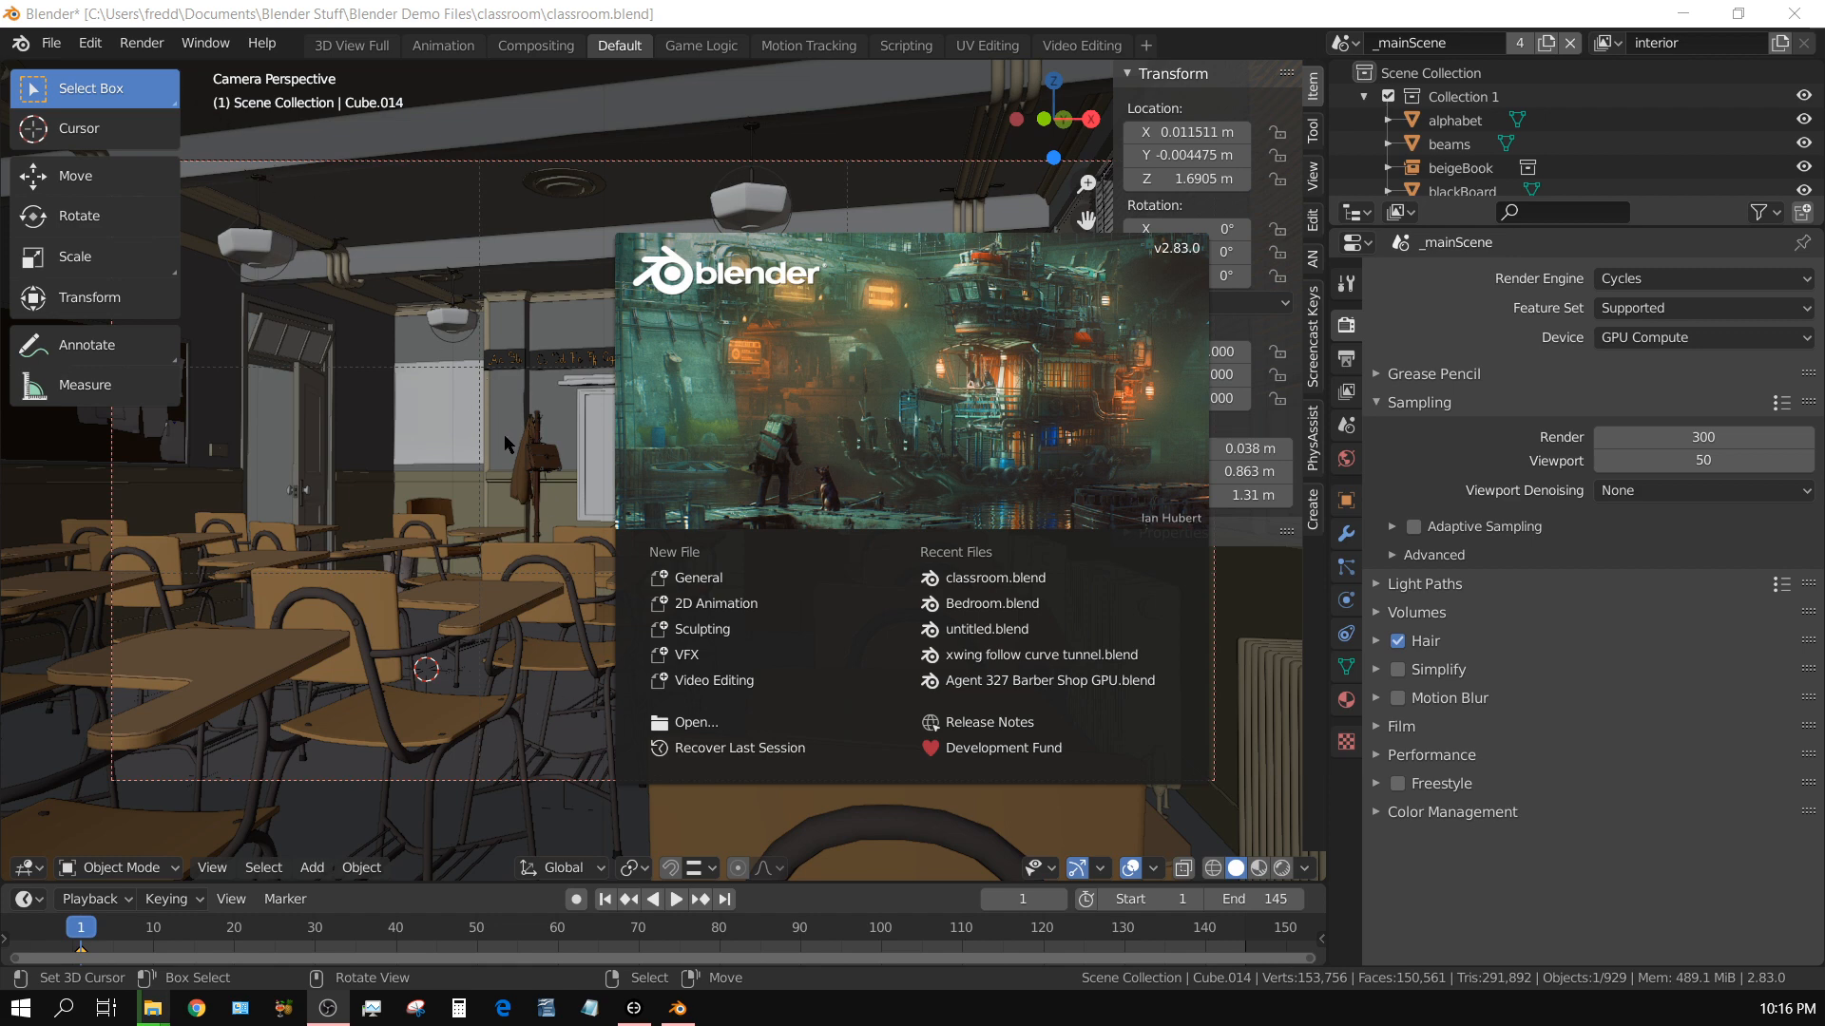
mouse_move(509, 445)
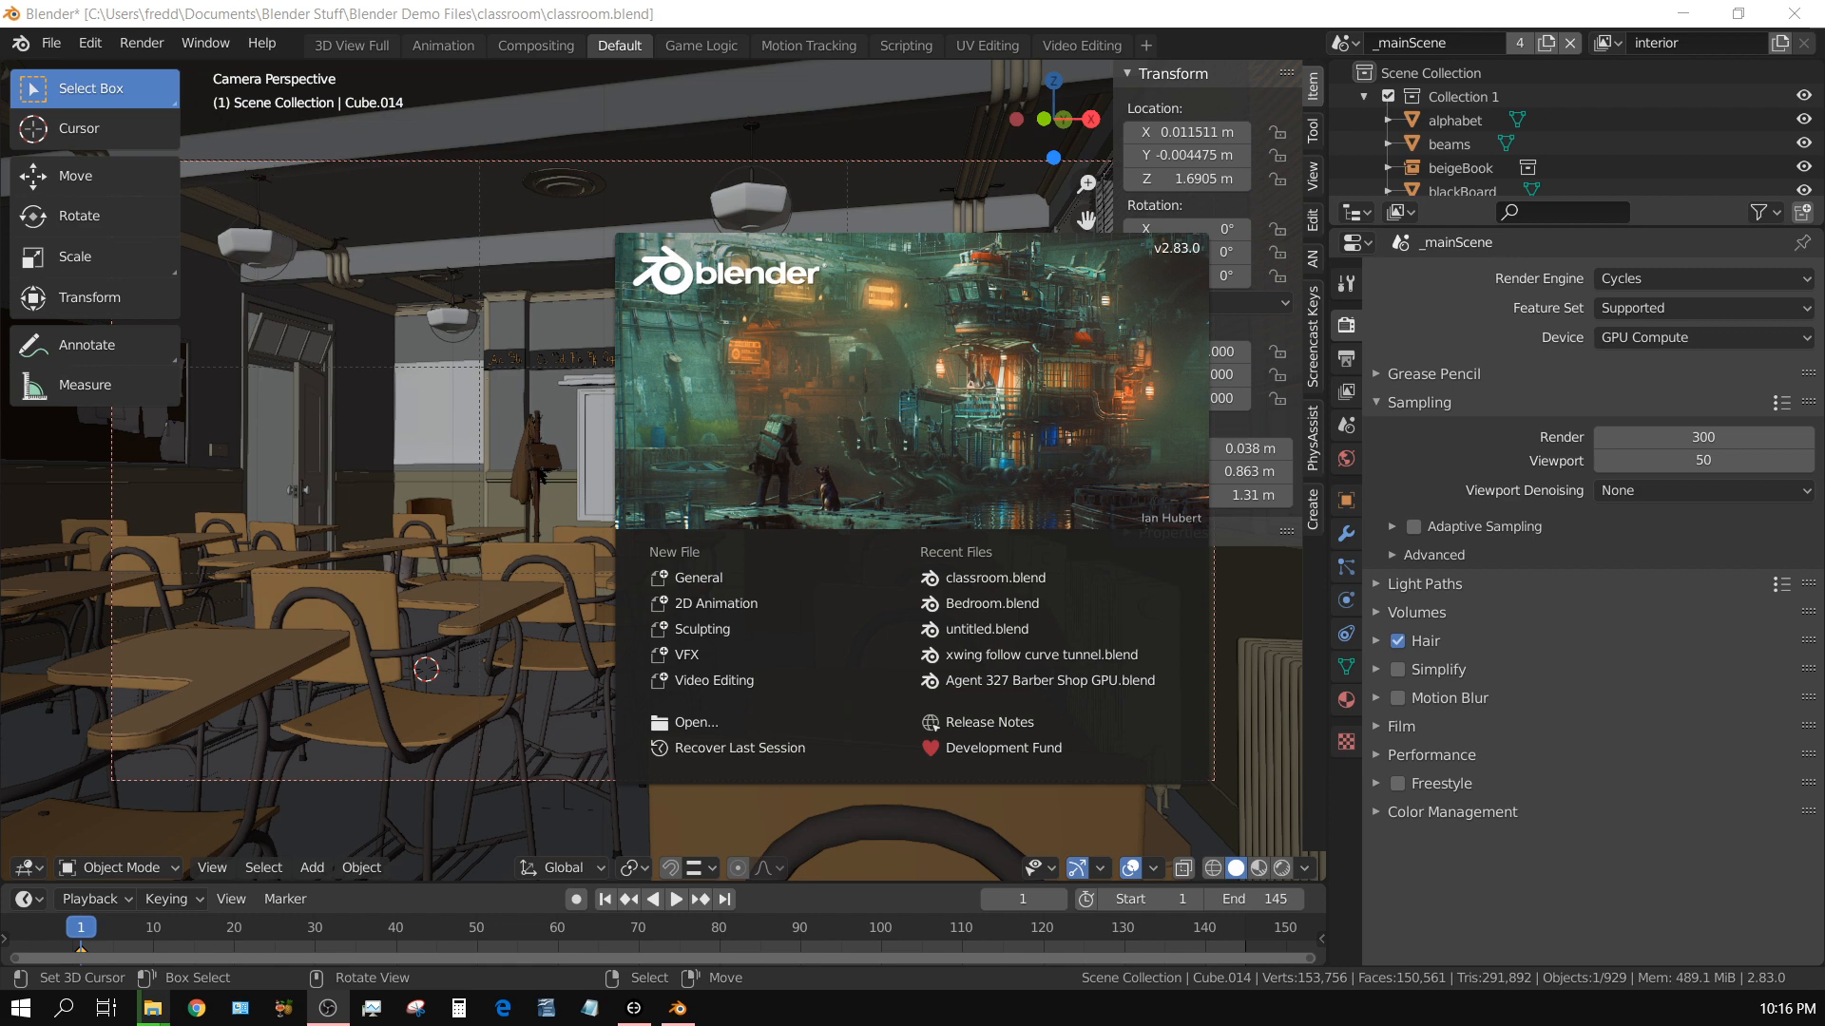
mouse_move(770, 426)
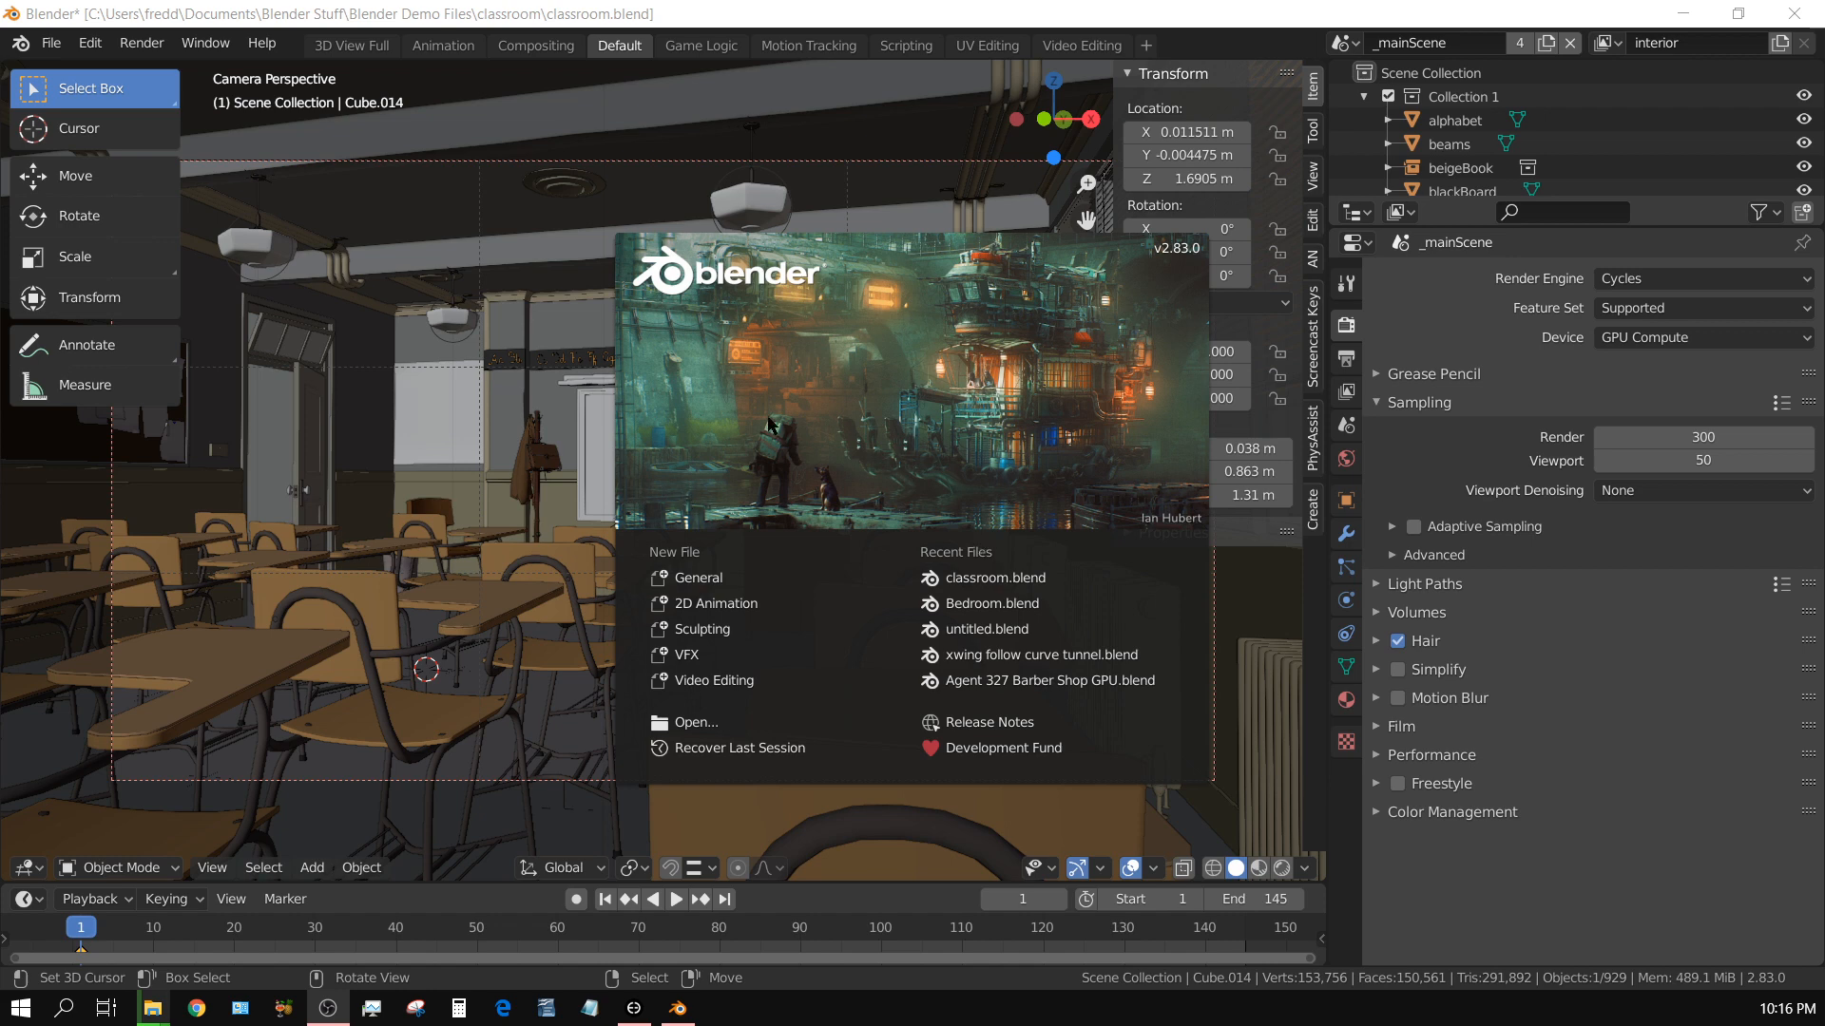
mouse_move(474, 490)
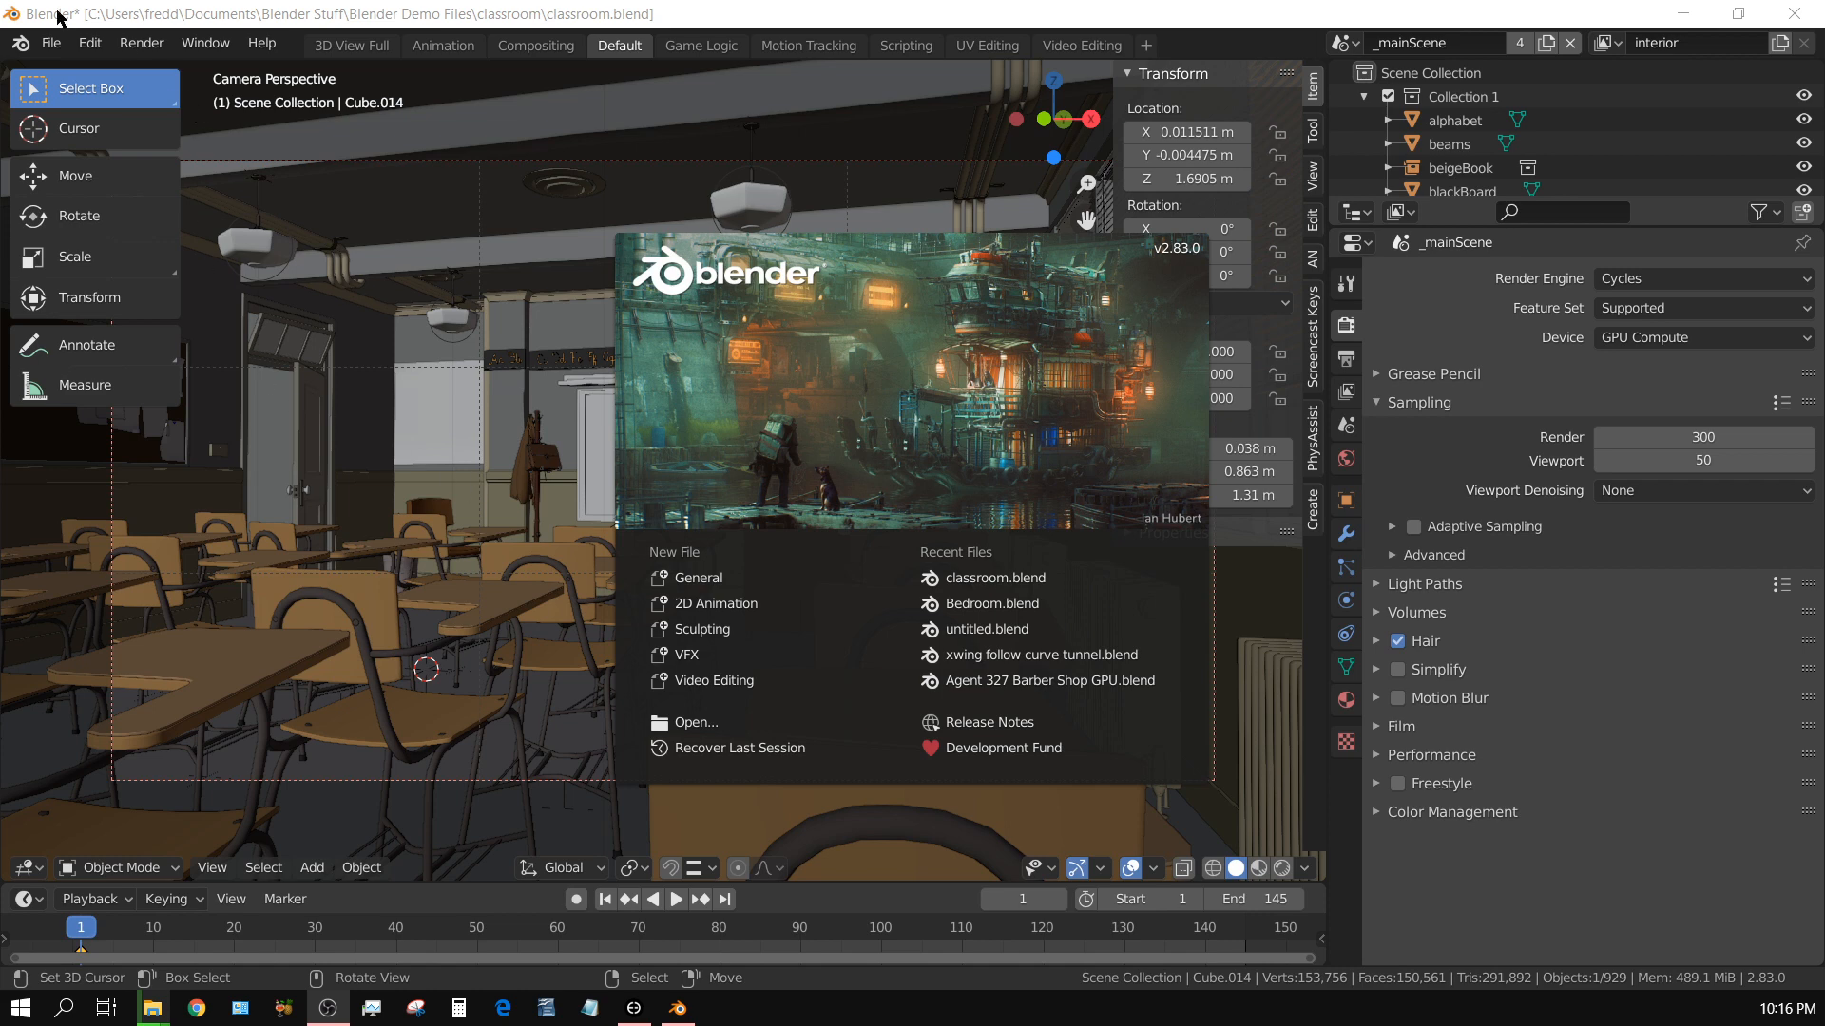
- Check Preferences show OptiX on both RTX 2060 SUPER cards, then close them
left_click(89, 44)
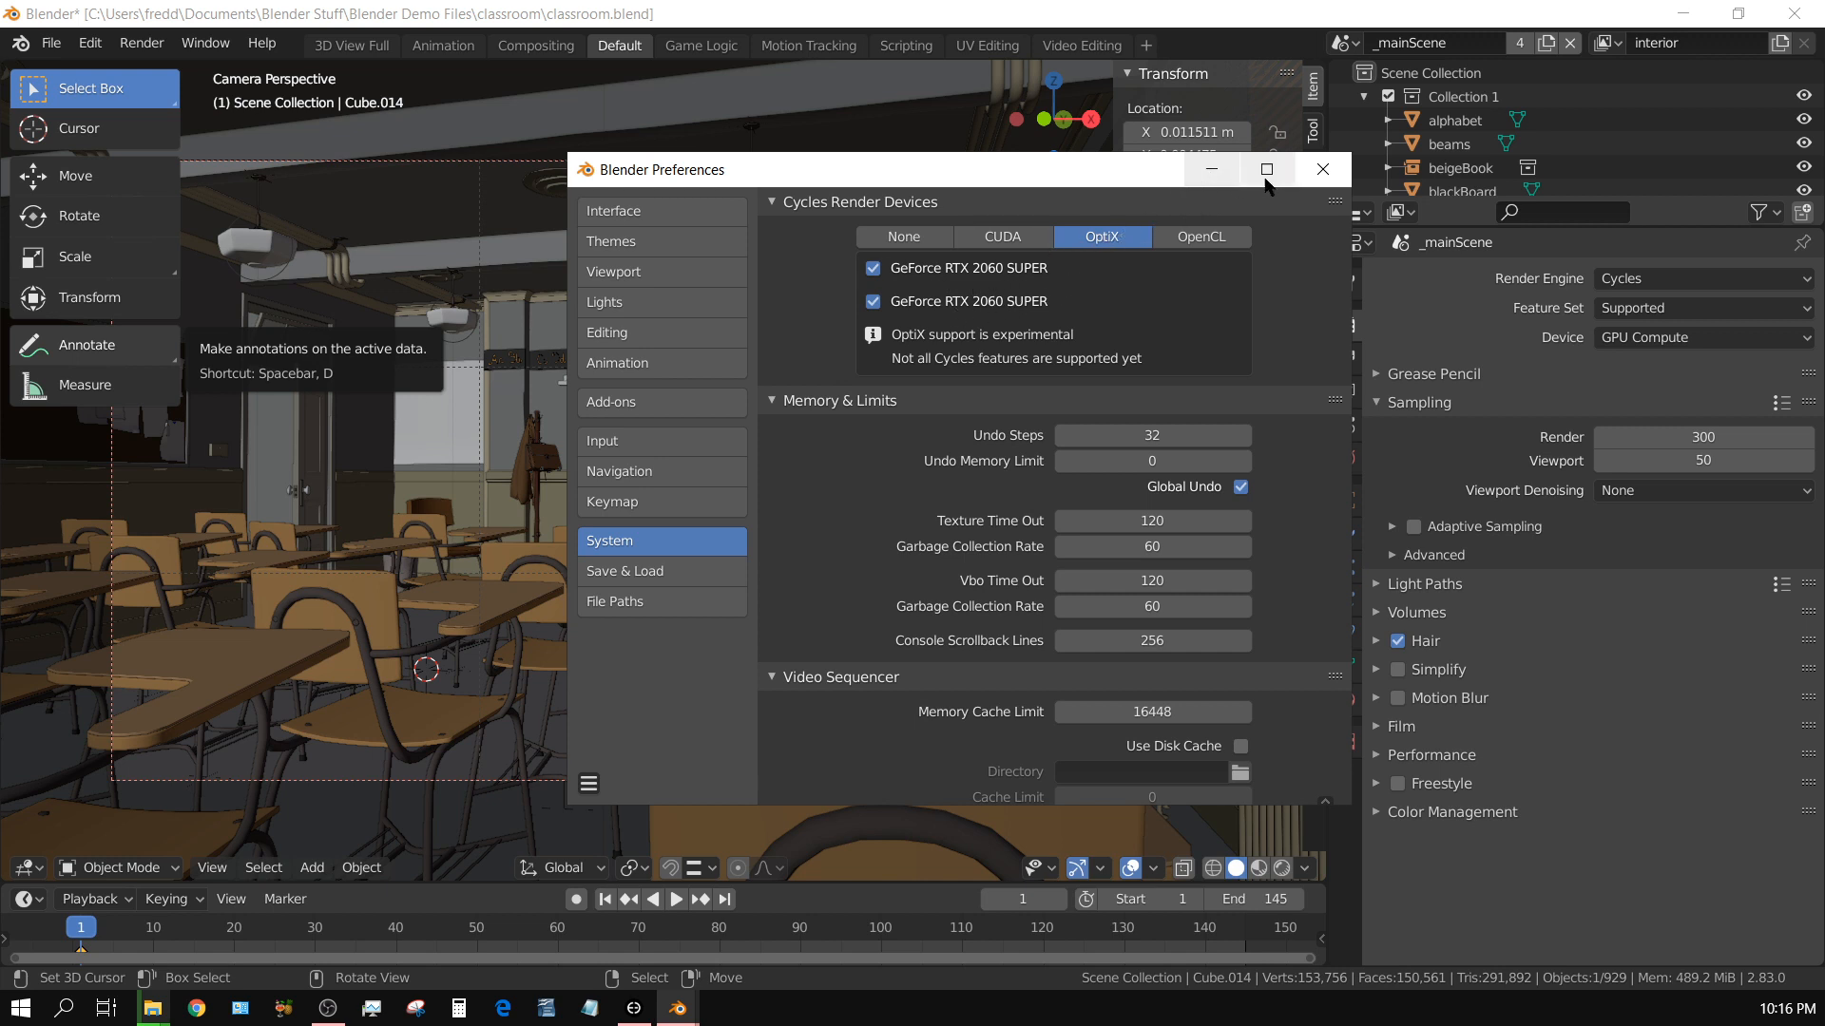
left_click(141, 43)
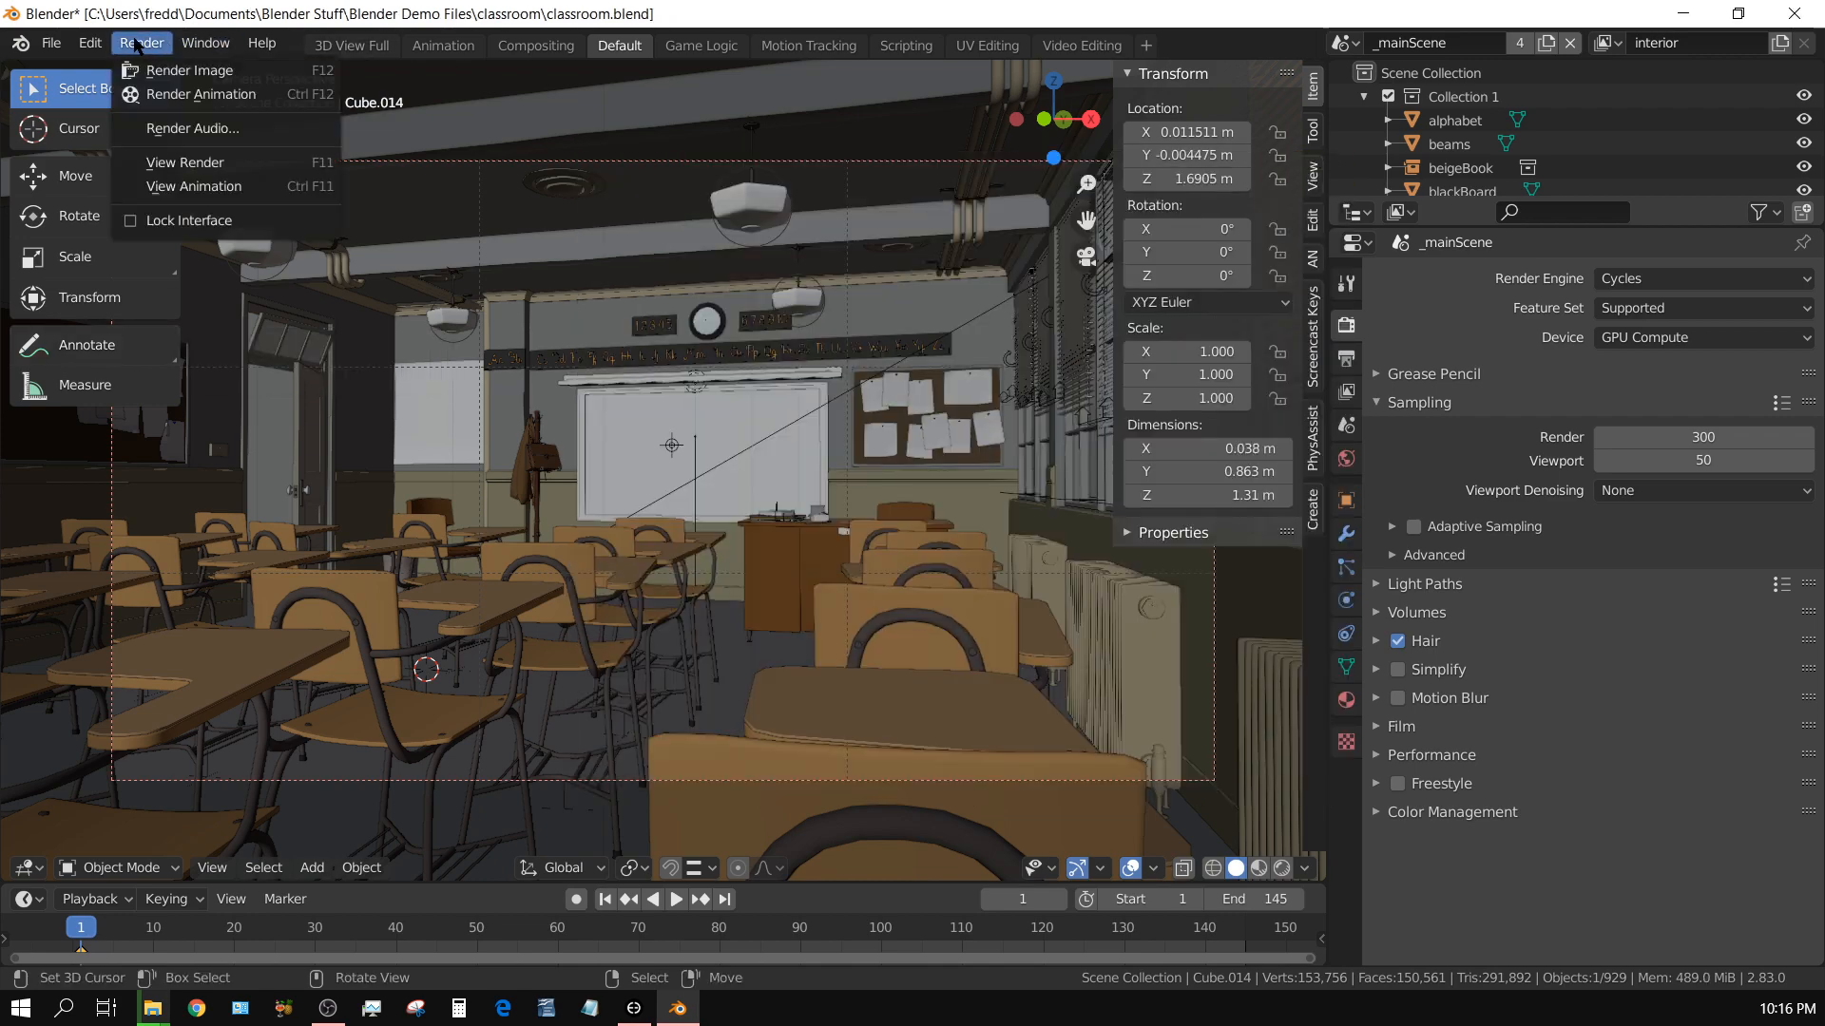
left_click(187, 71)
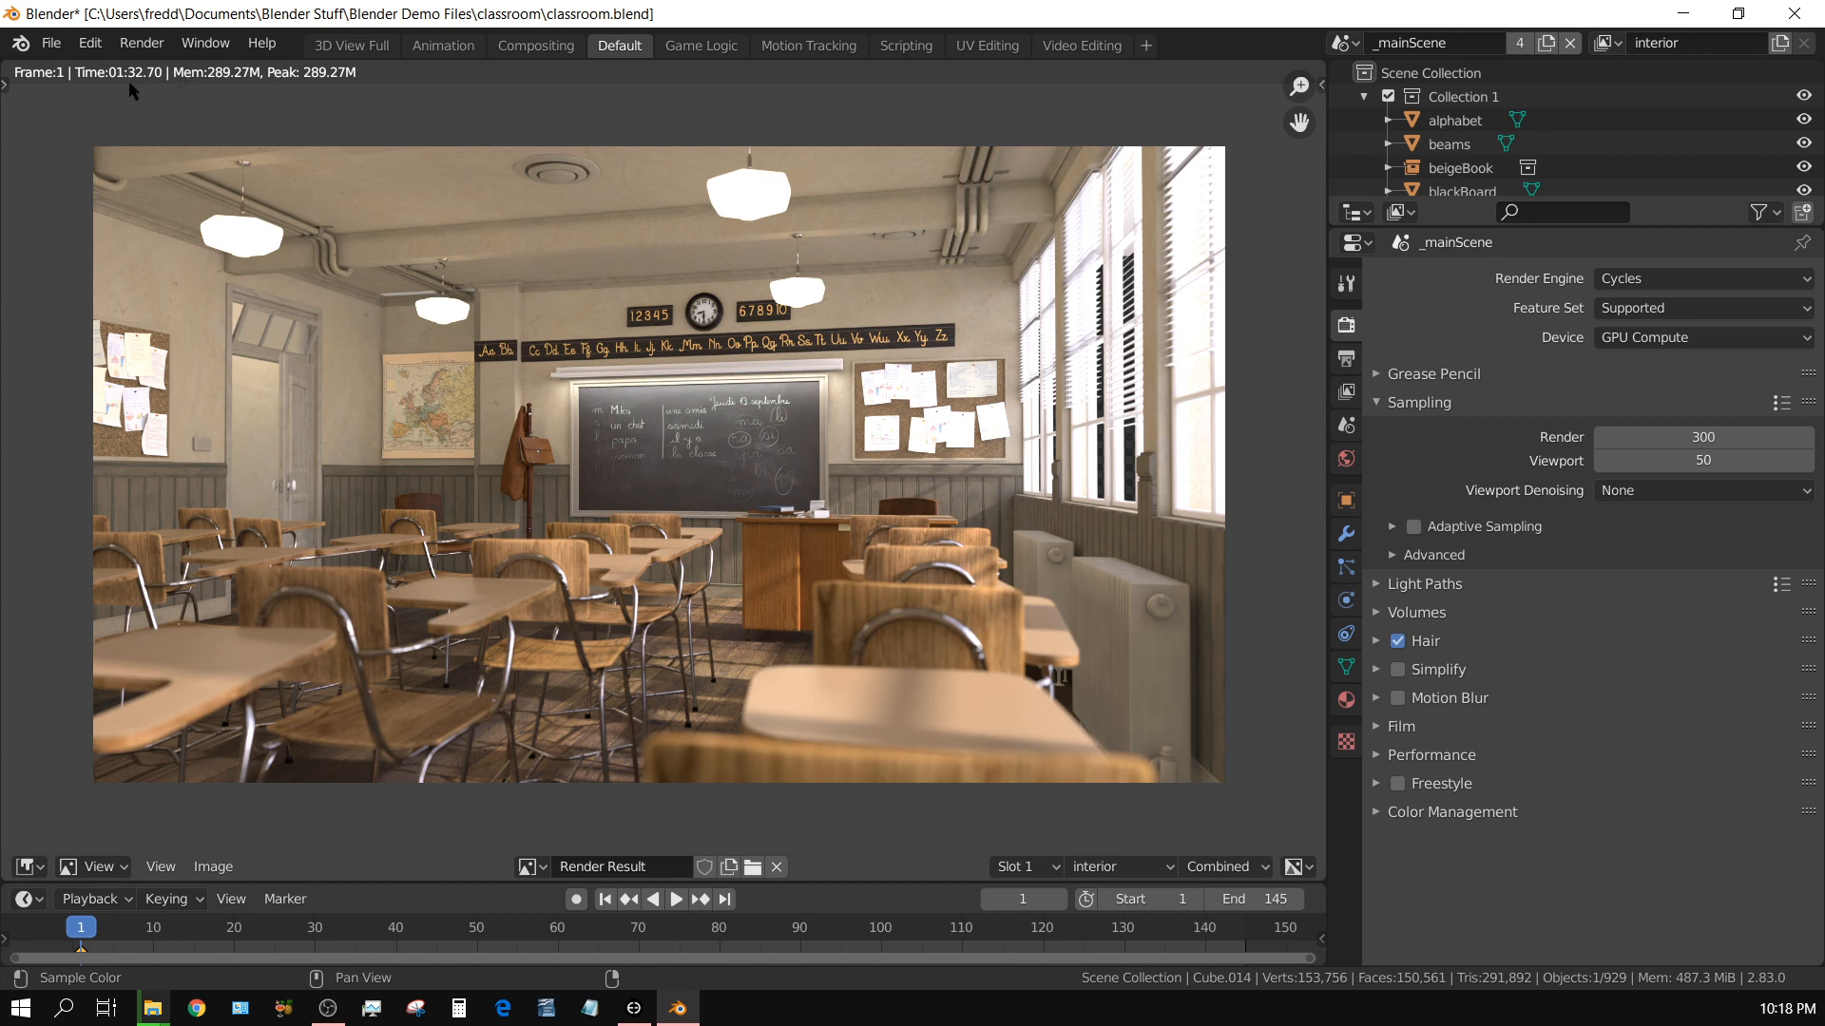
mouse_move(403, 468)
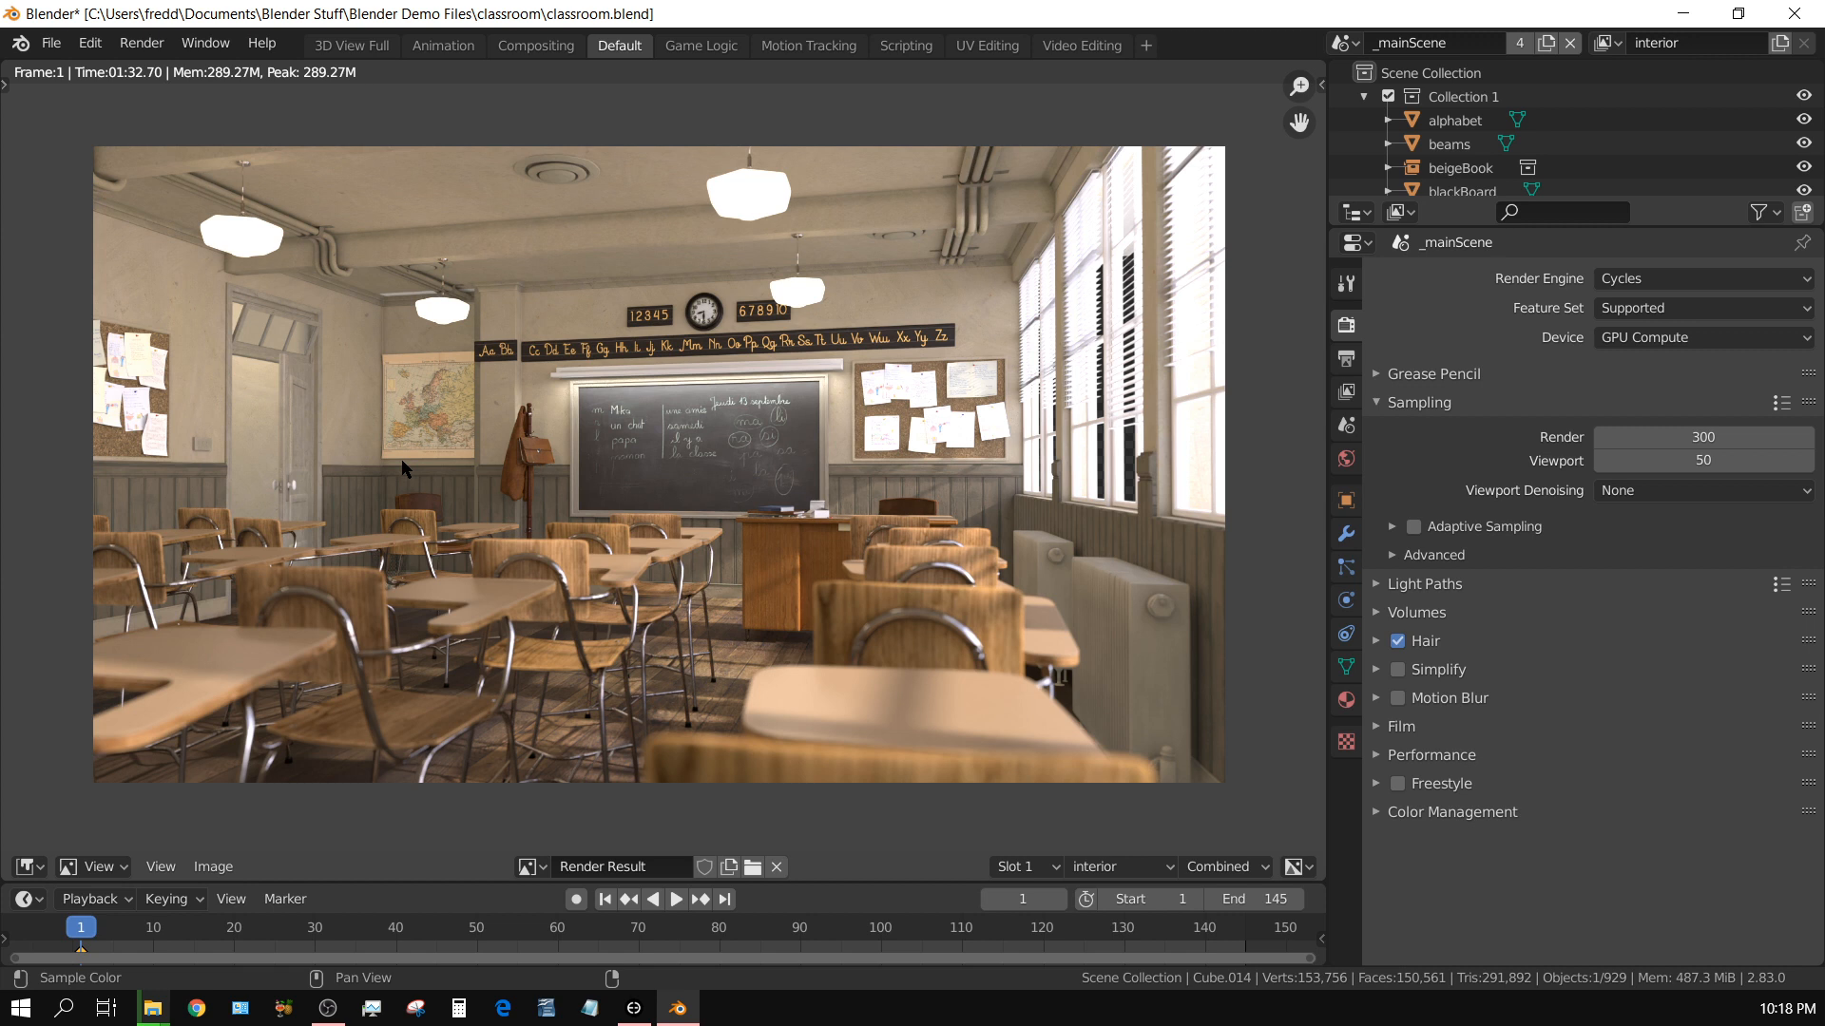
mouse_move(247, 312)
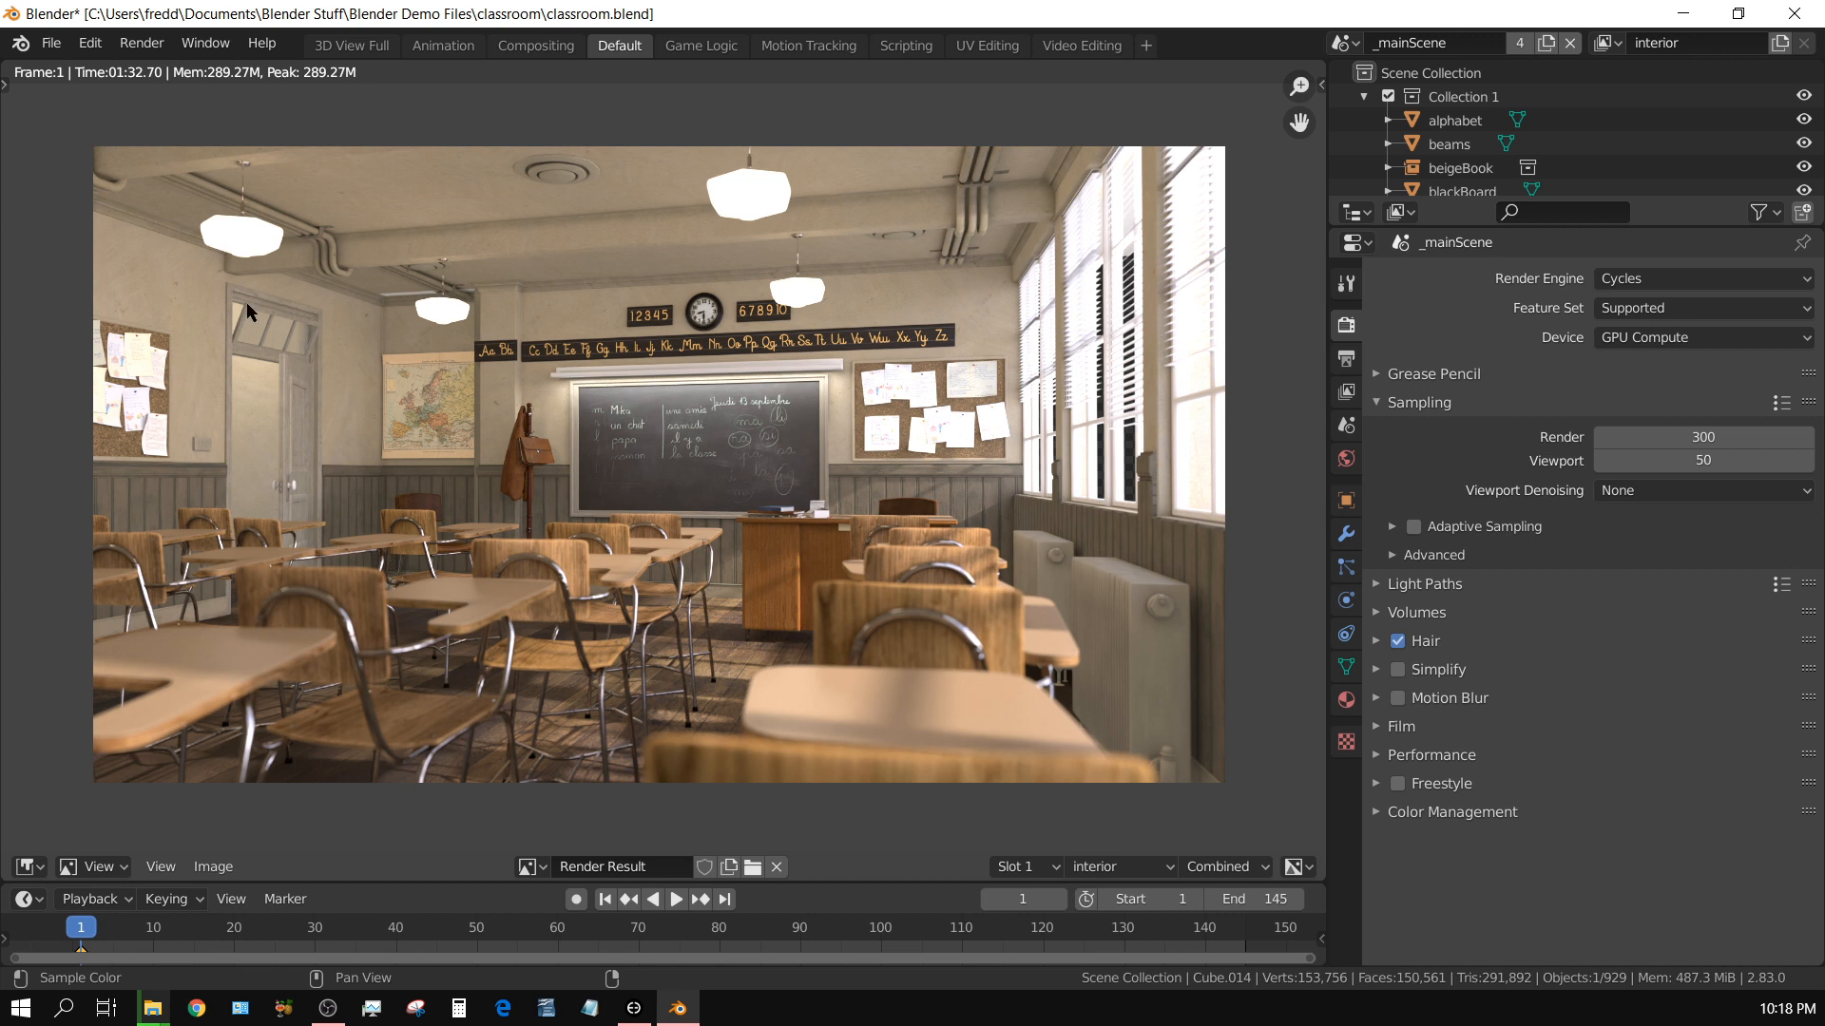
mouse_move(1273, 506)
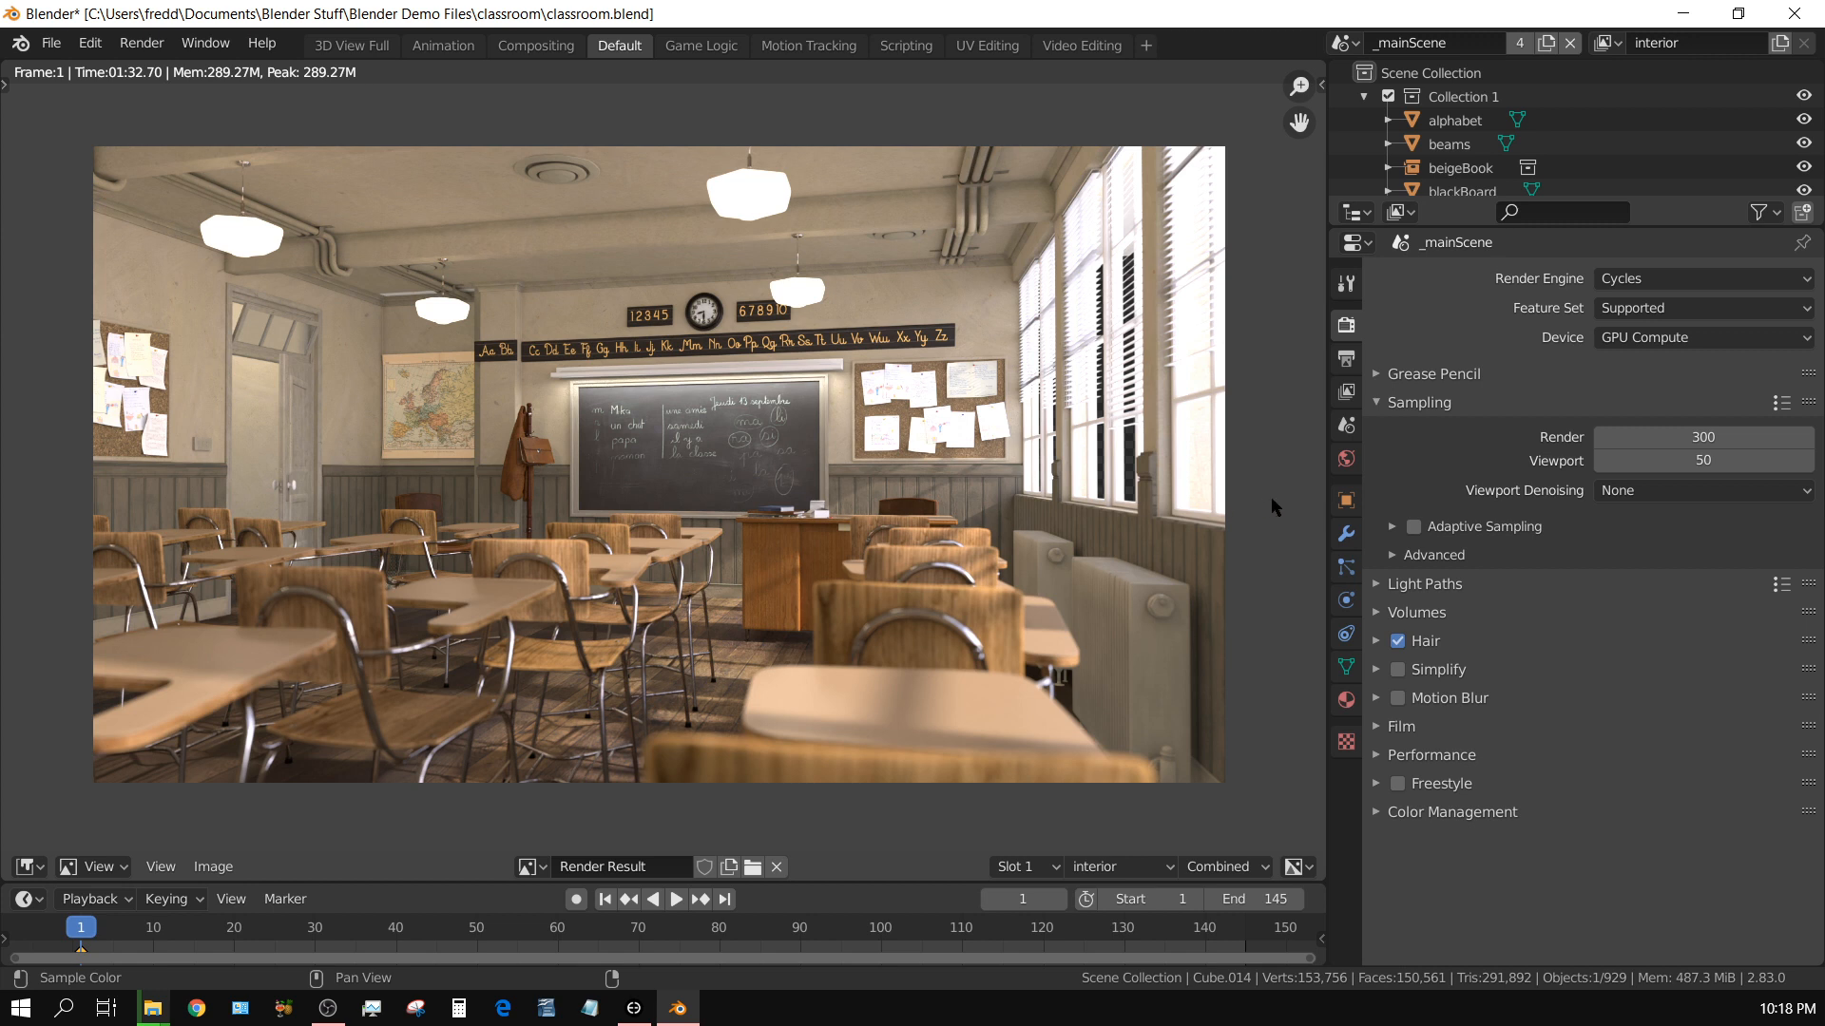
mouse_move(1346, 392)
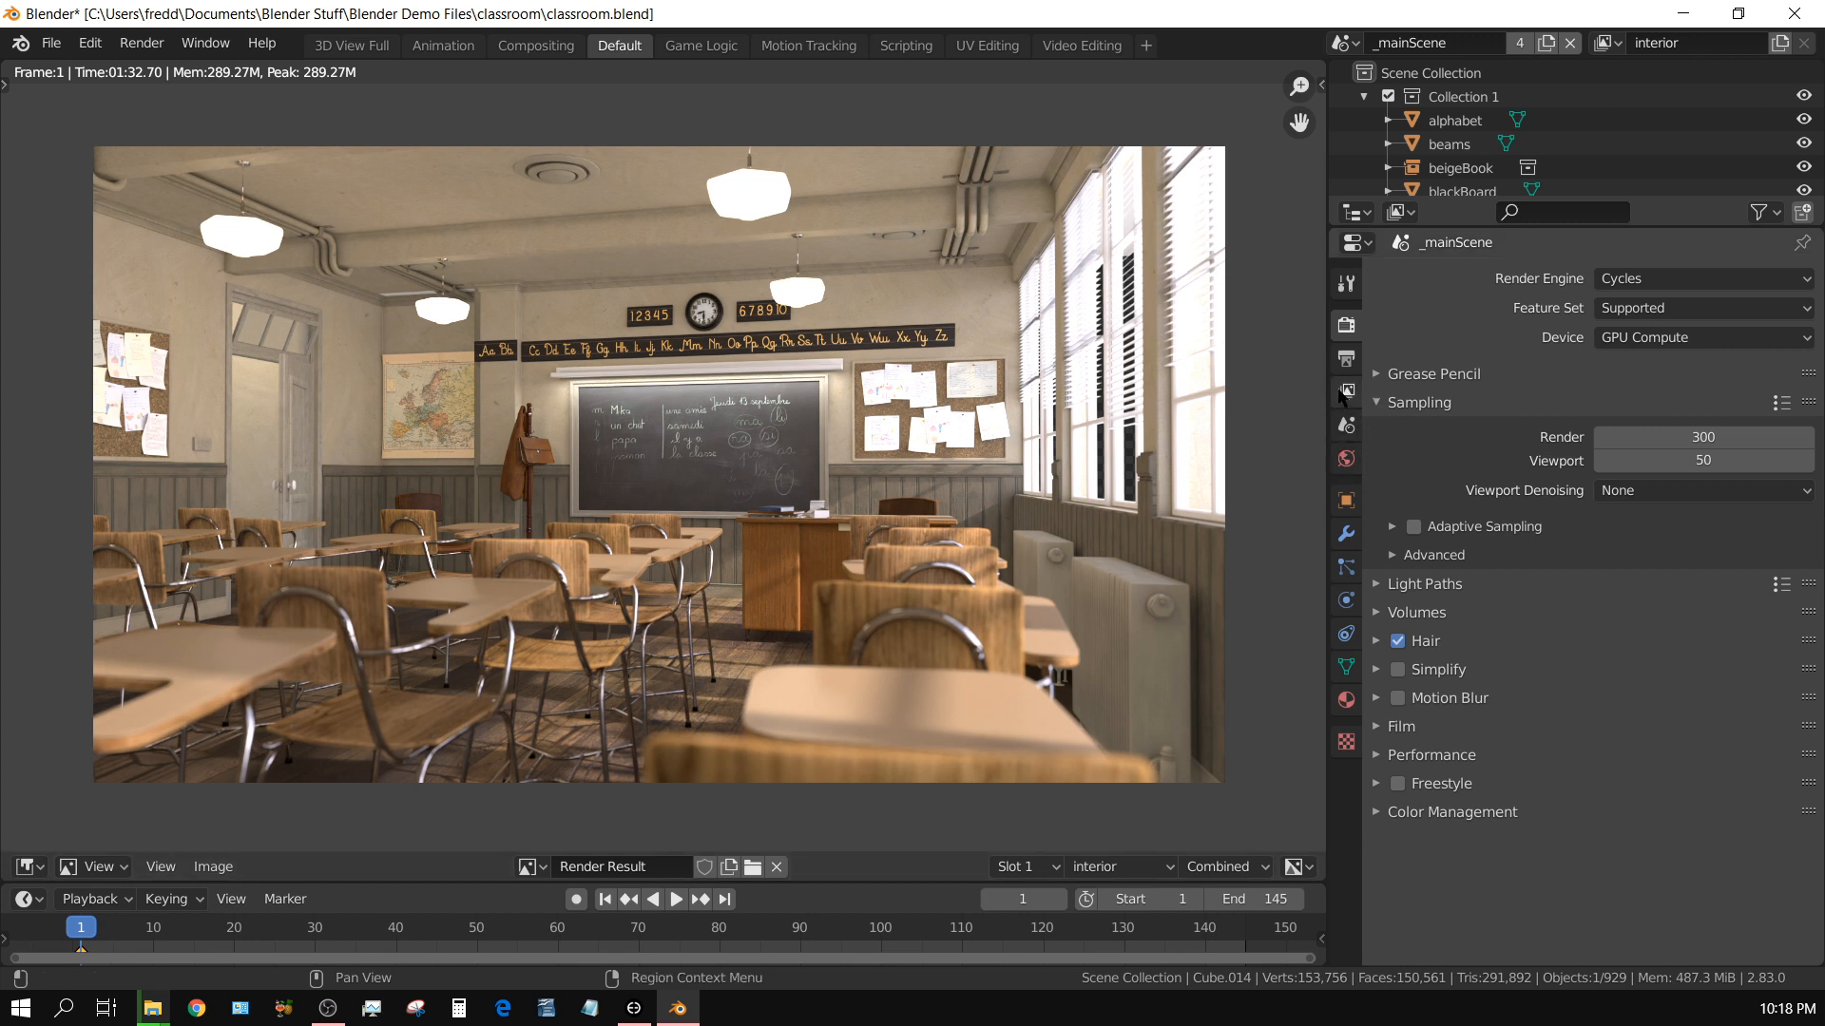
- Show the View Layer Denoising panel with OptiX AI-Accelerated enabled, then collapse it
left_click(1344, 392)
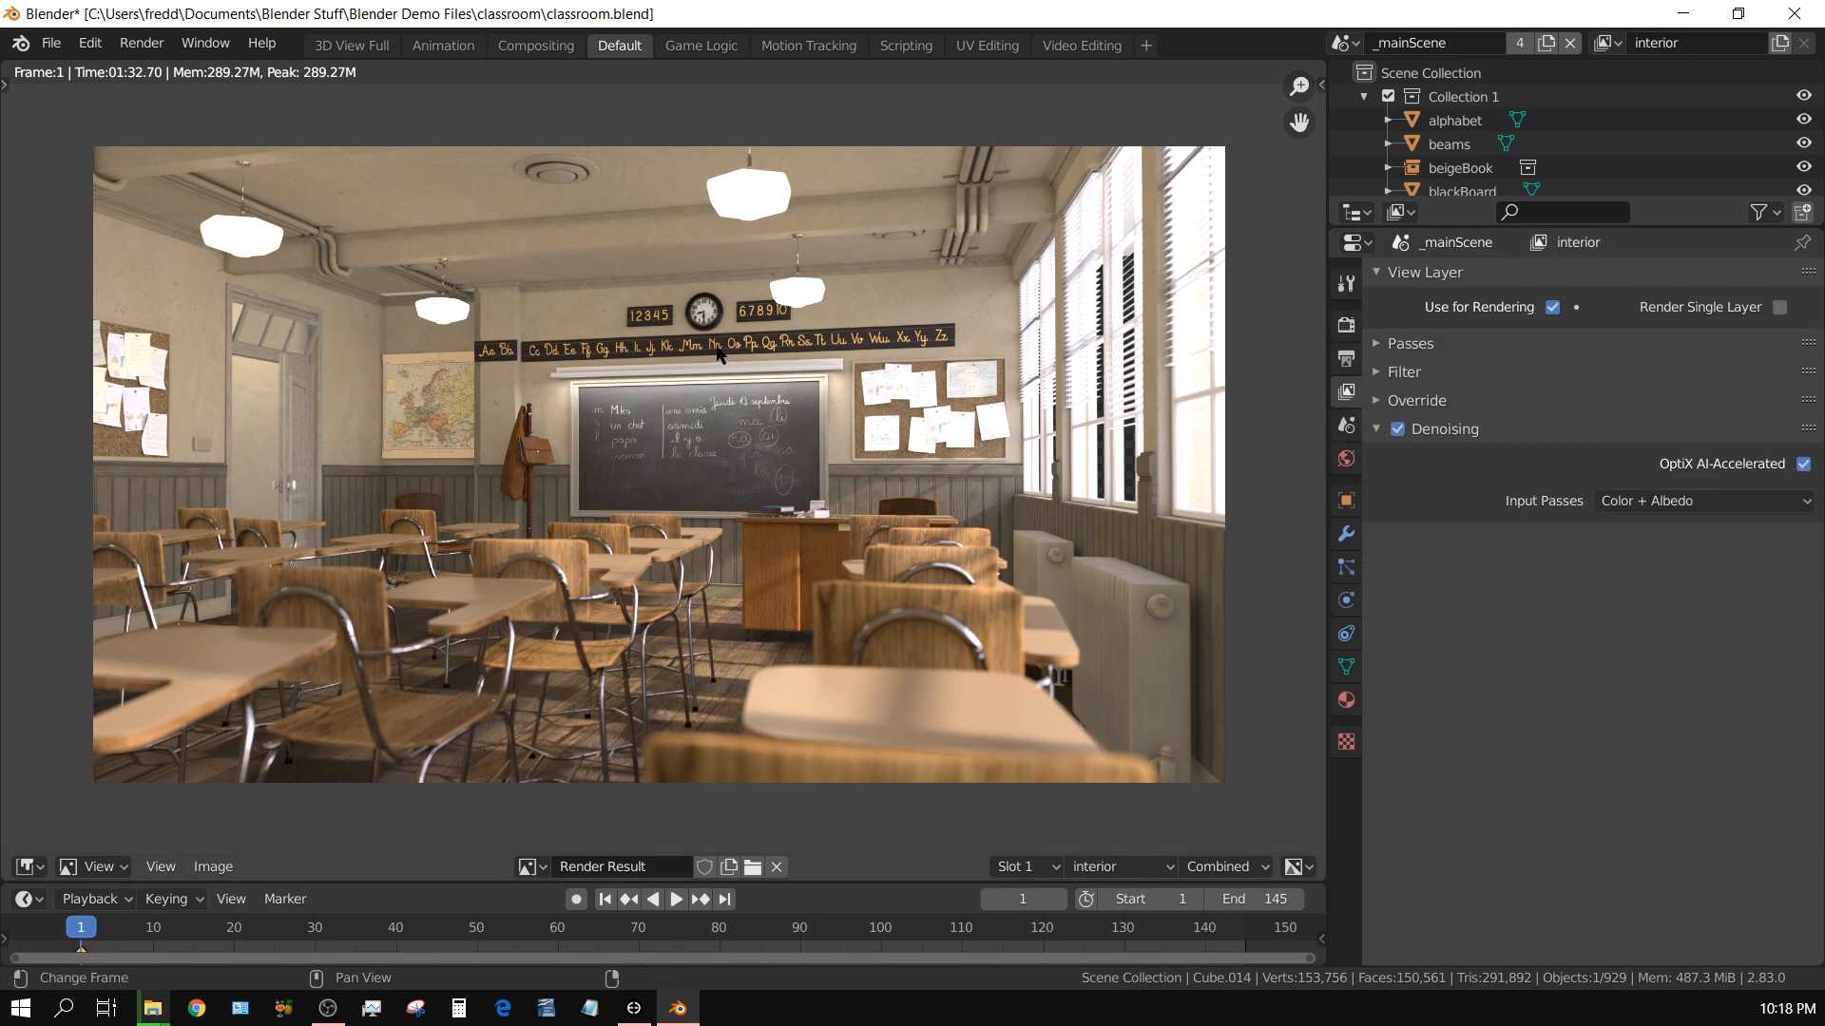
mouse_move(1057, 401)
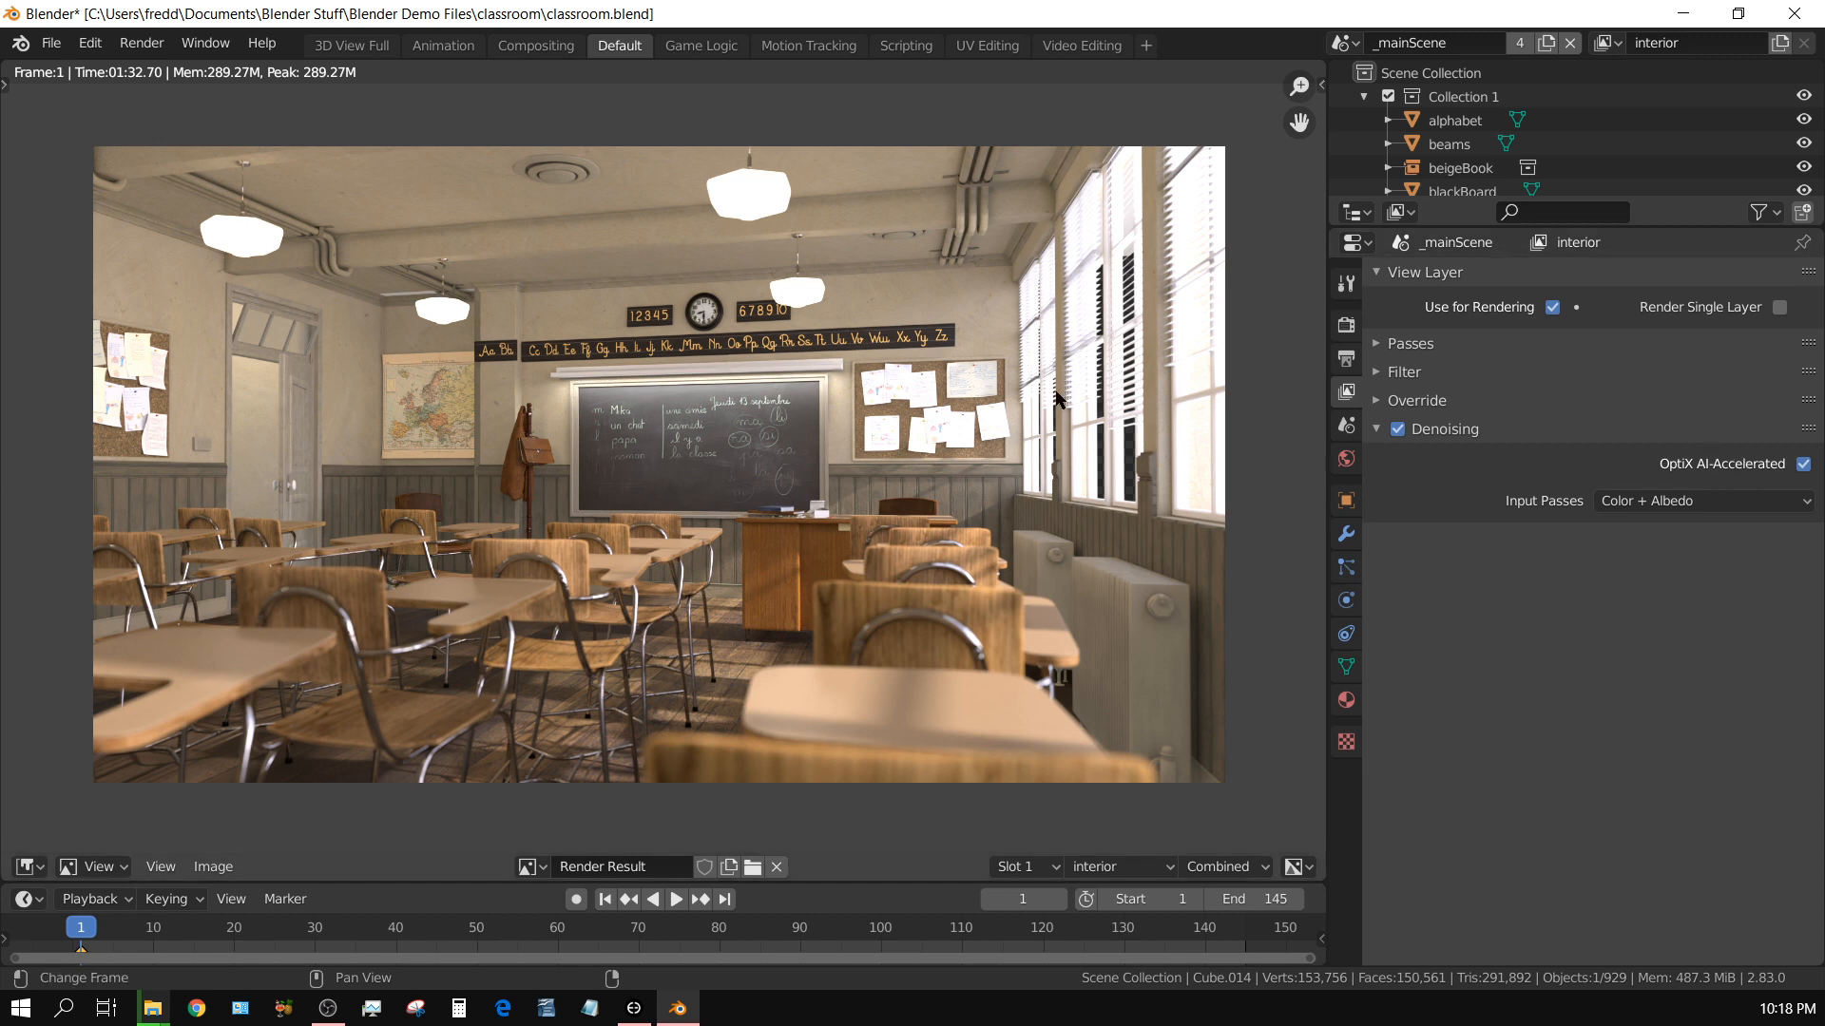
mouse_move(848, 532)
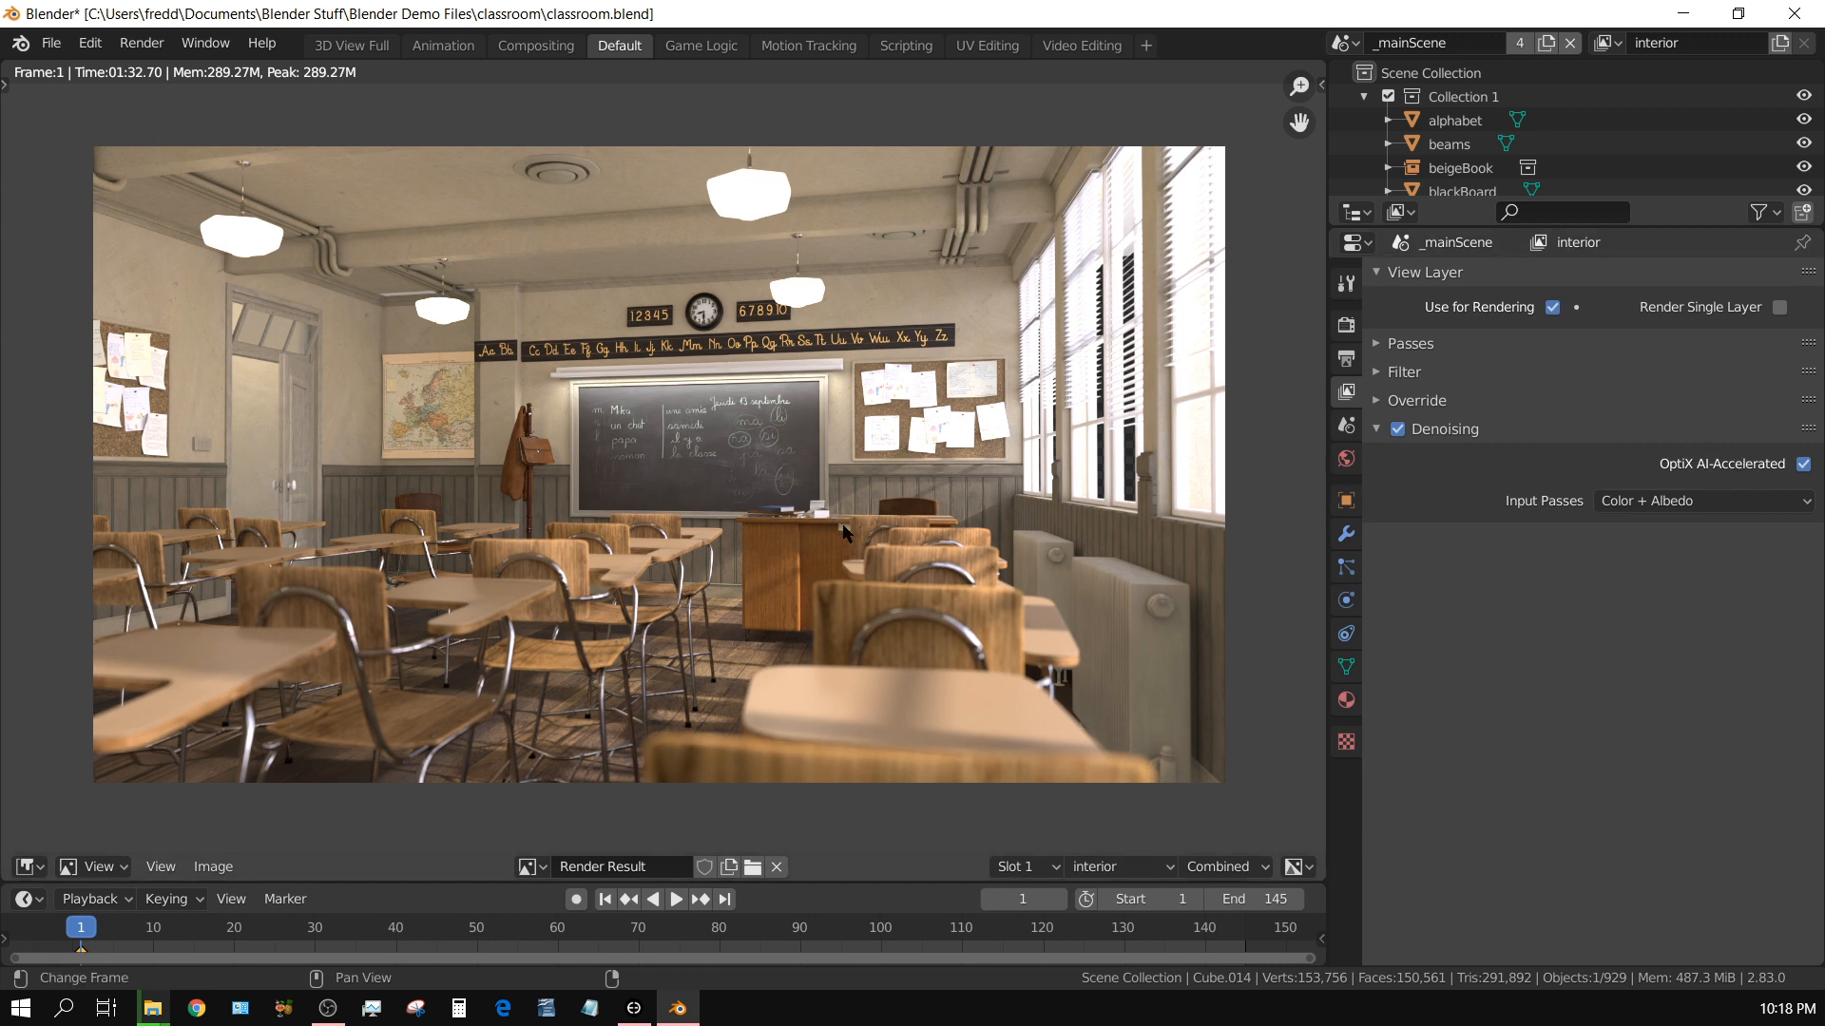
mouse_move(1184, 517)
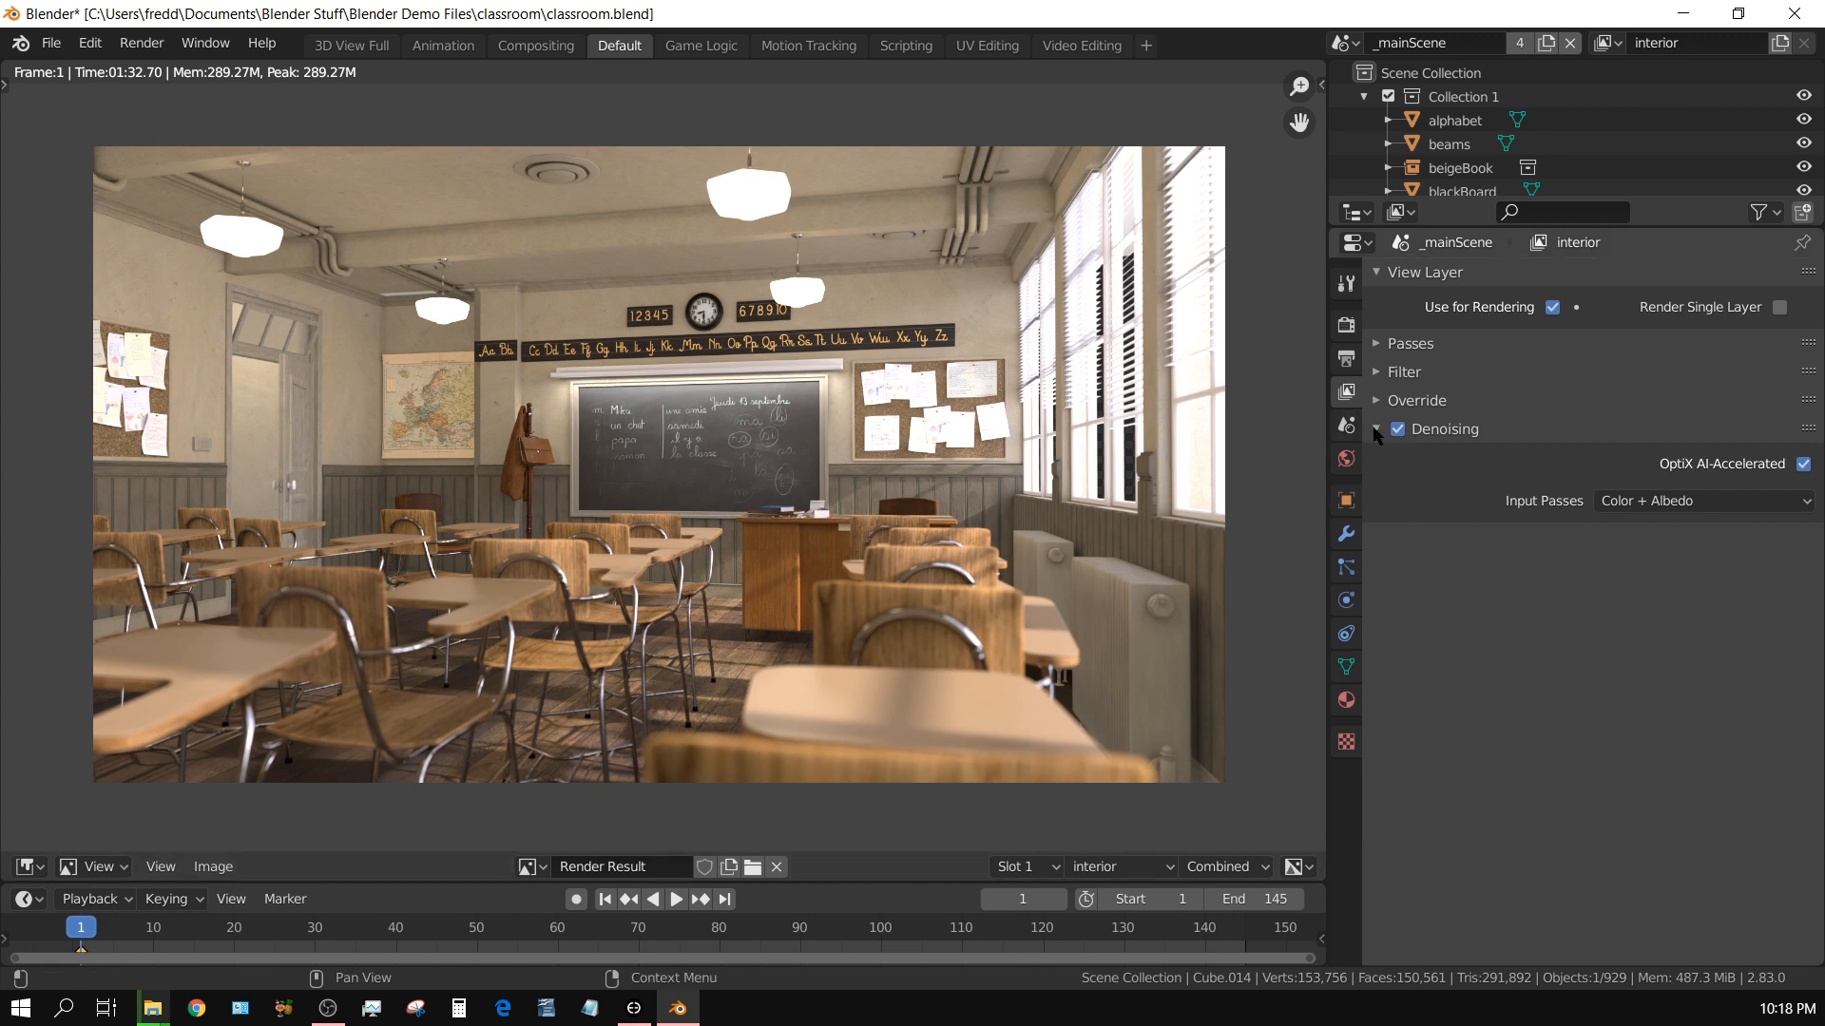
left_click(1376, 430)
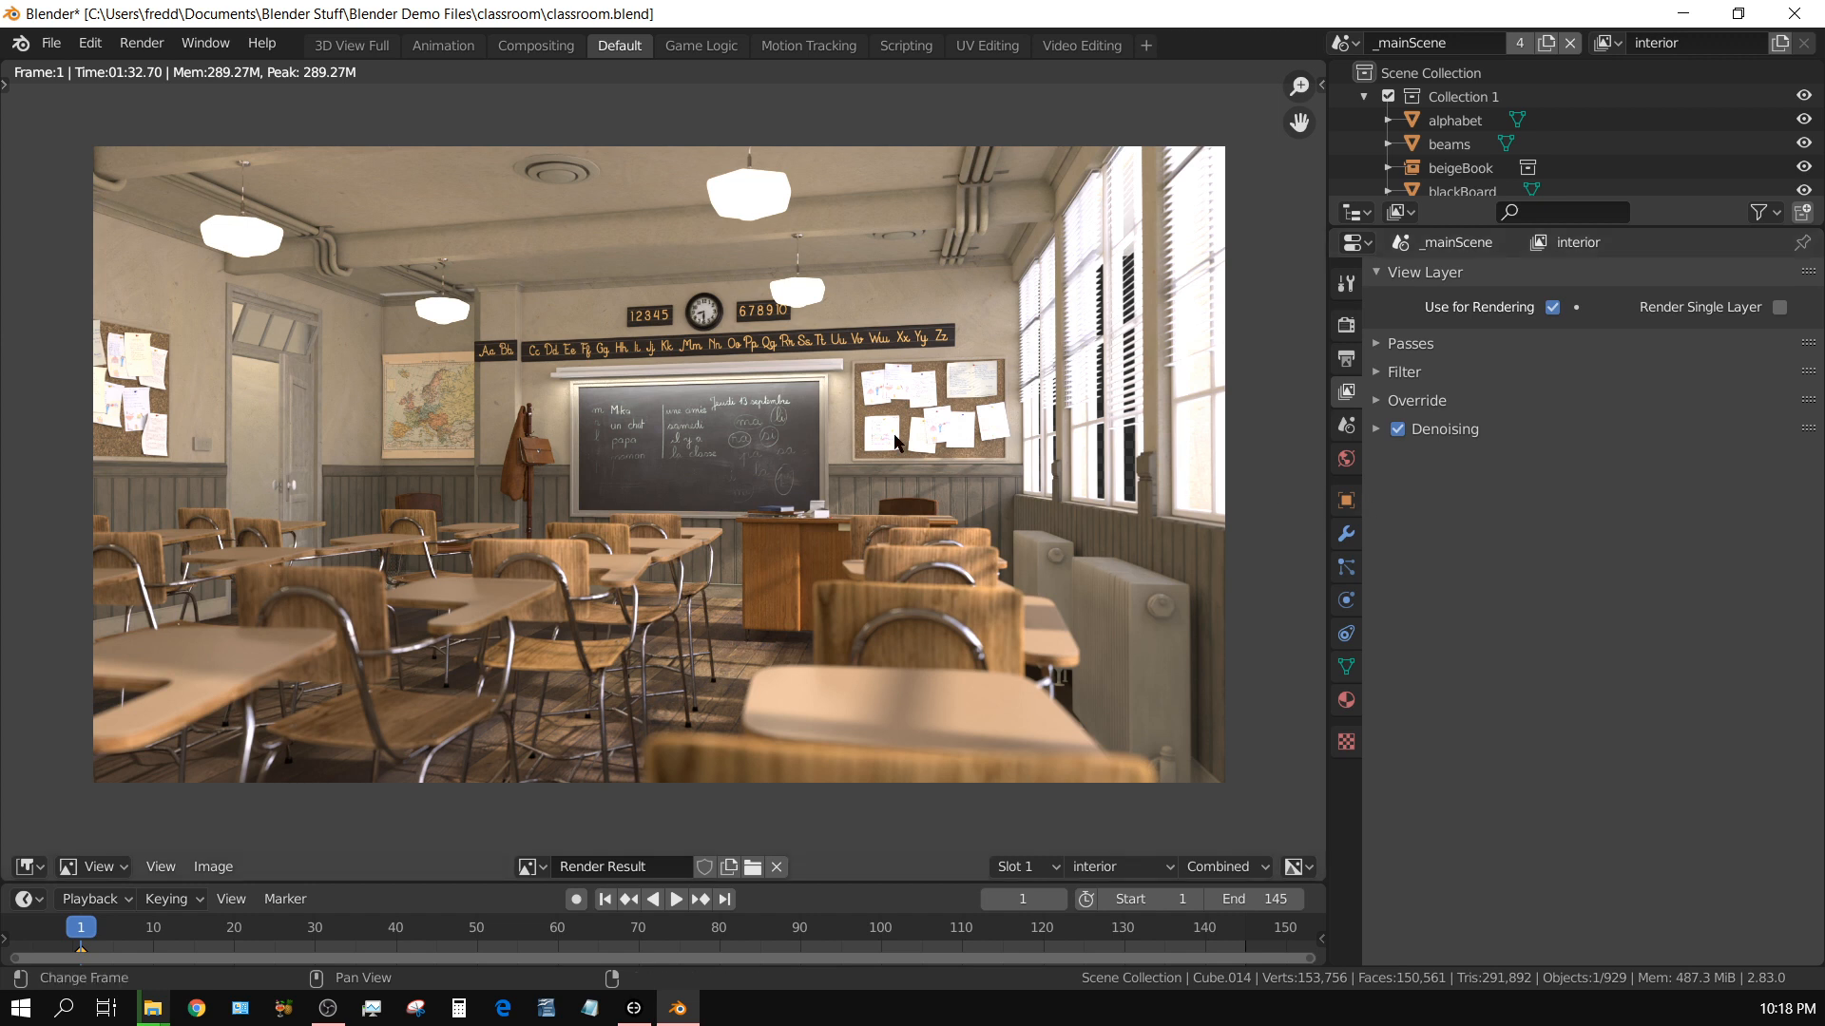
mouse_move(915, 569)
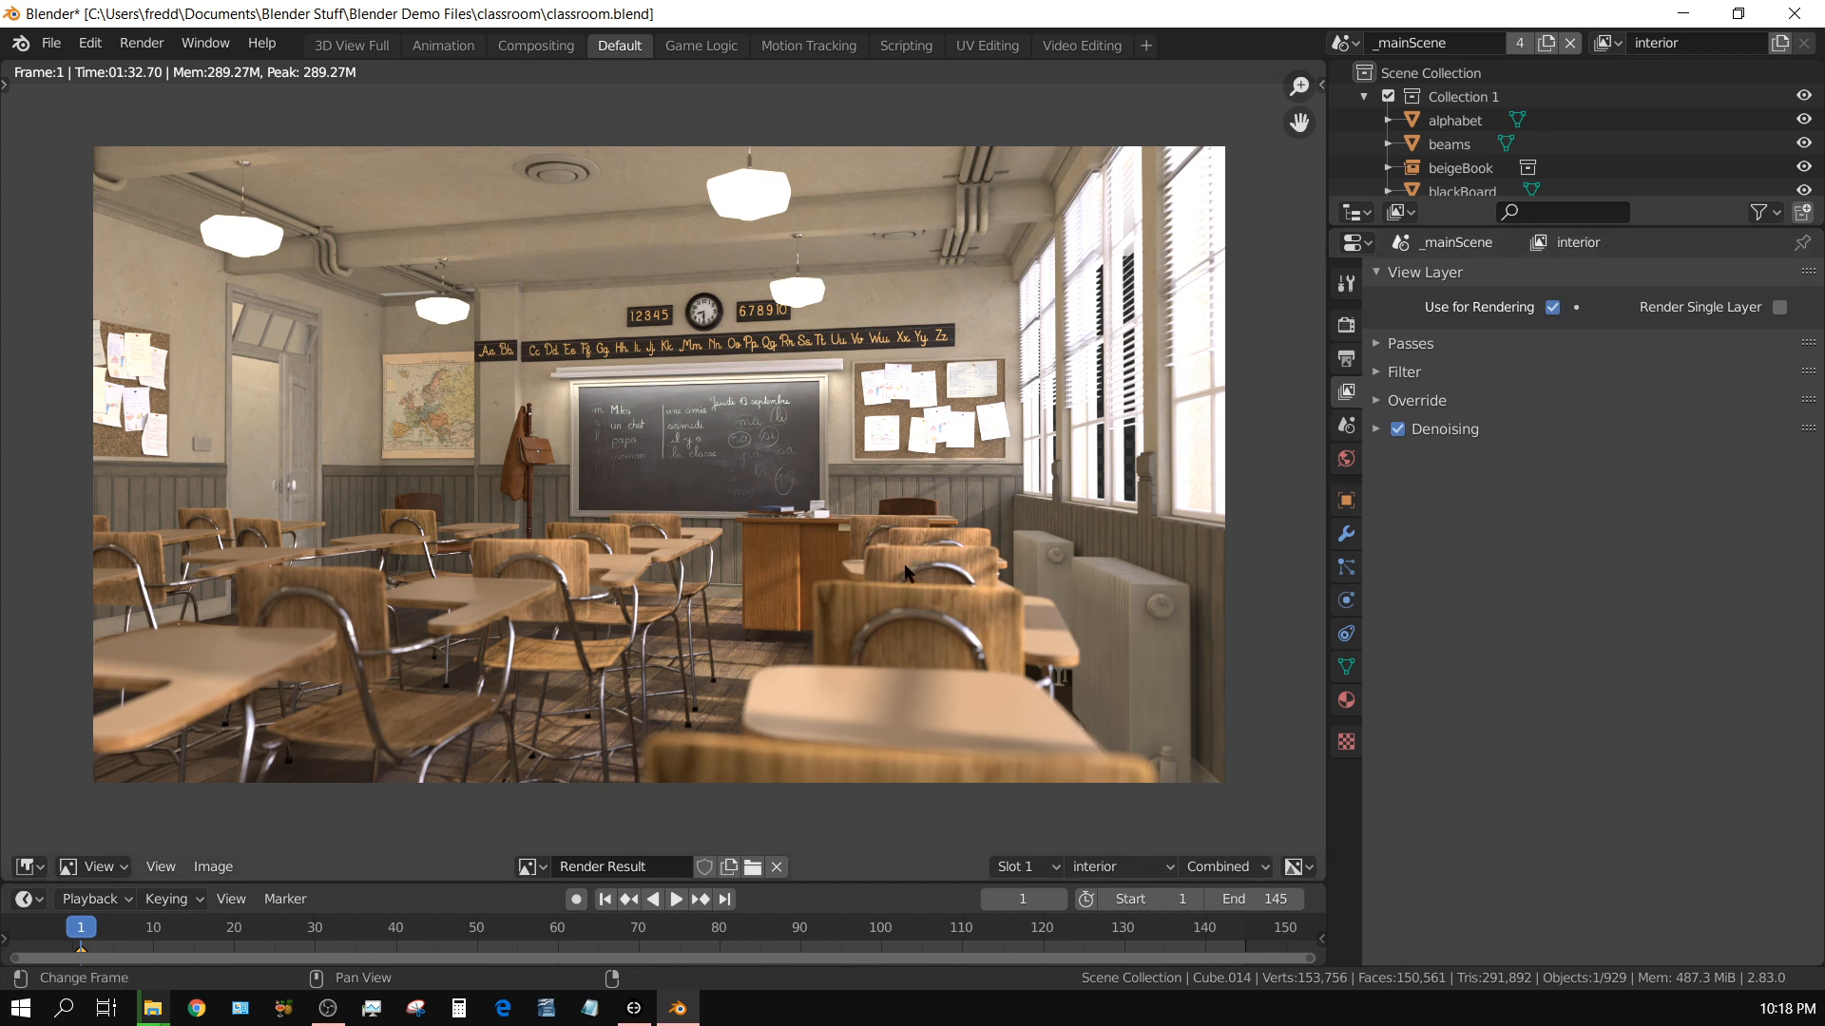
mouse_move(884, 567)
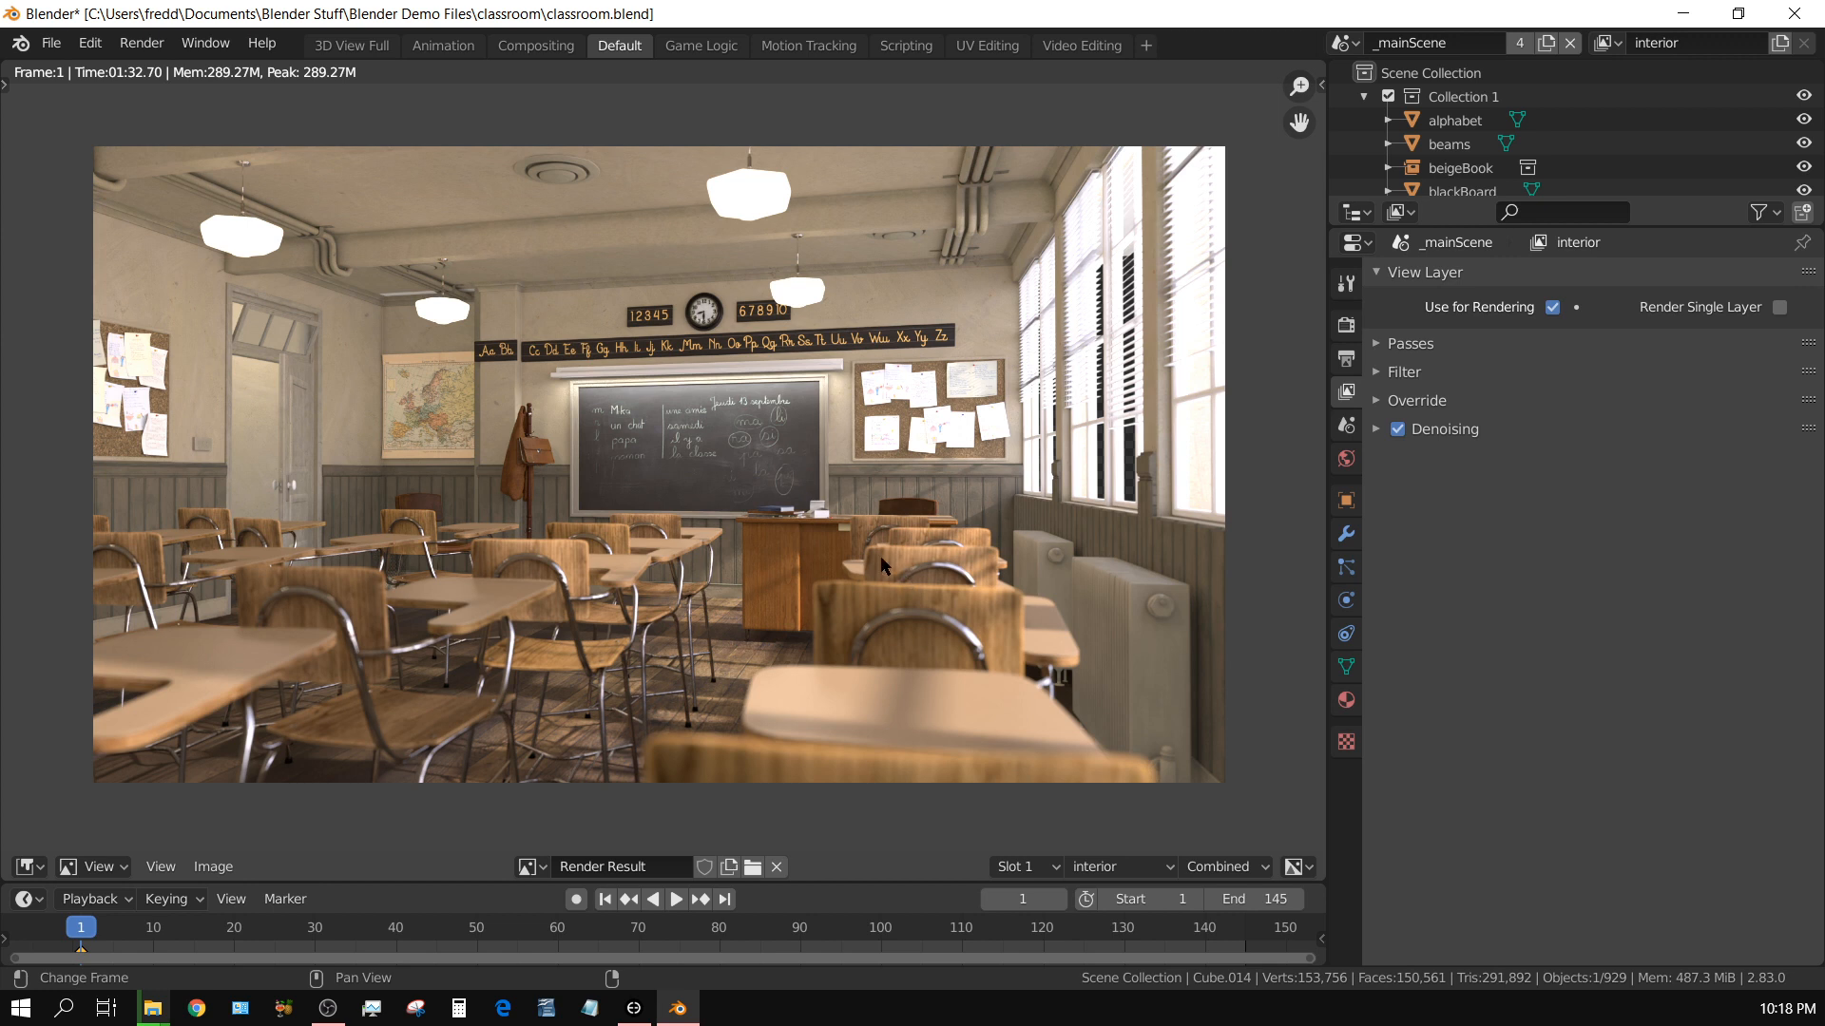
mouse_move(147, 110)
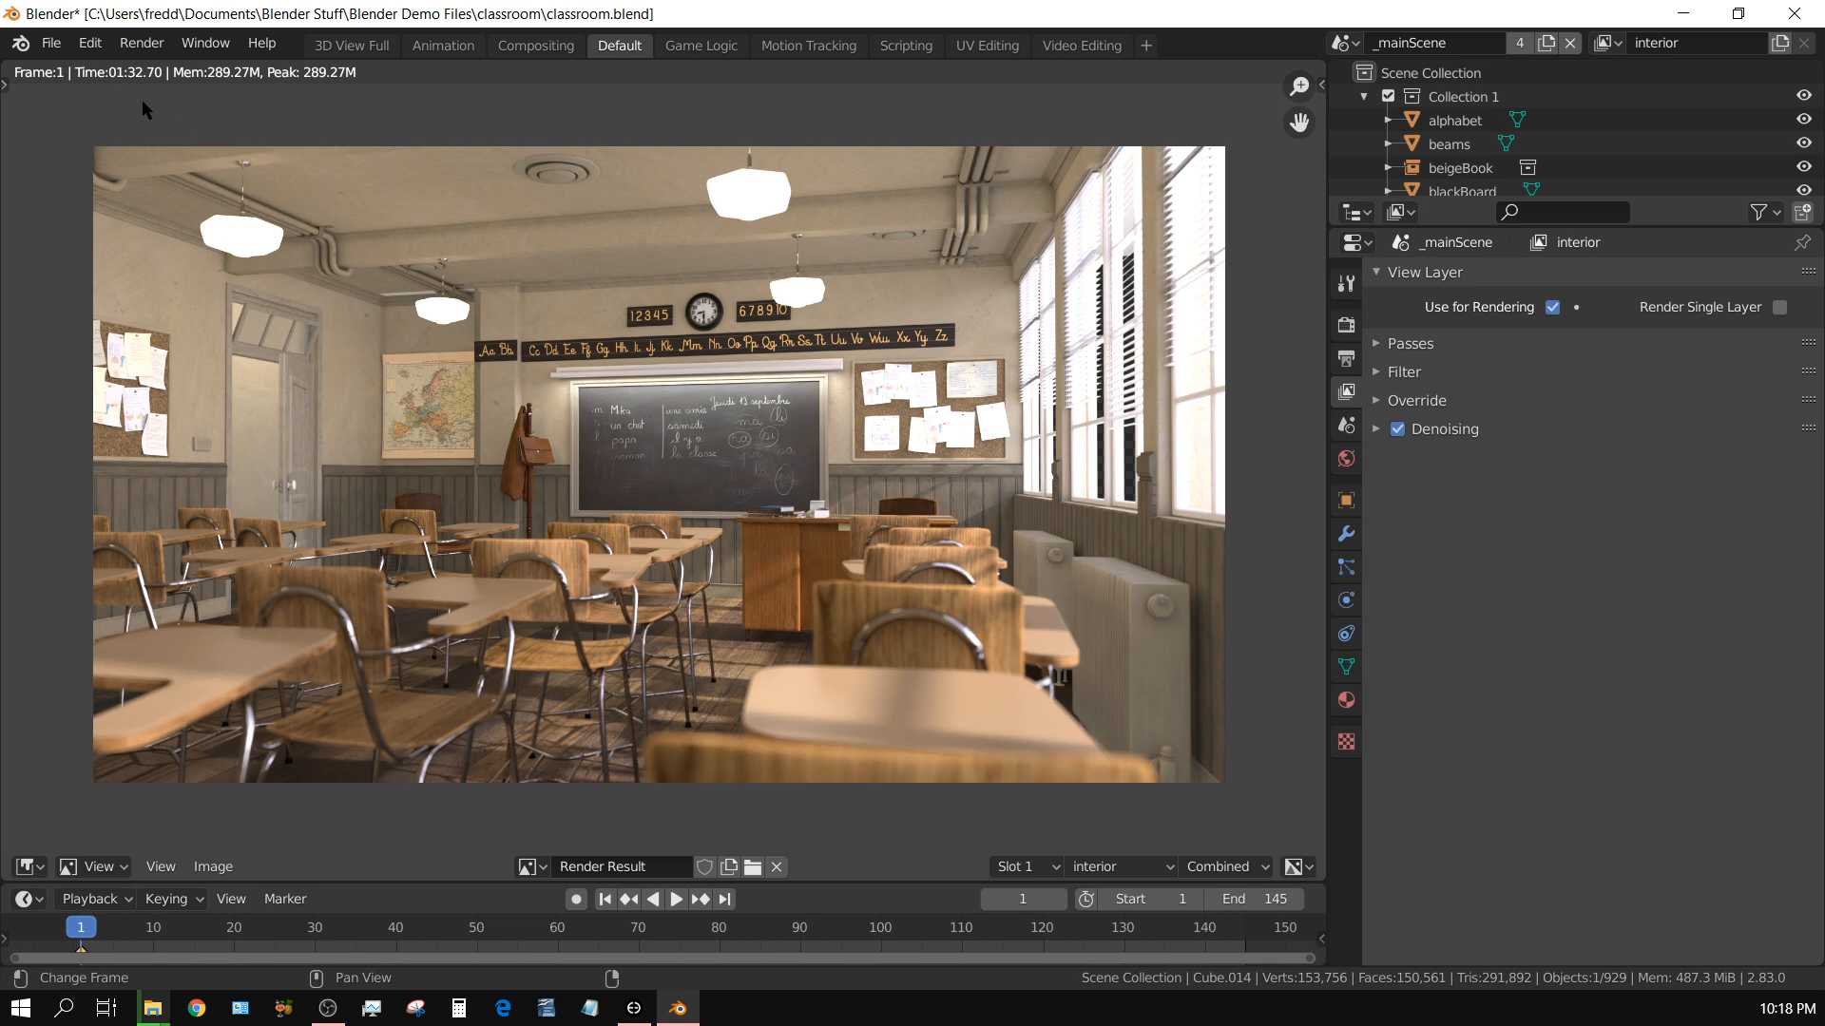
mouse_move(1574, 95)
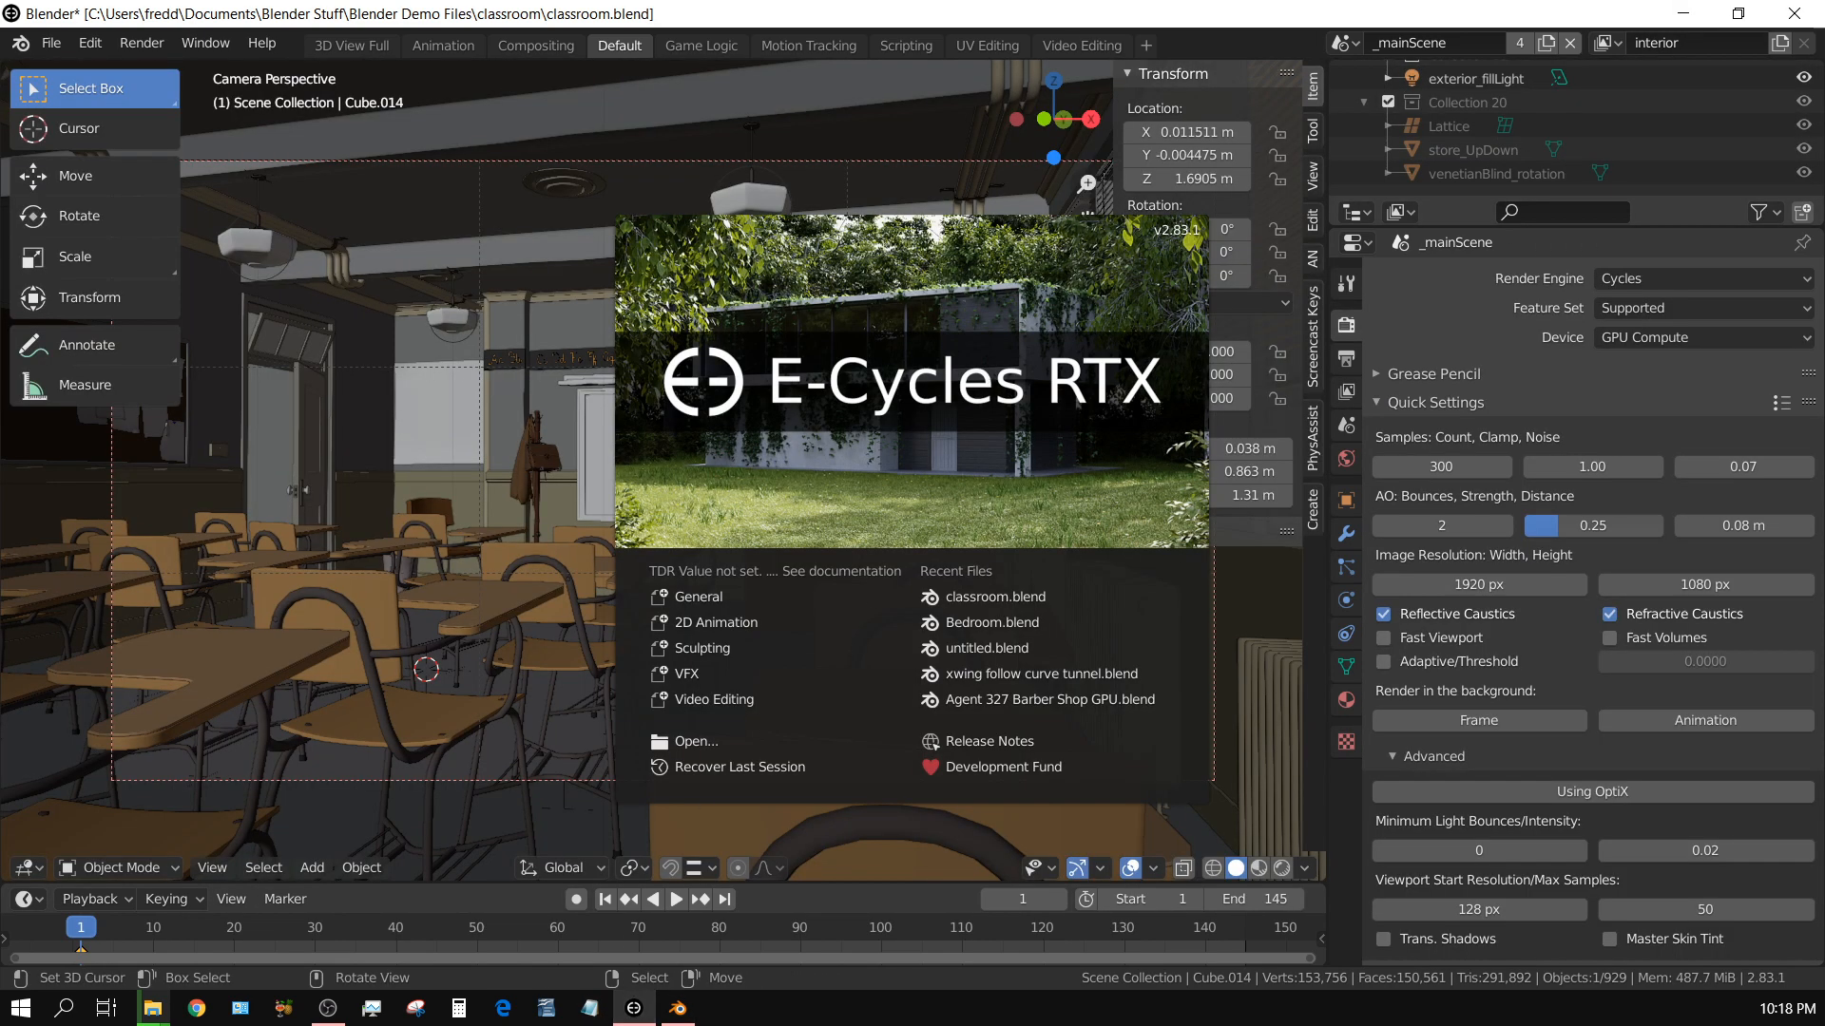
mouse_move(937, 462)
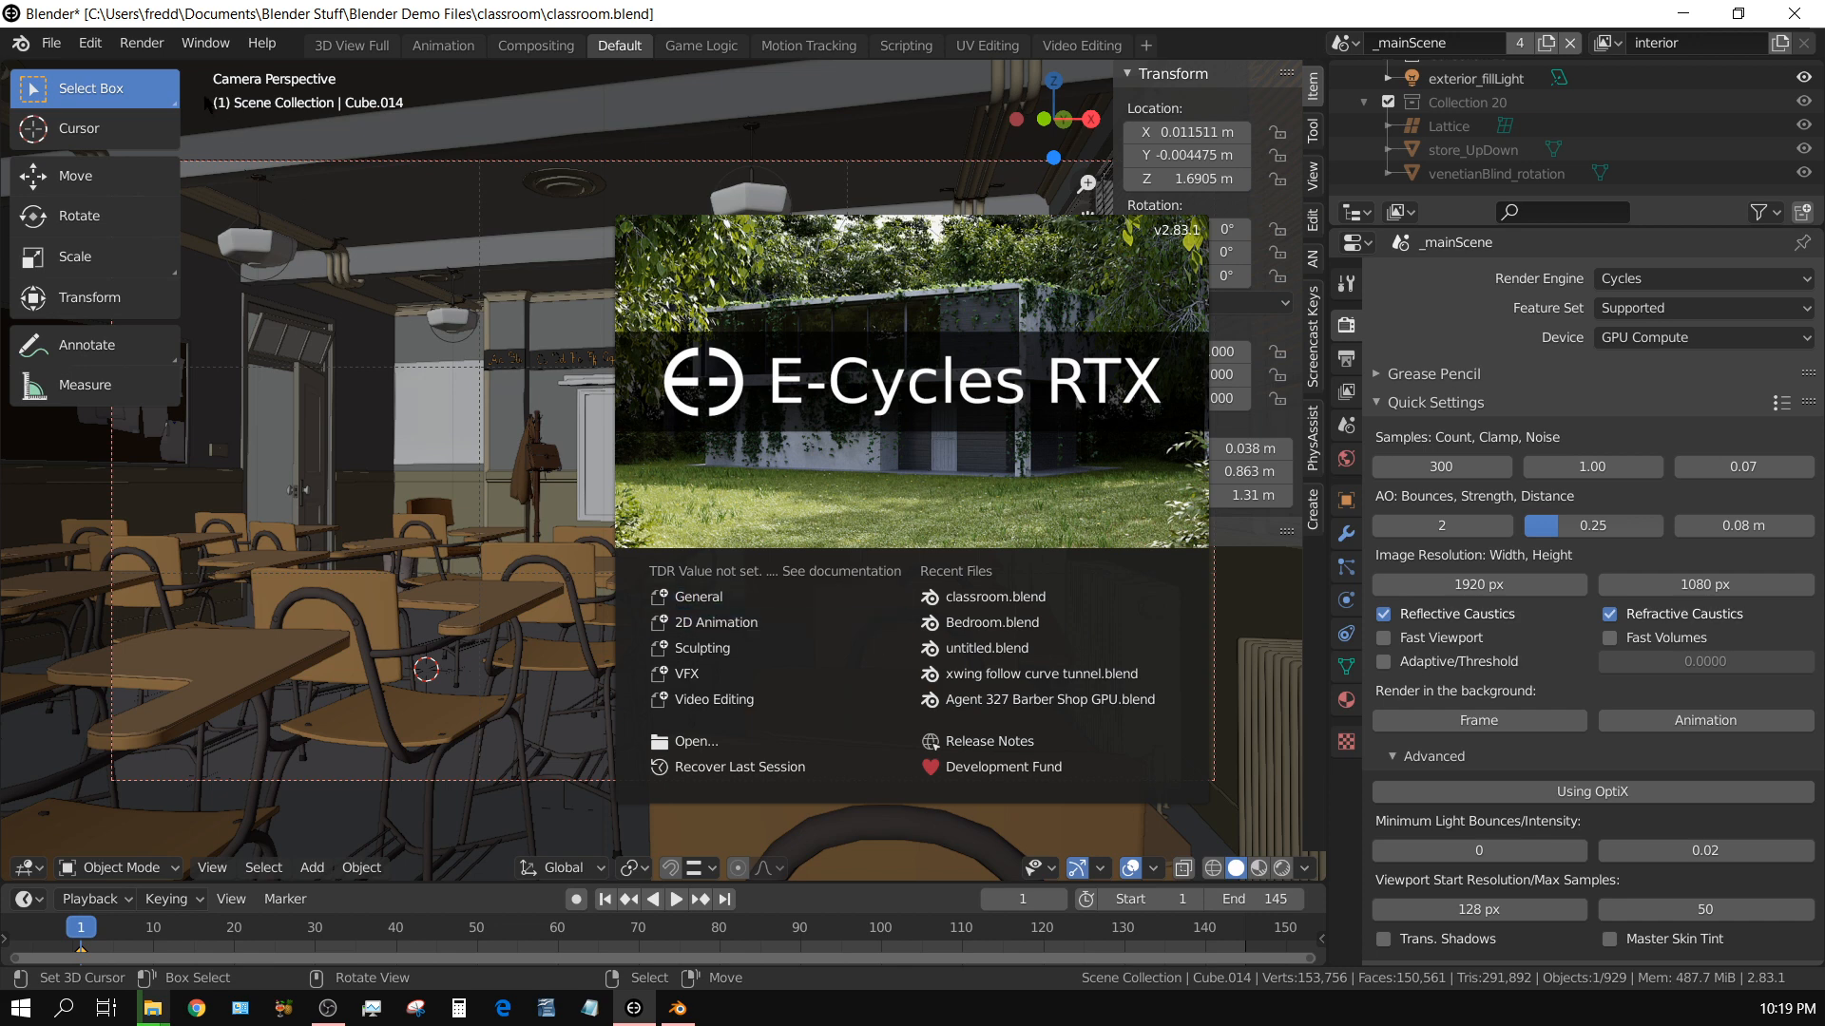
mouse_move(1424, 481)
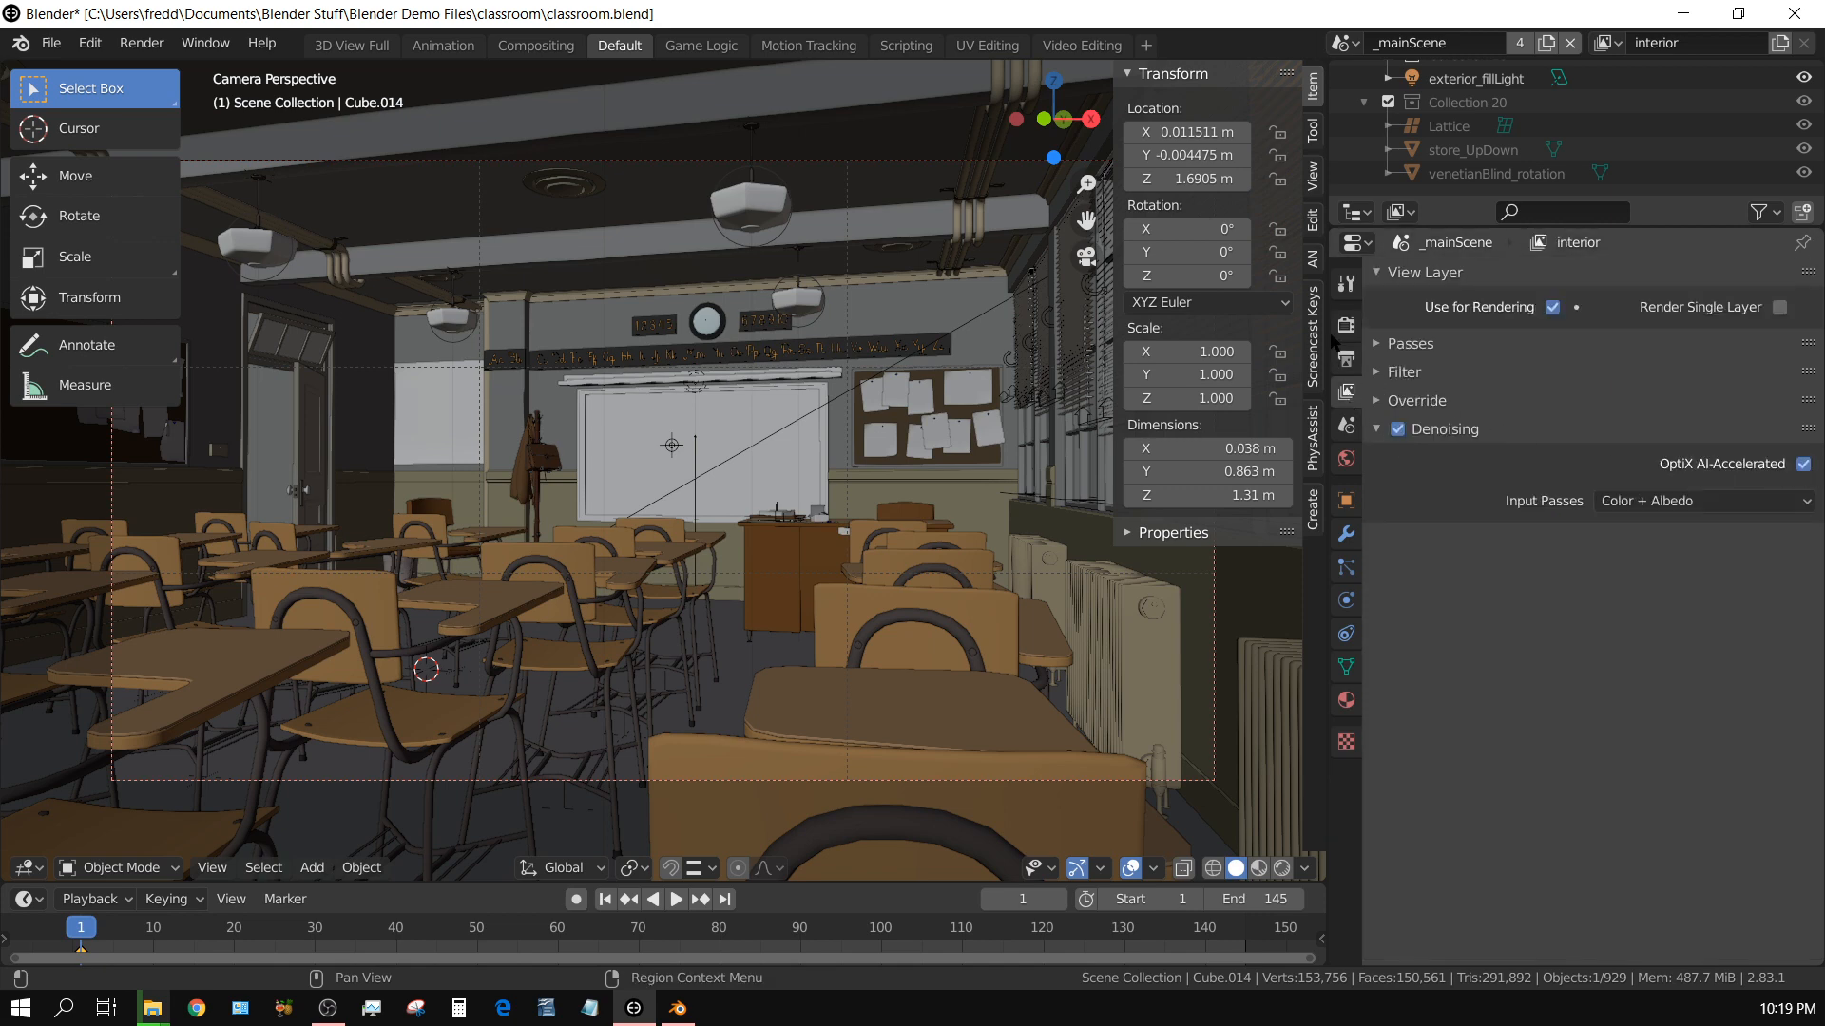
- Return to the render engine settings and bring up the Render menu commands
left_click(1344, 287)
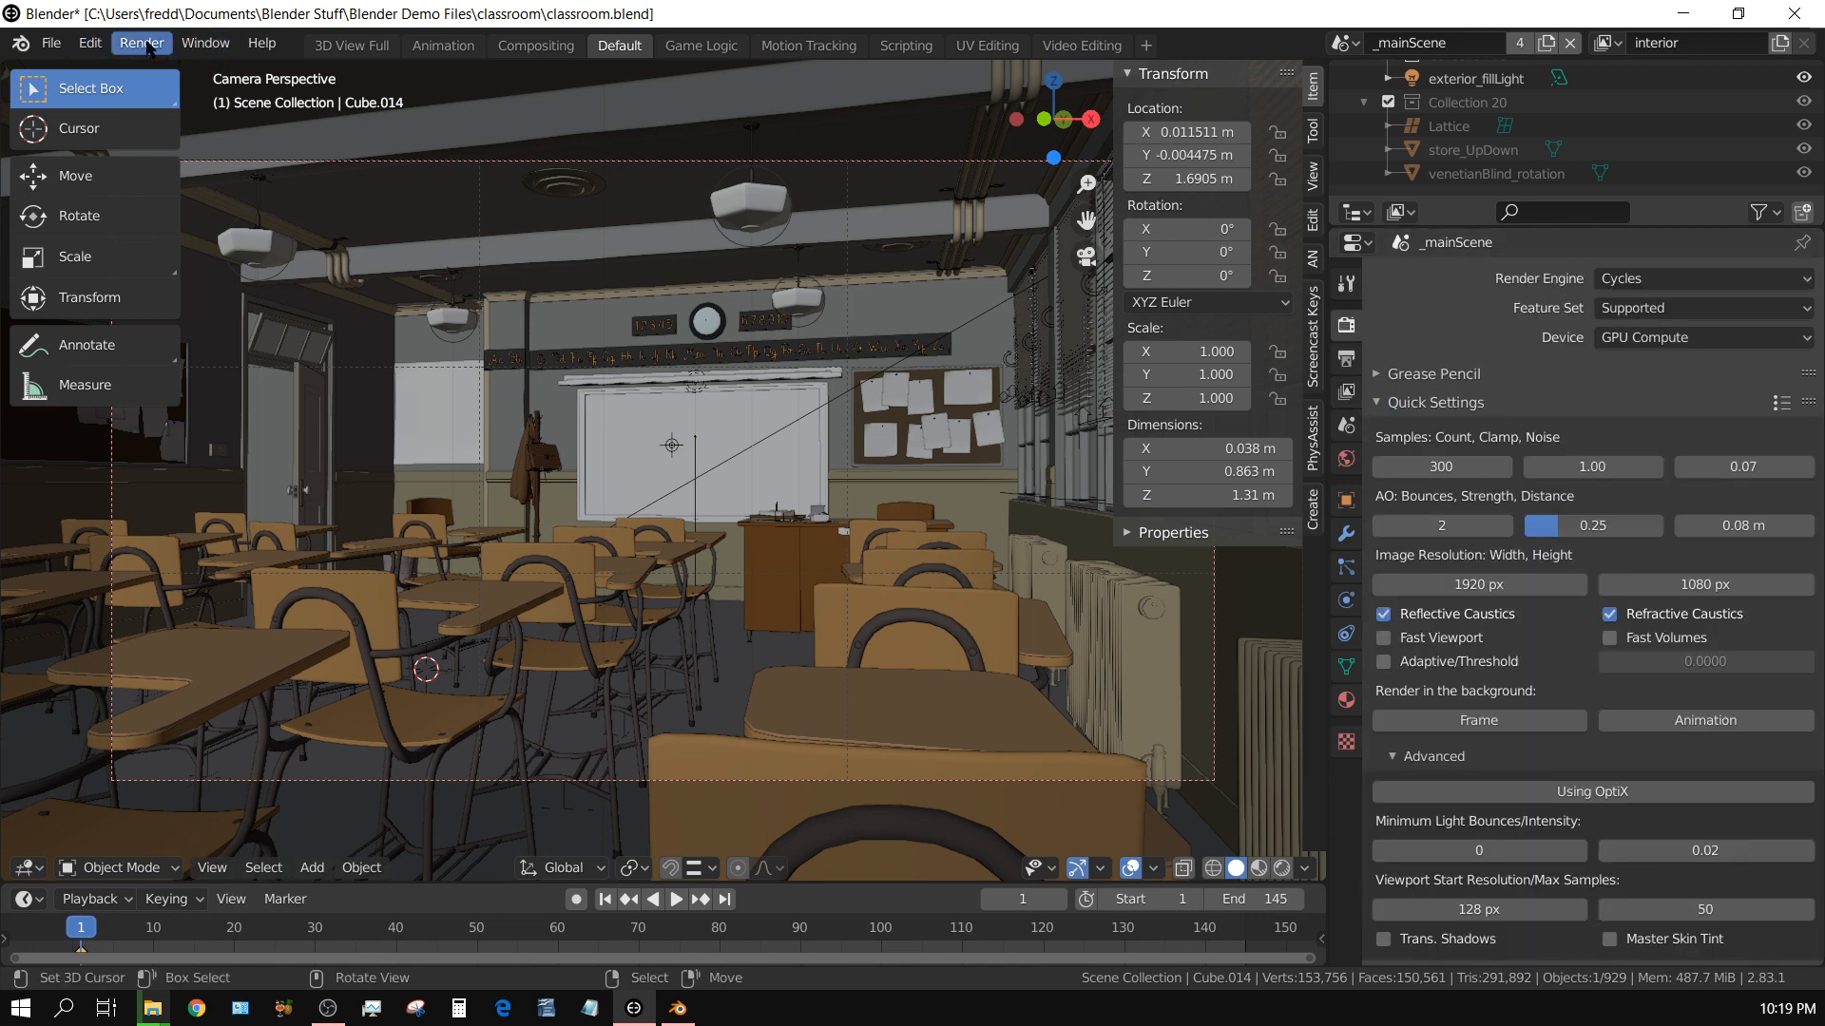
left_click(89, 43)
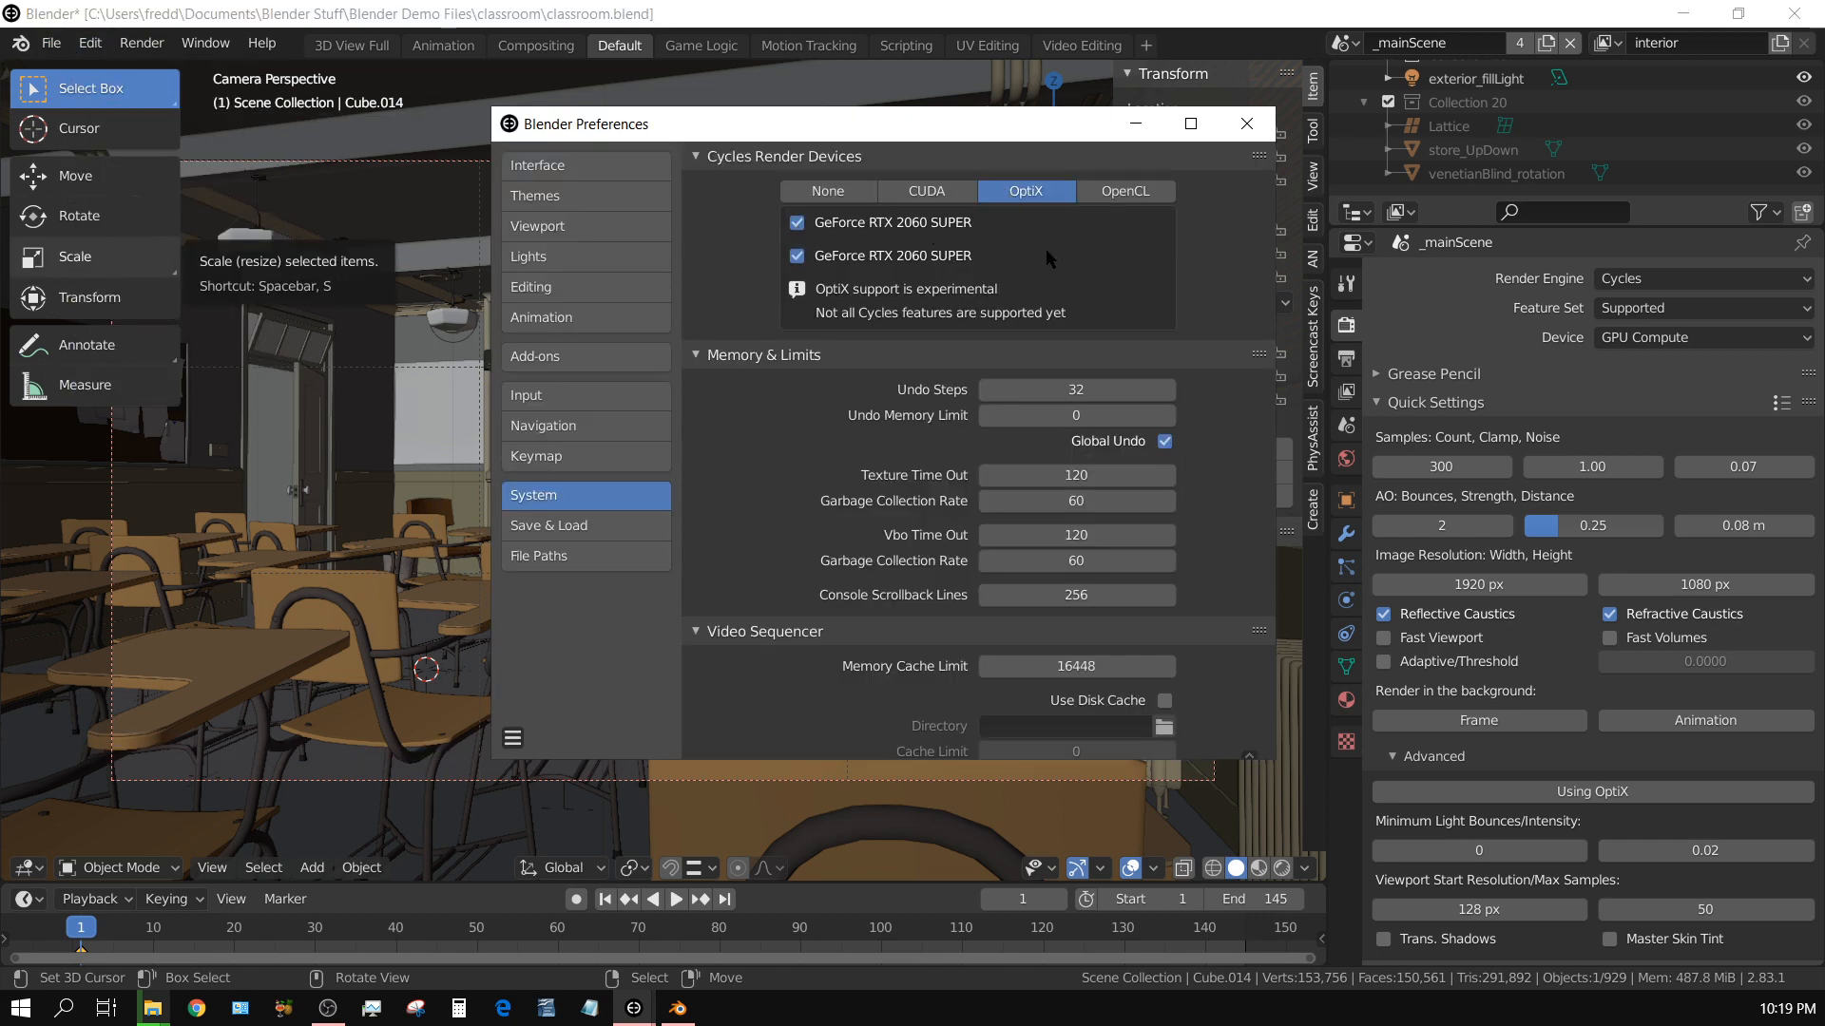
mouse_move(914, 270)
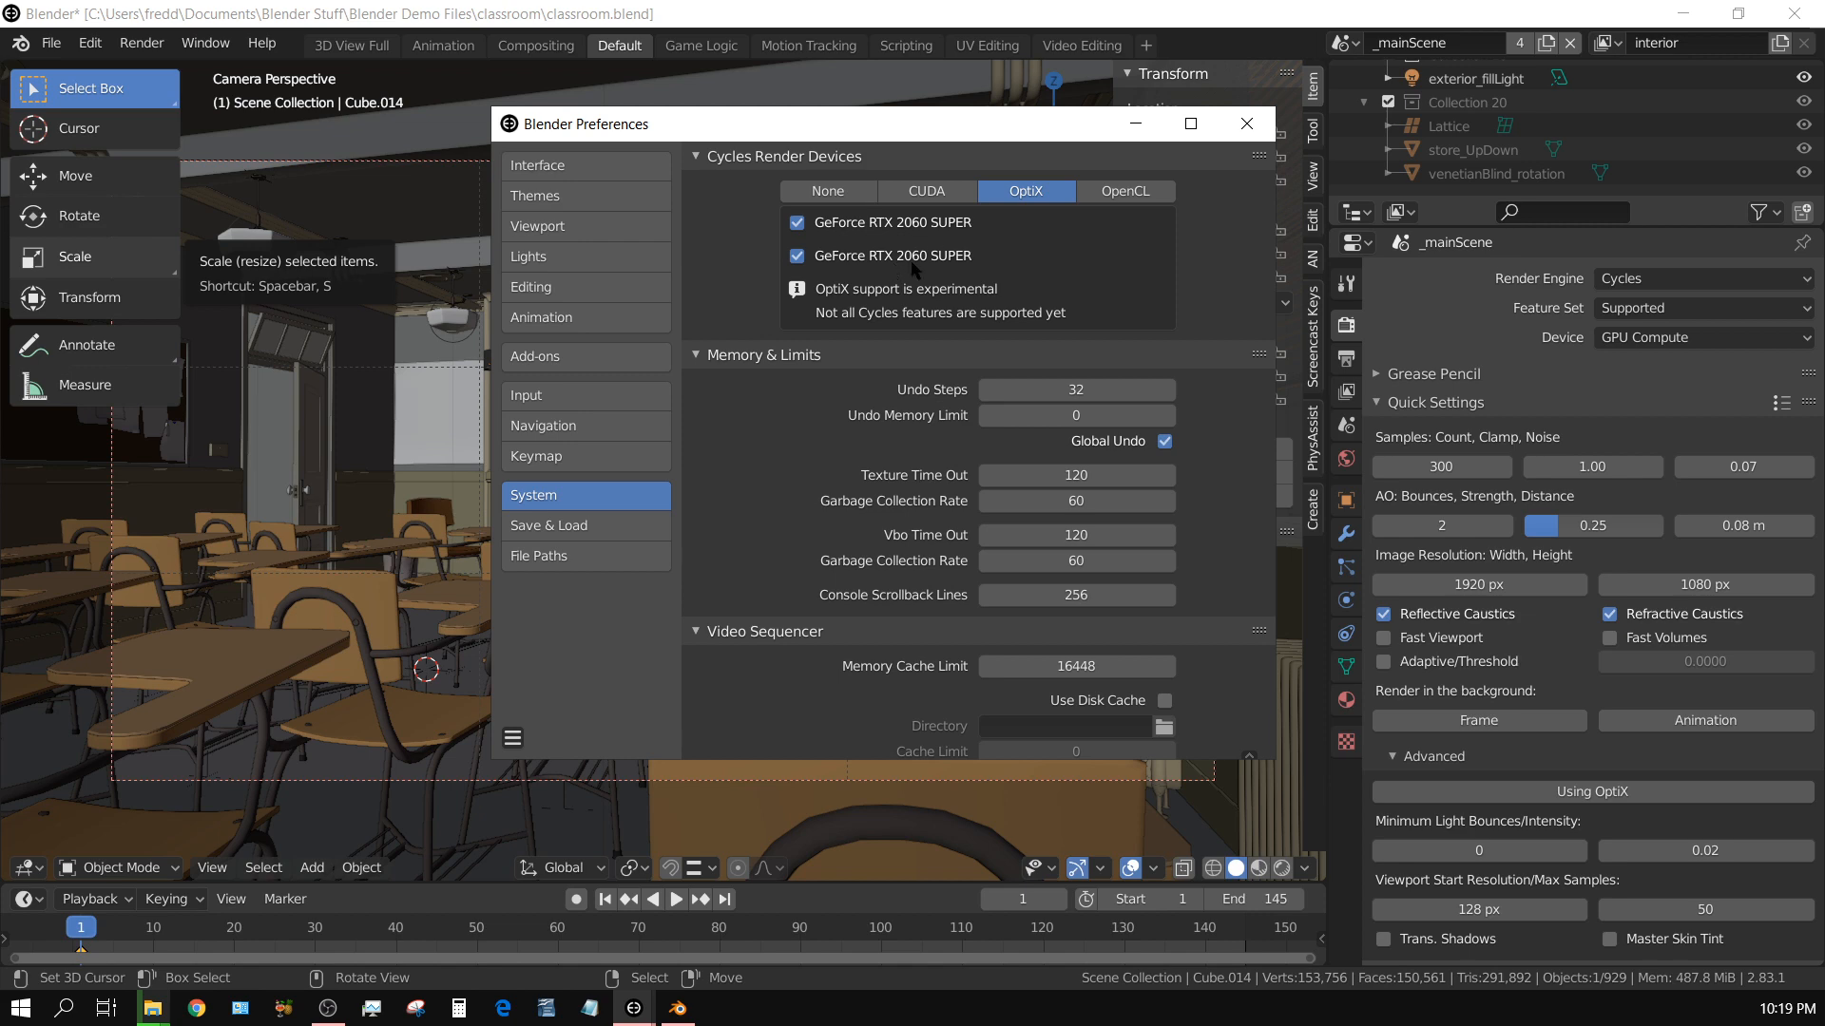
mouse_move(1135, 126)
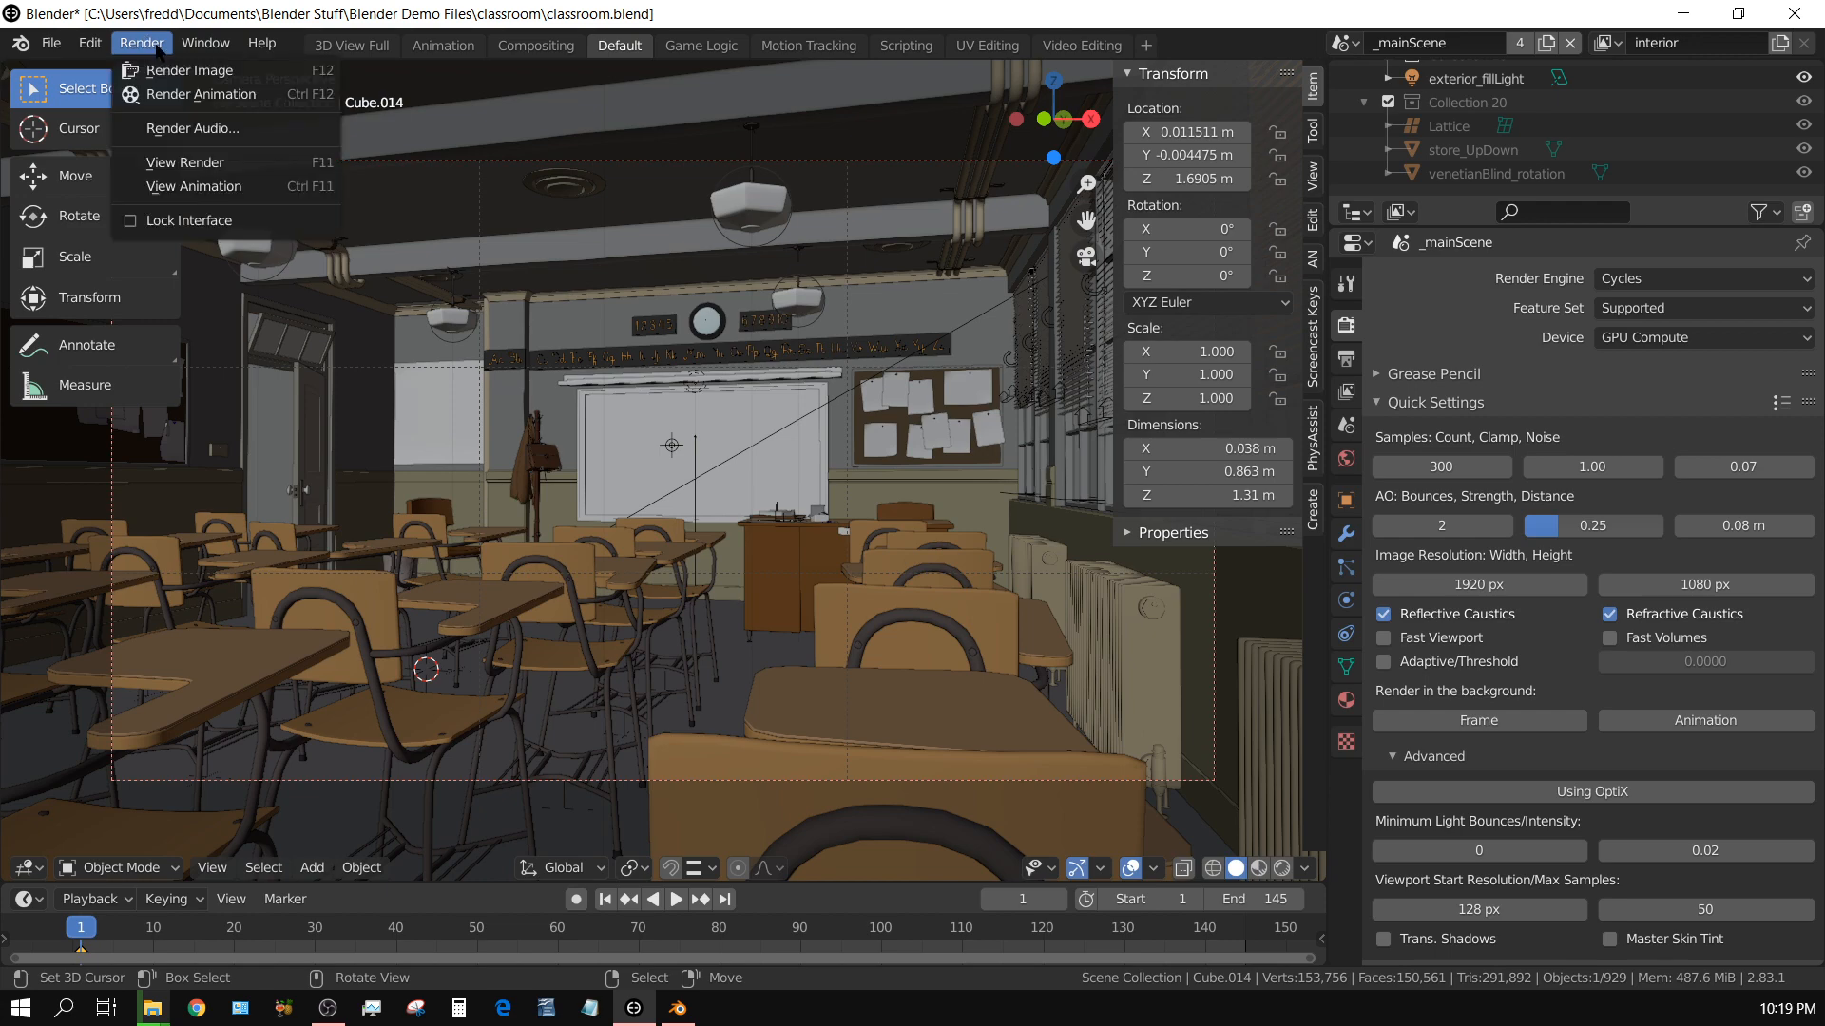
left_click(188, 71)
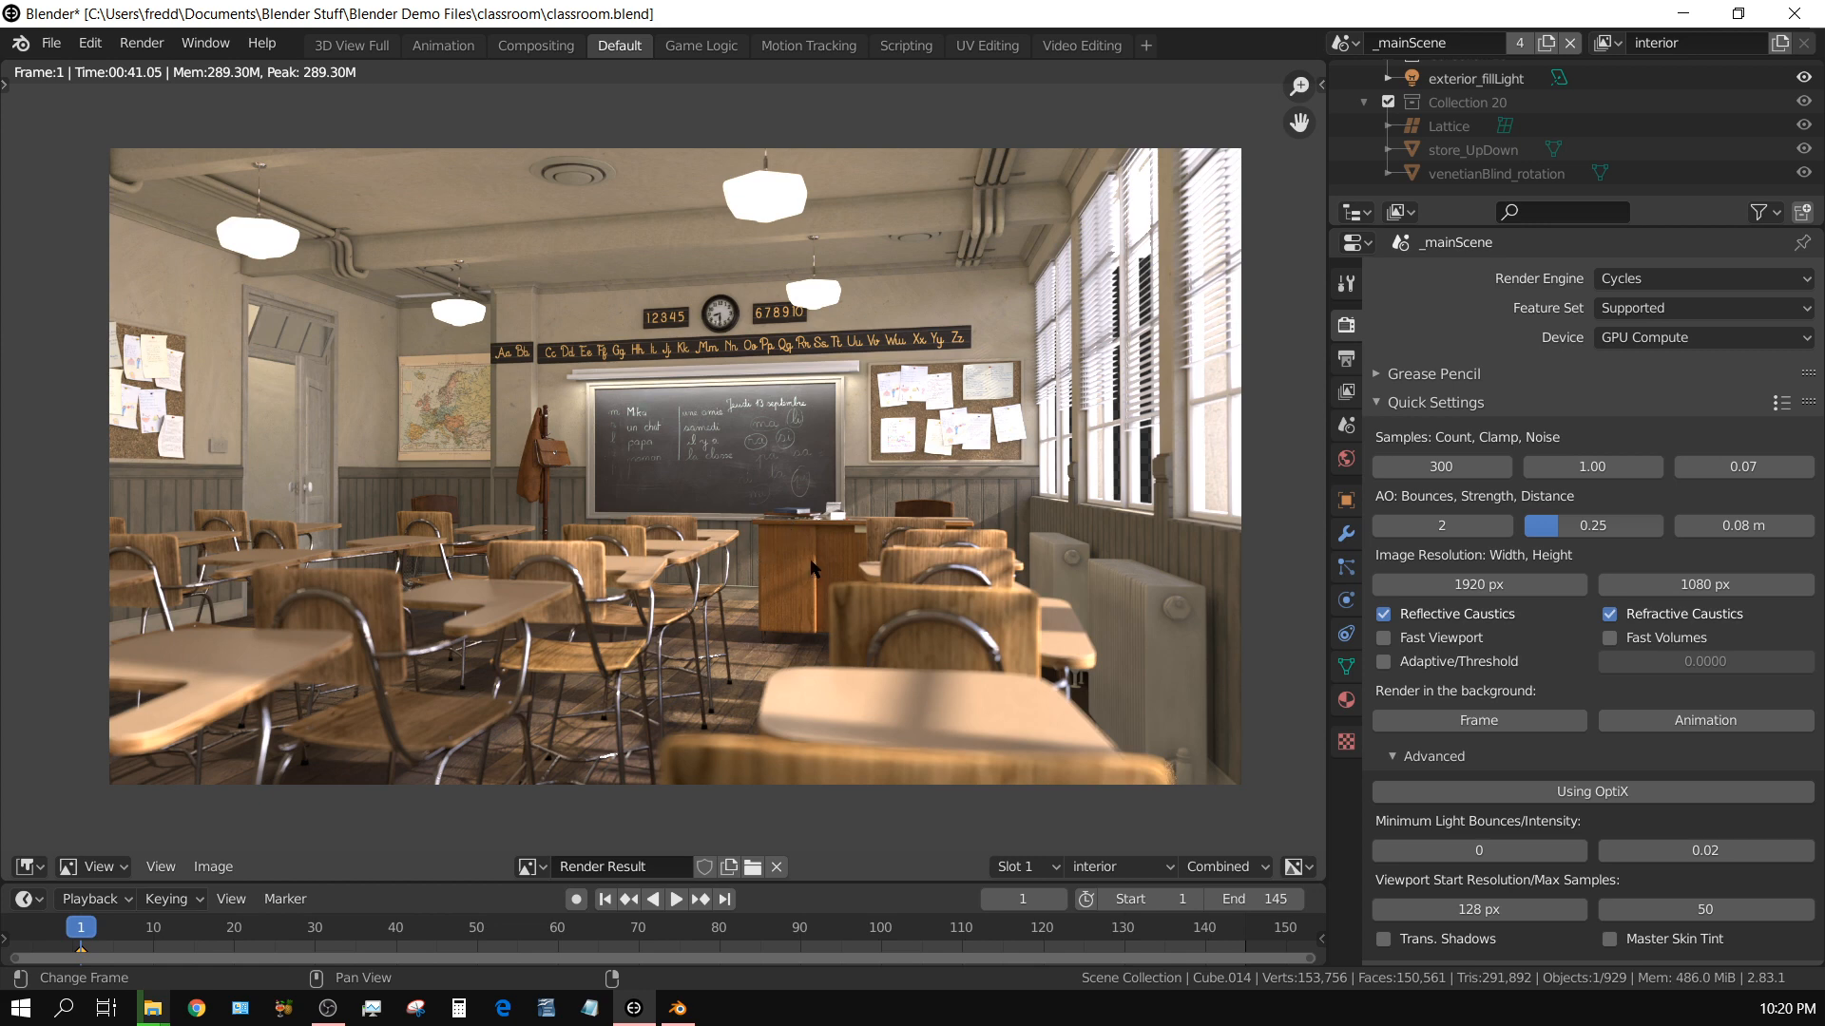
mouse_move(677, 1007)
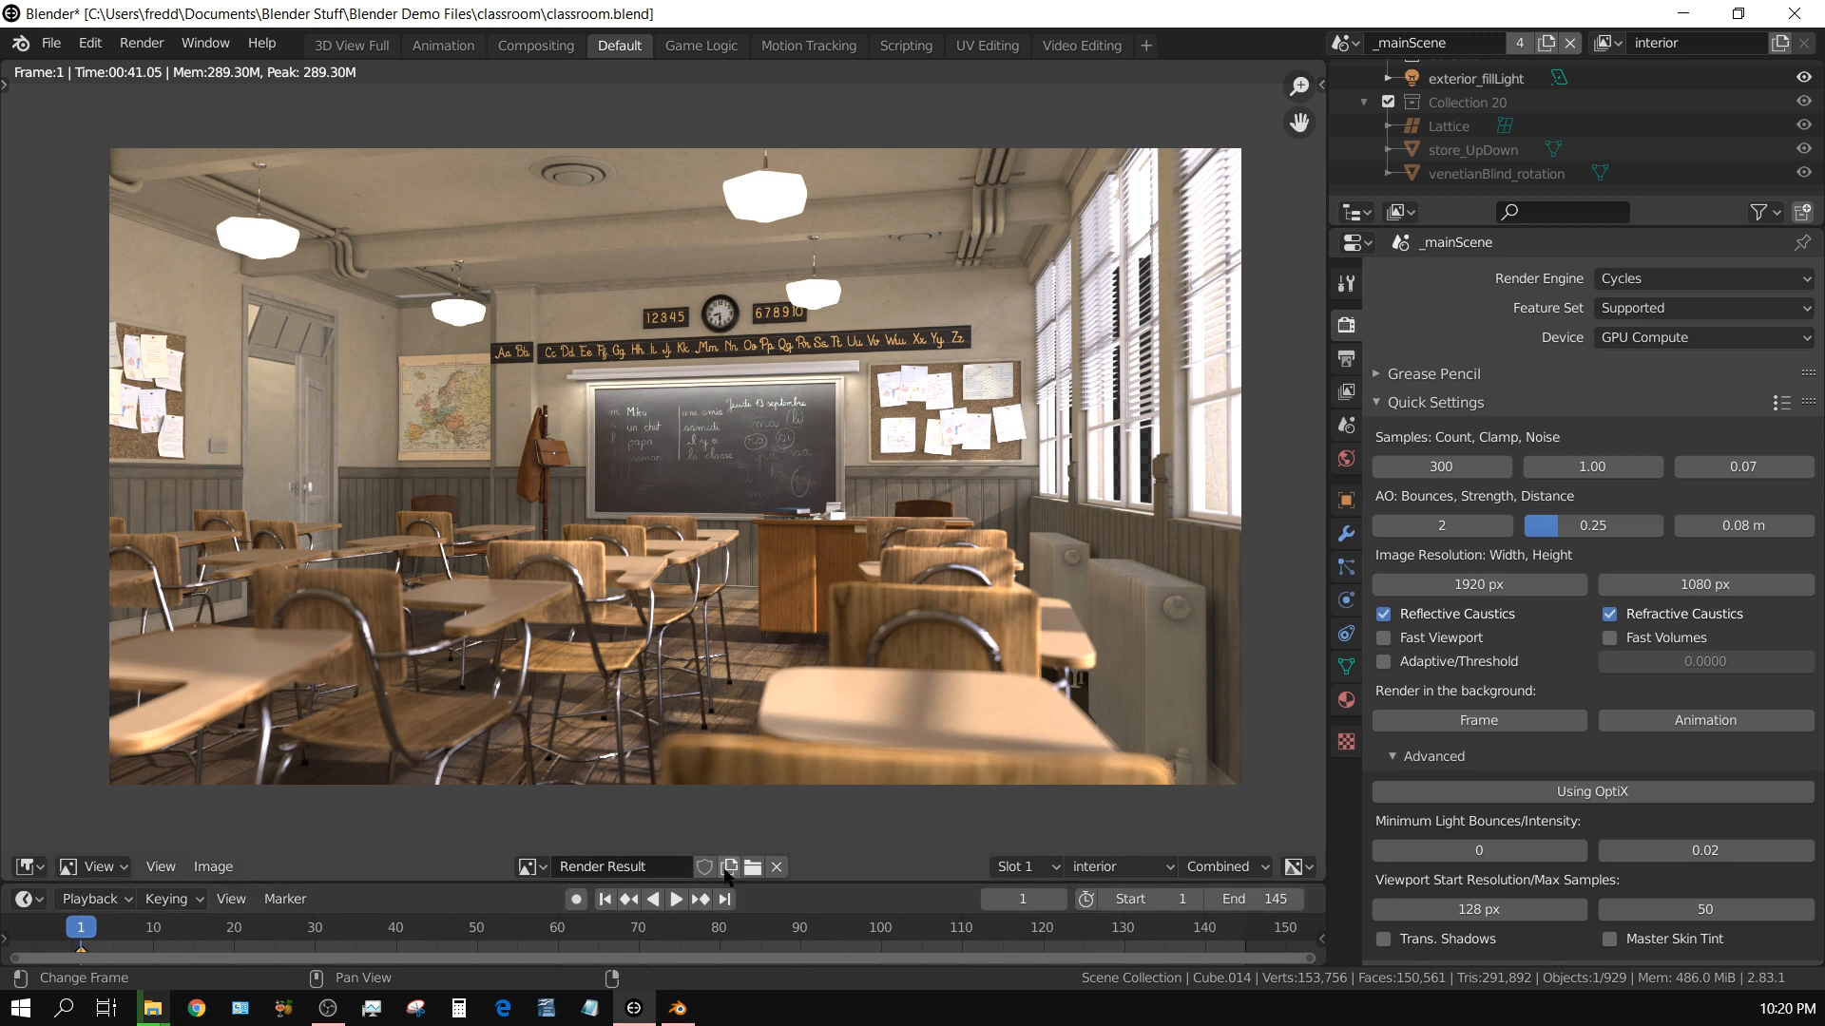
mouse_move(832, 687)
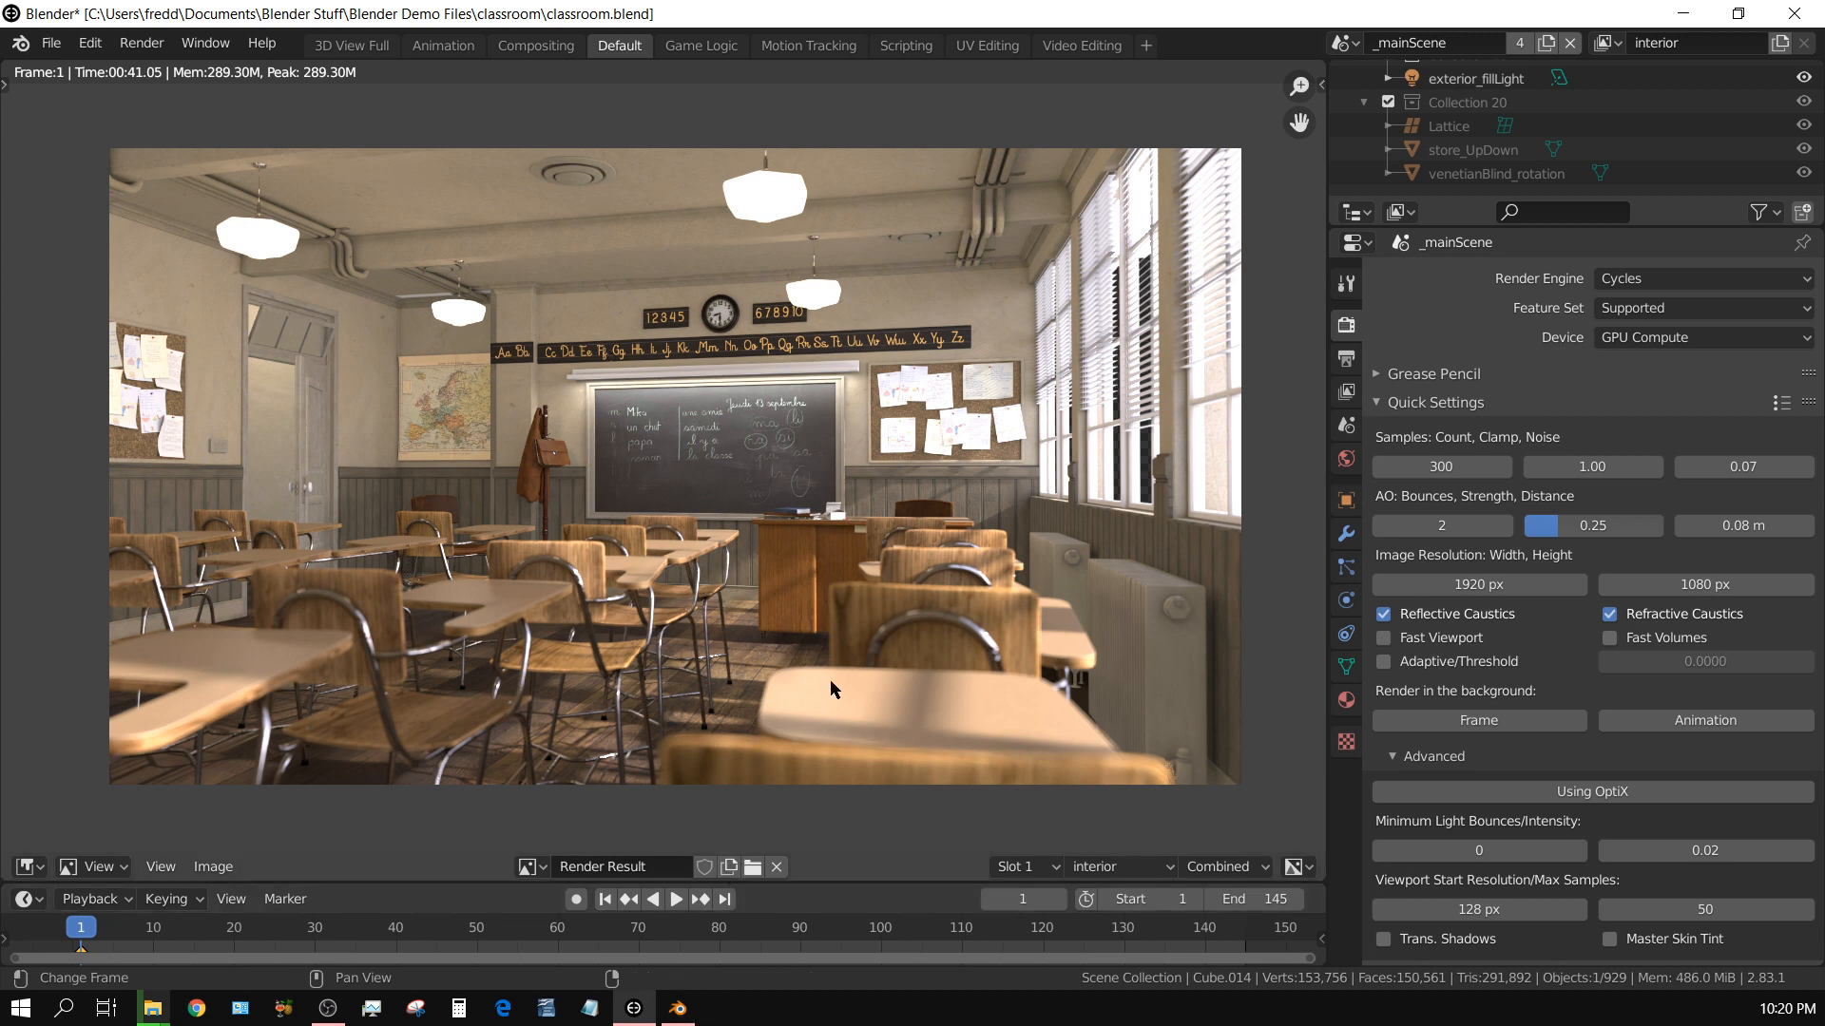
mouse_move(662, 639)
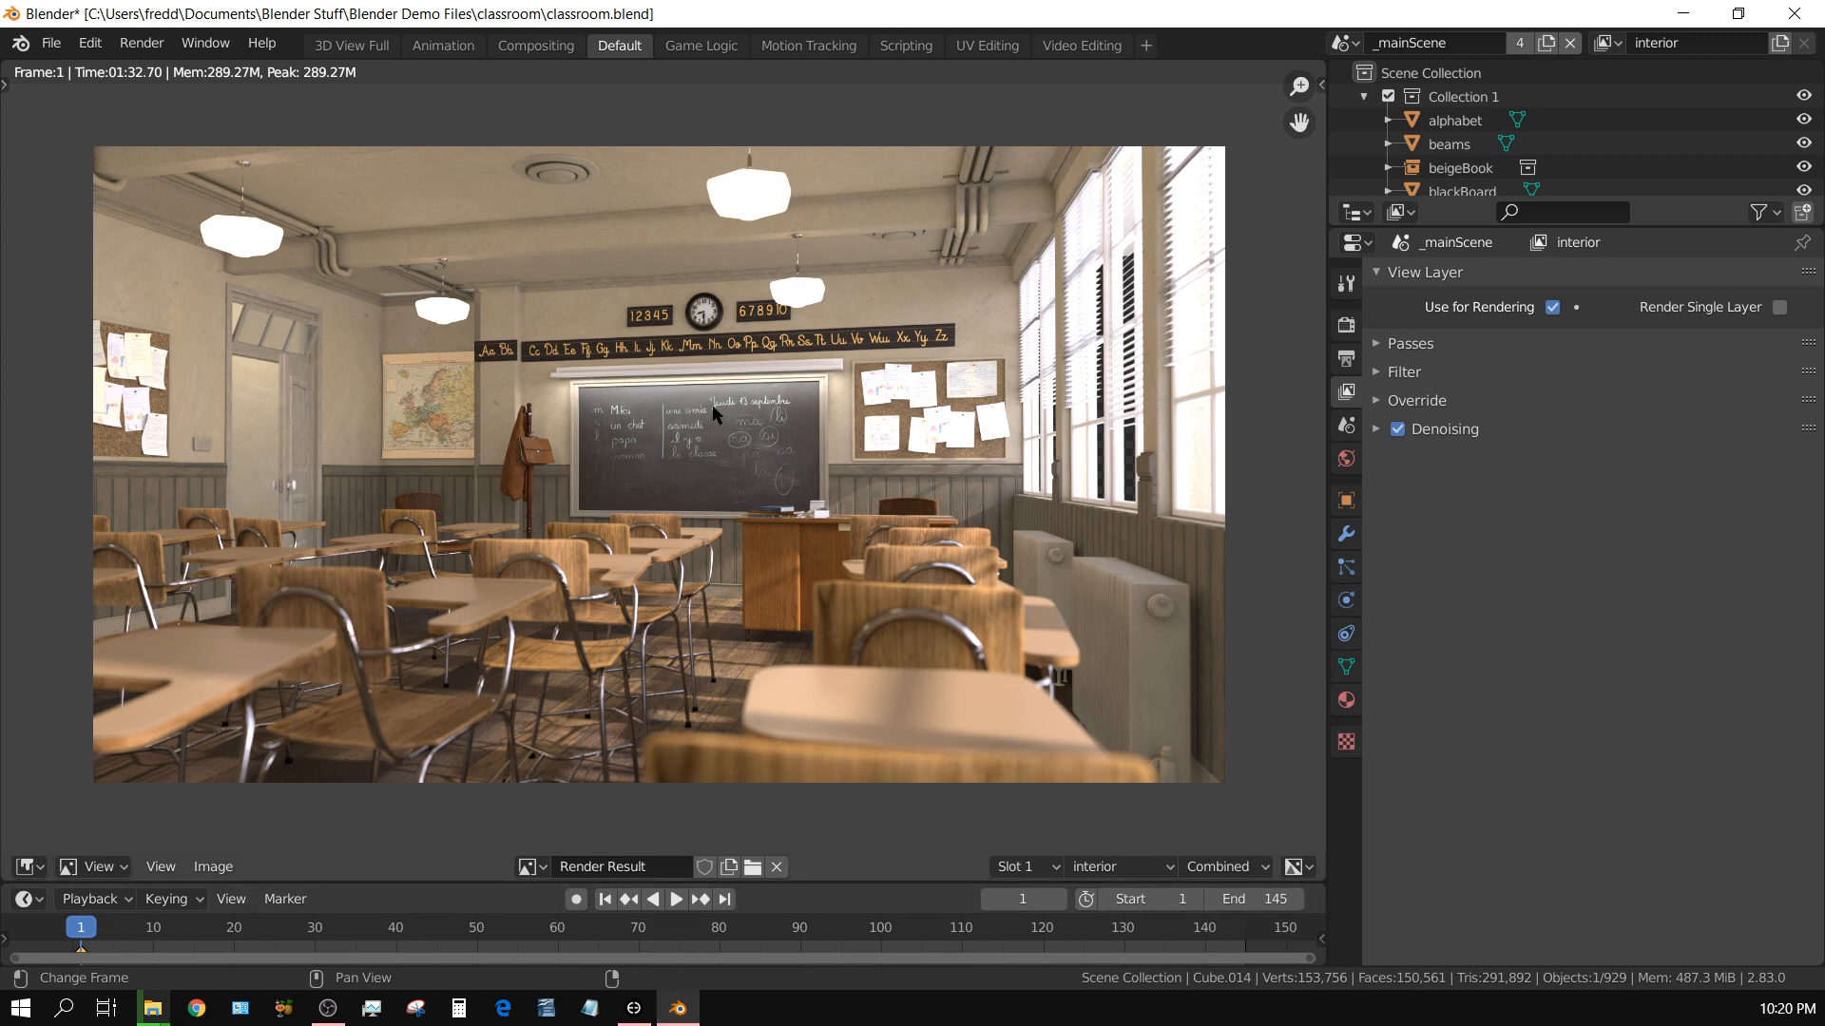
mouse_move(783, 501)
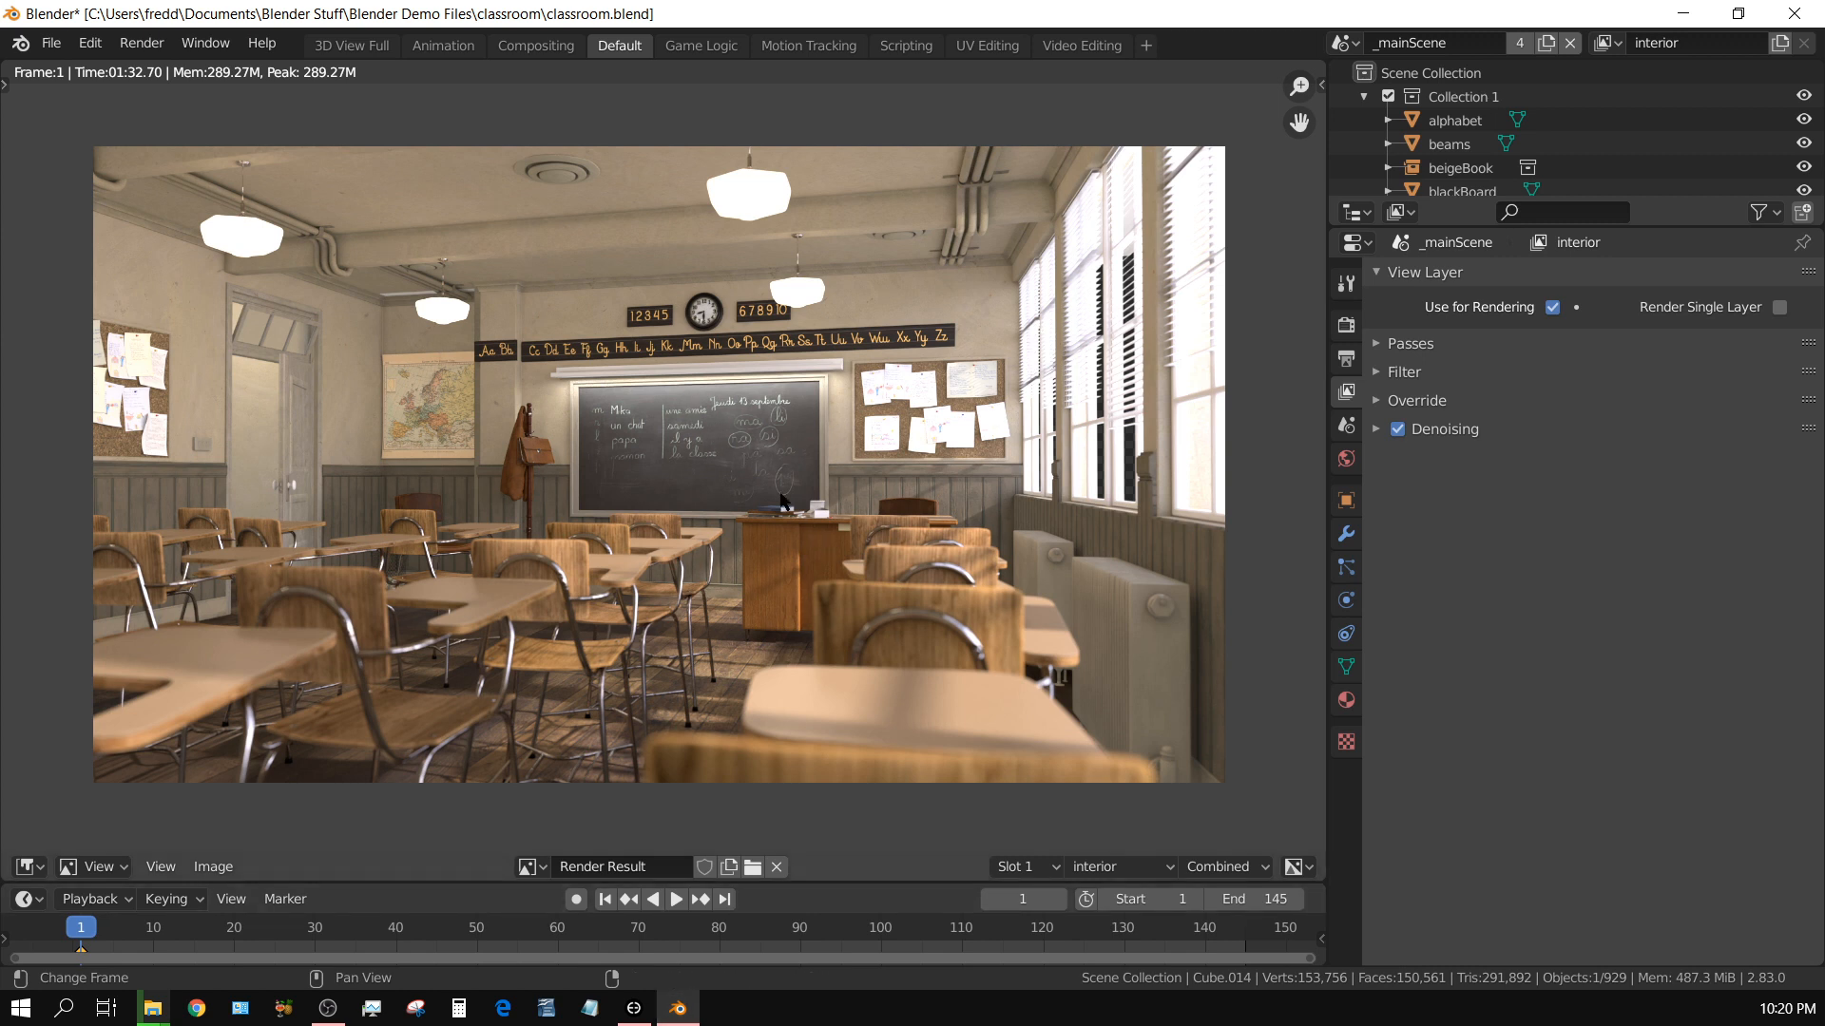
mouse_move(736, 512)
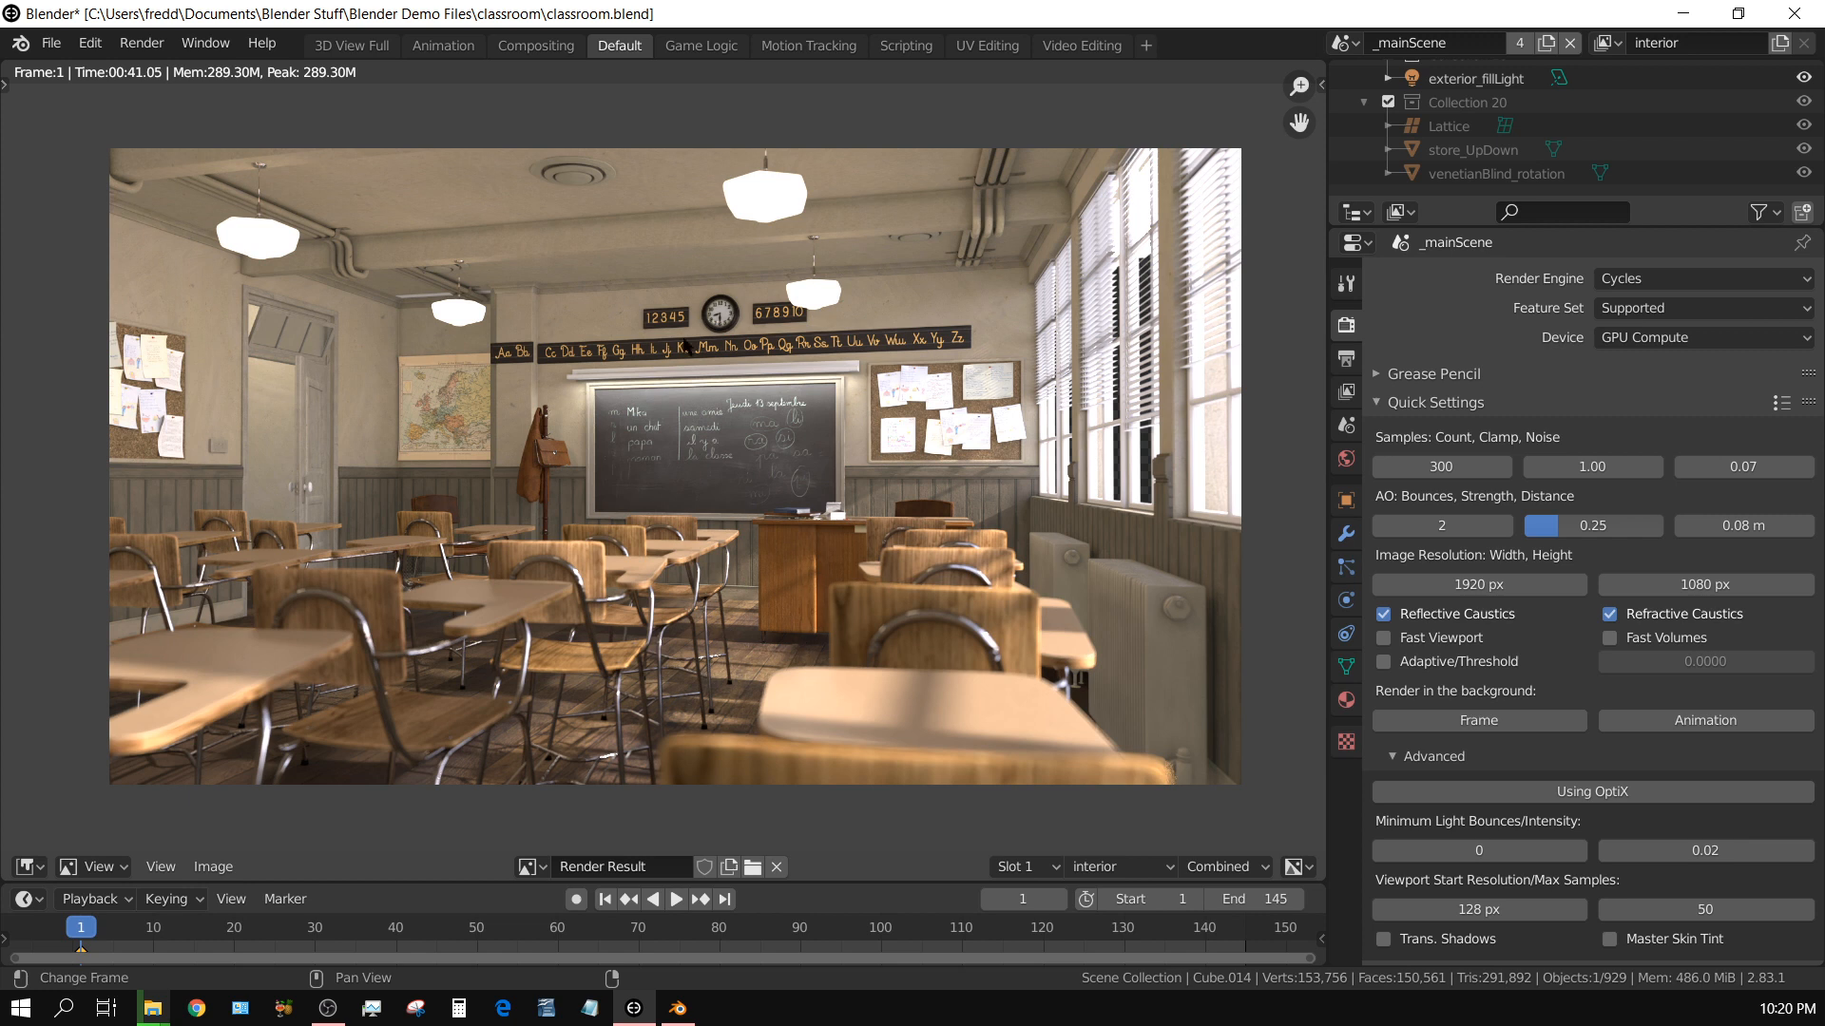
mouse_move(631, 253)
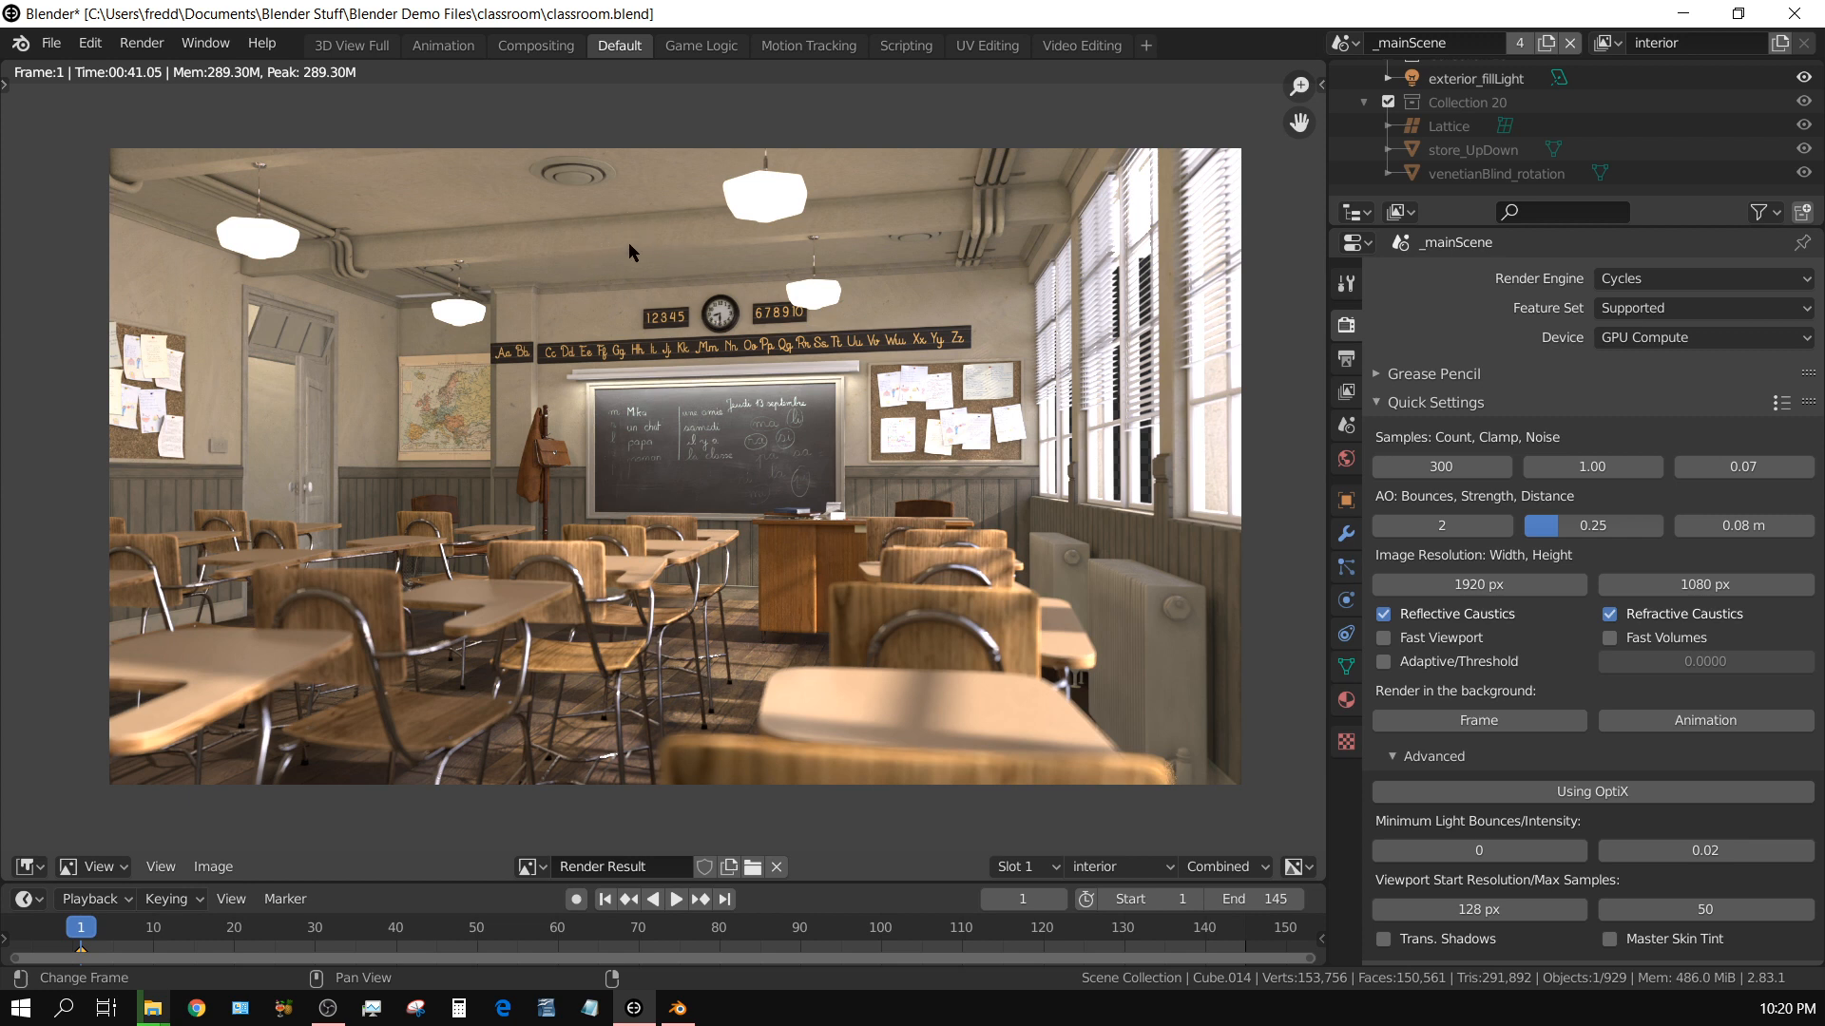
mouse_move(680, 247)
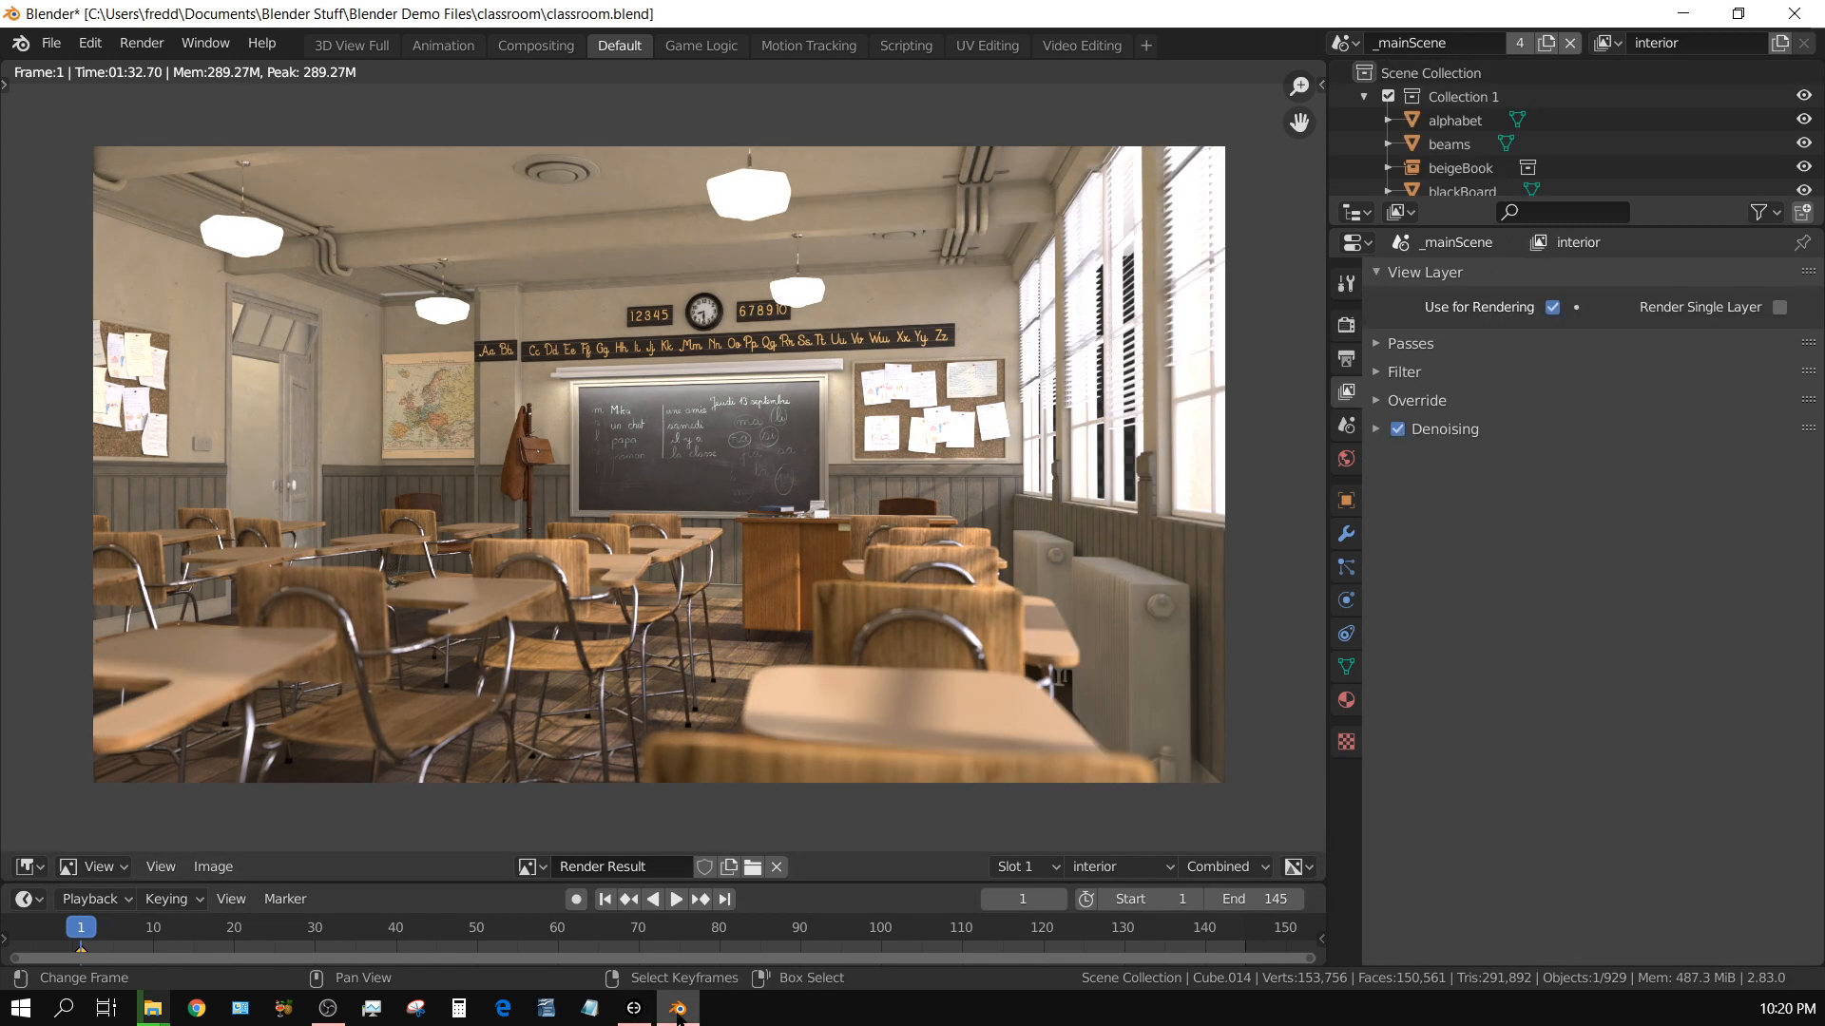
mouse_move(677, 1008)
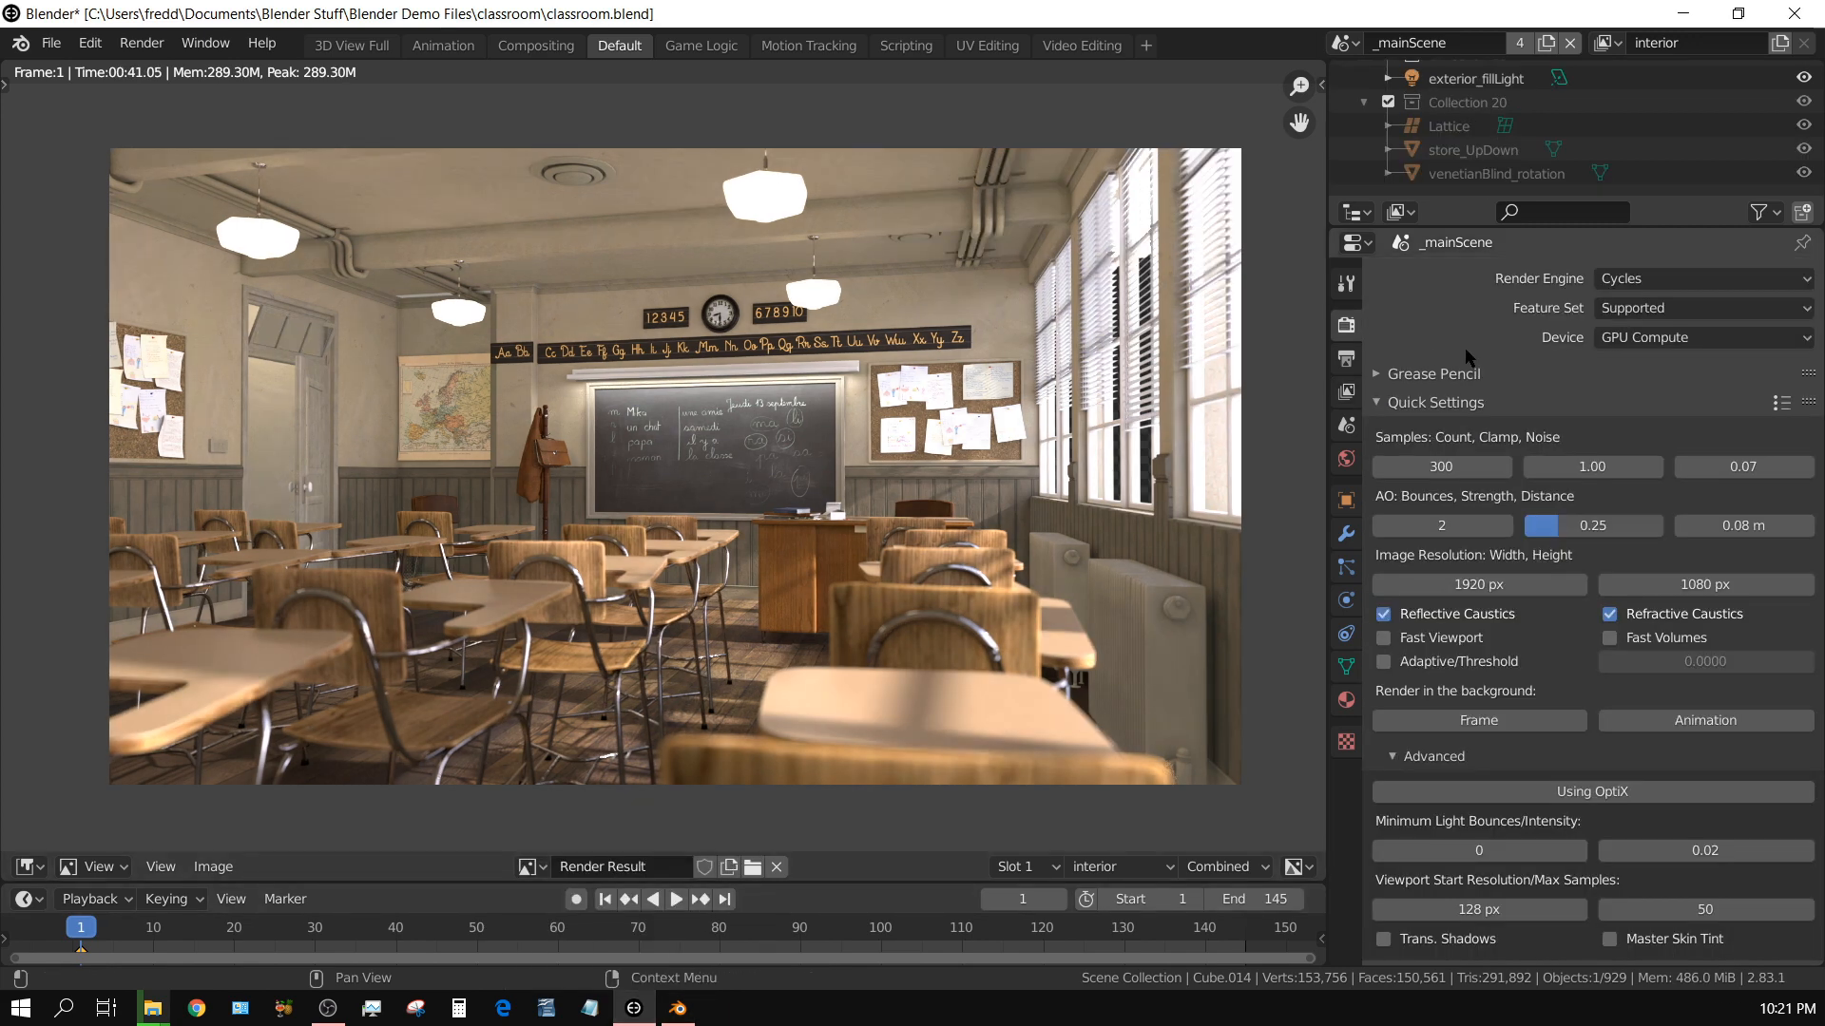
mouse_move(1781, 401)
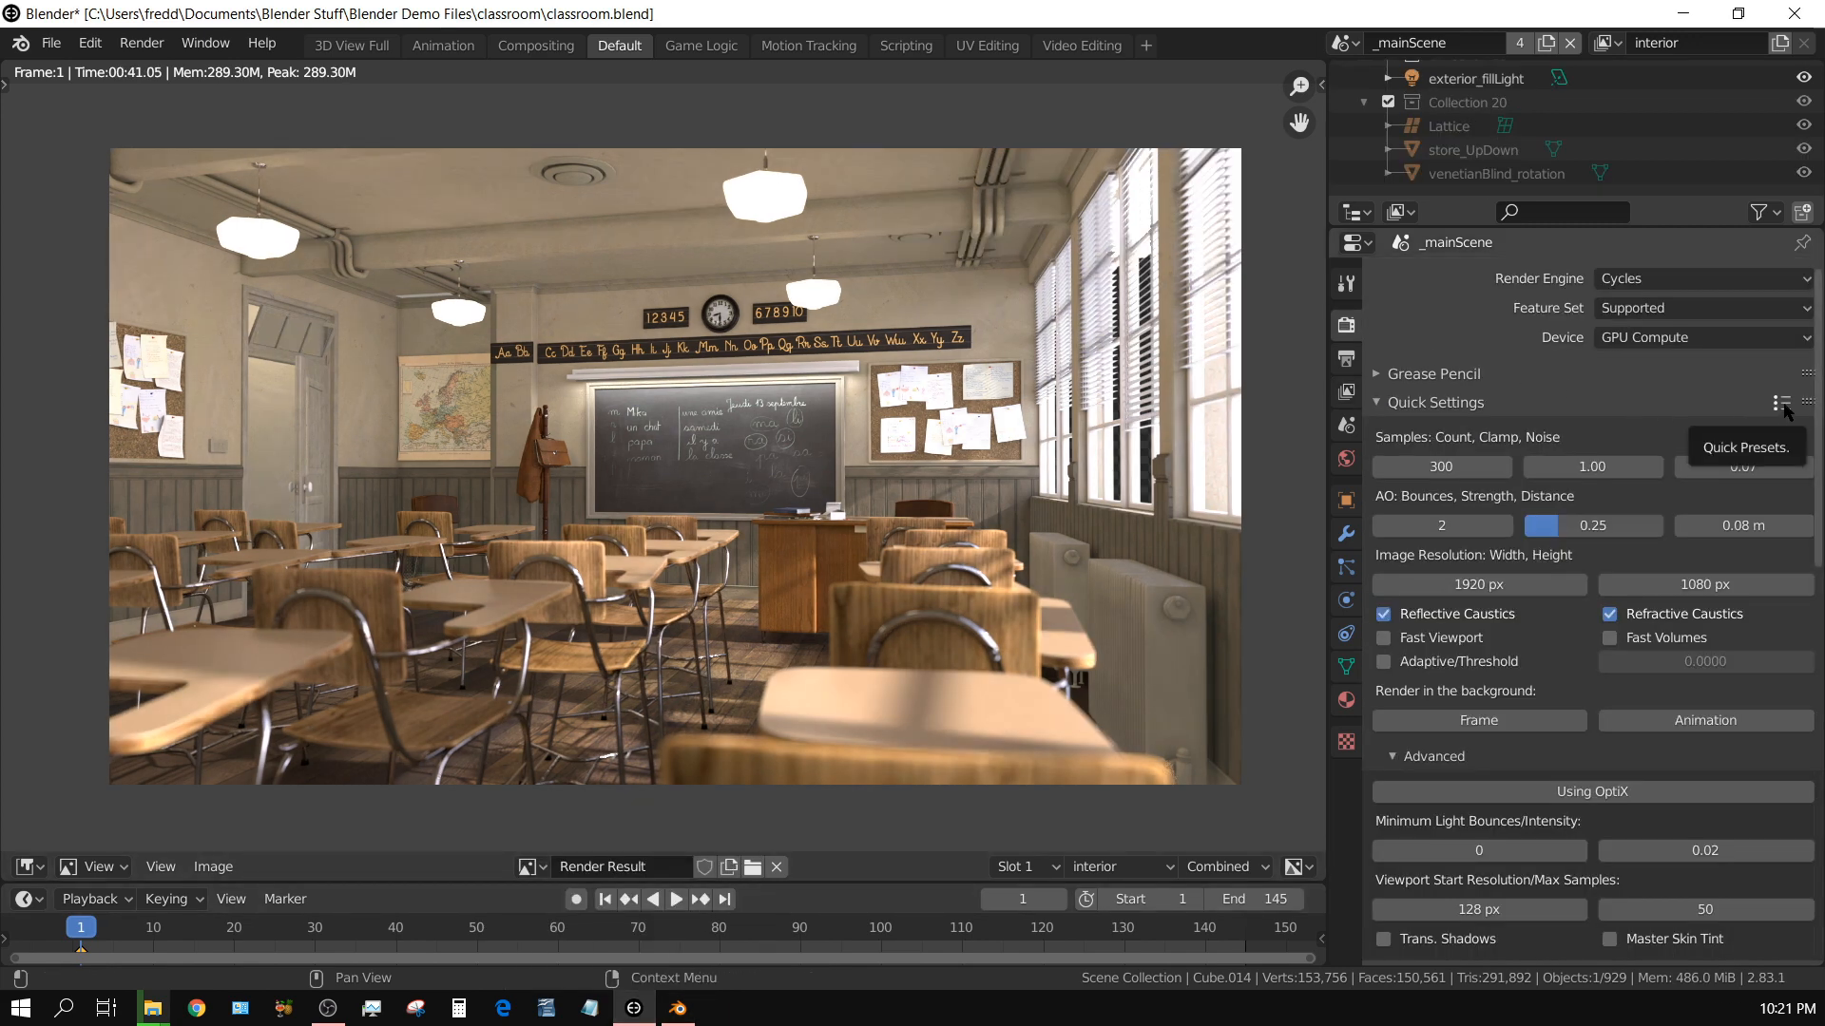
- Apply the '3 - Medium' quick preset, giving clamp 10.00 and noise 0.00
left_click(1783, 403)
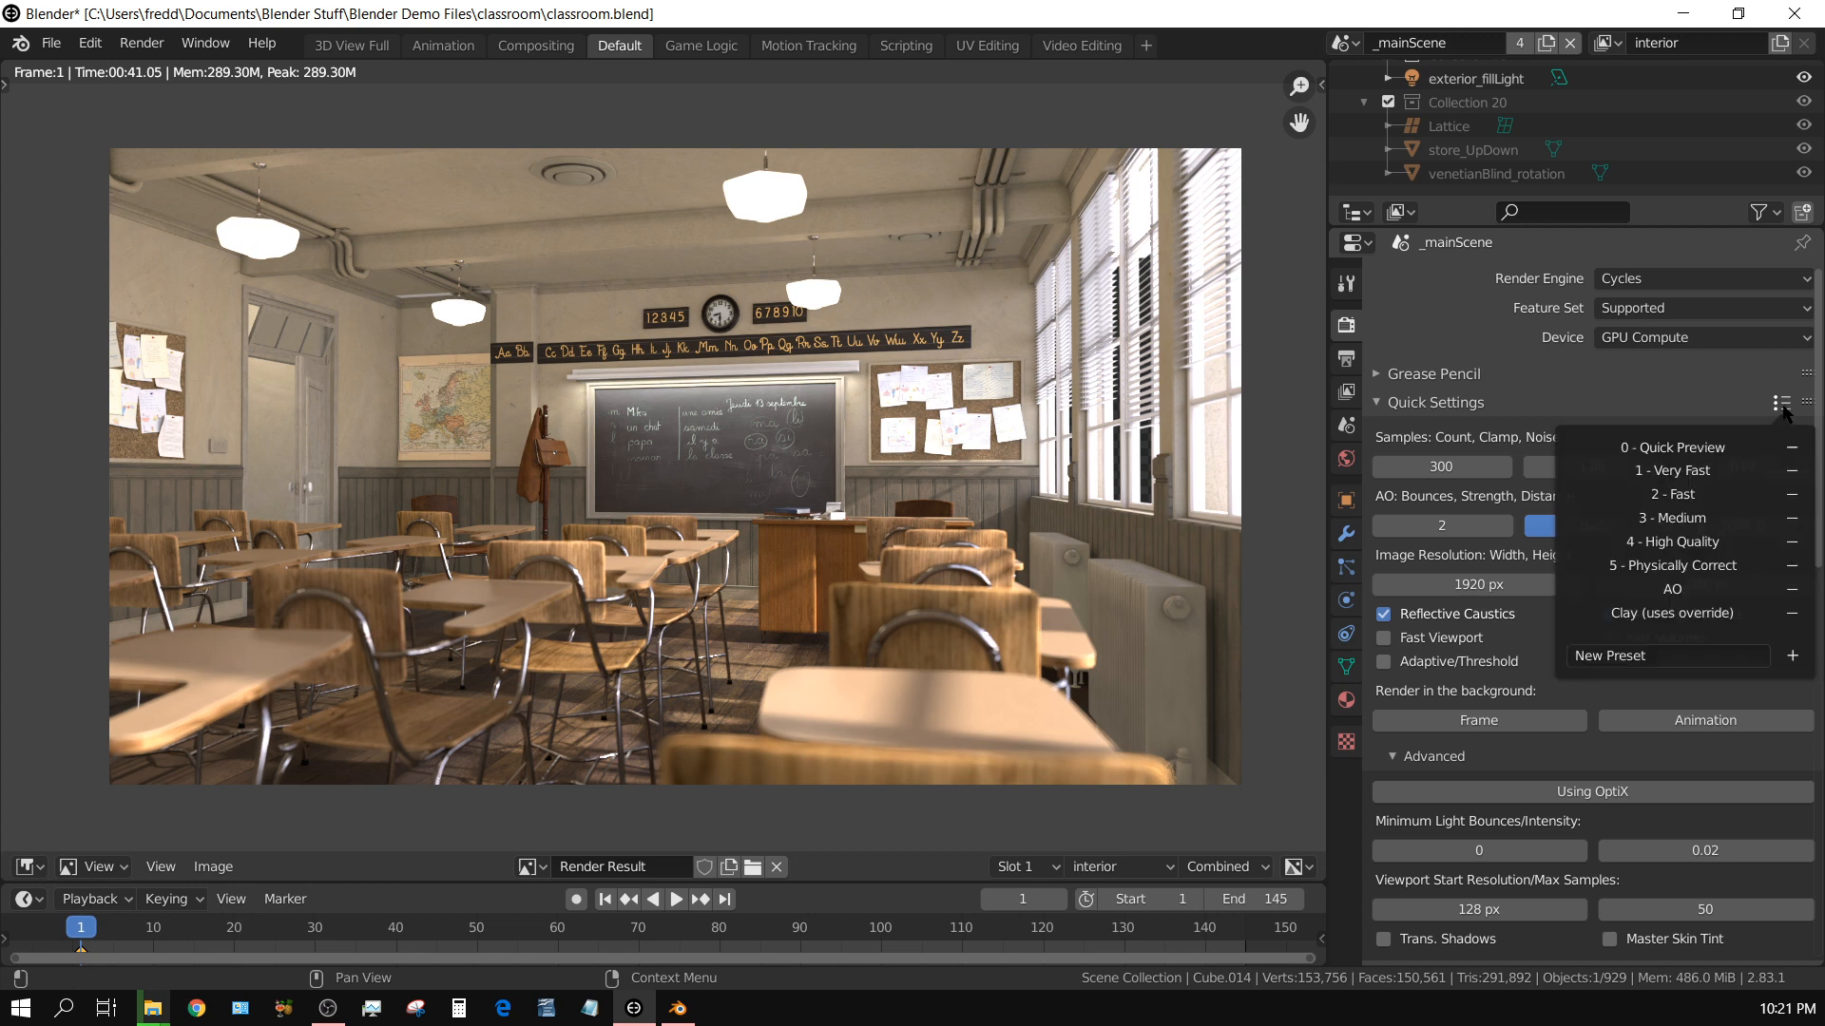
mouse_move(1673, 494)
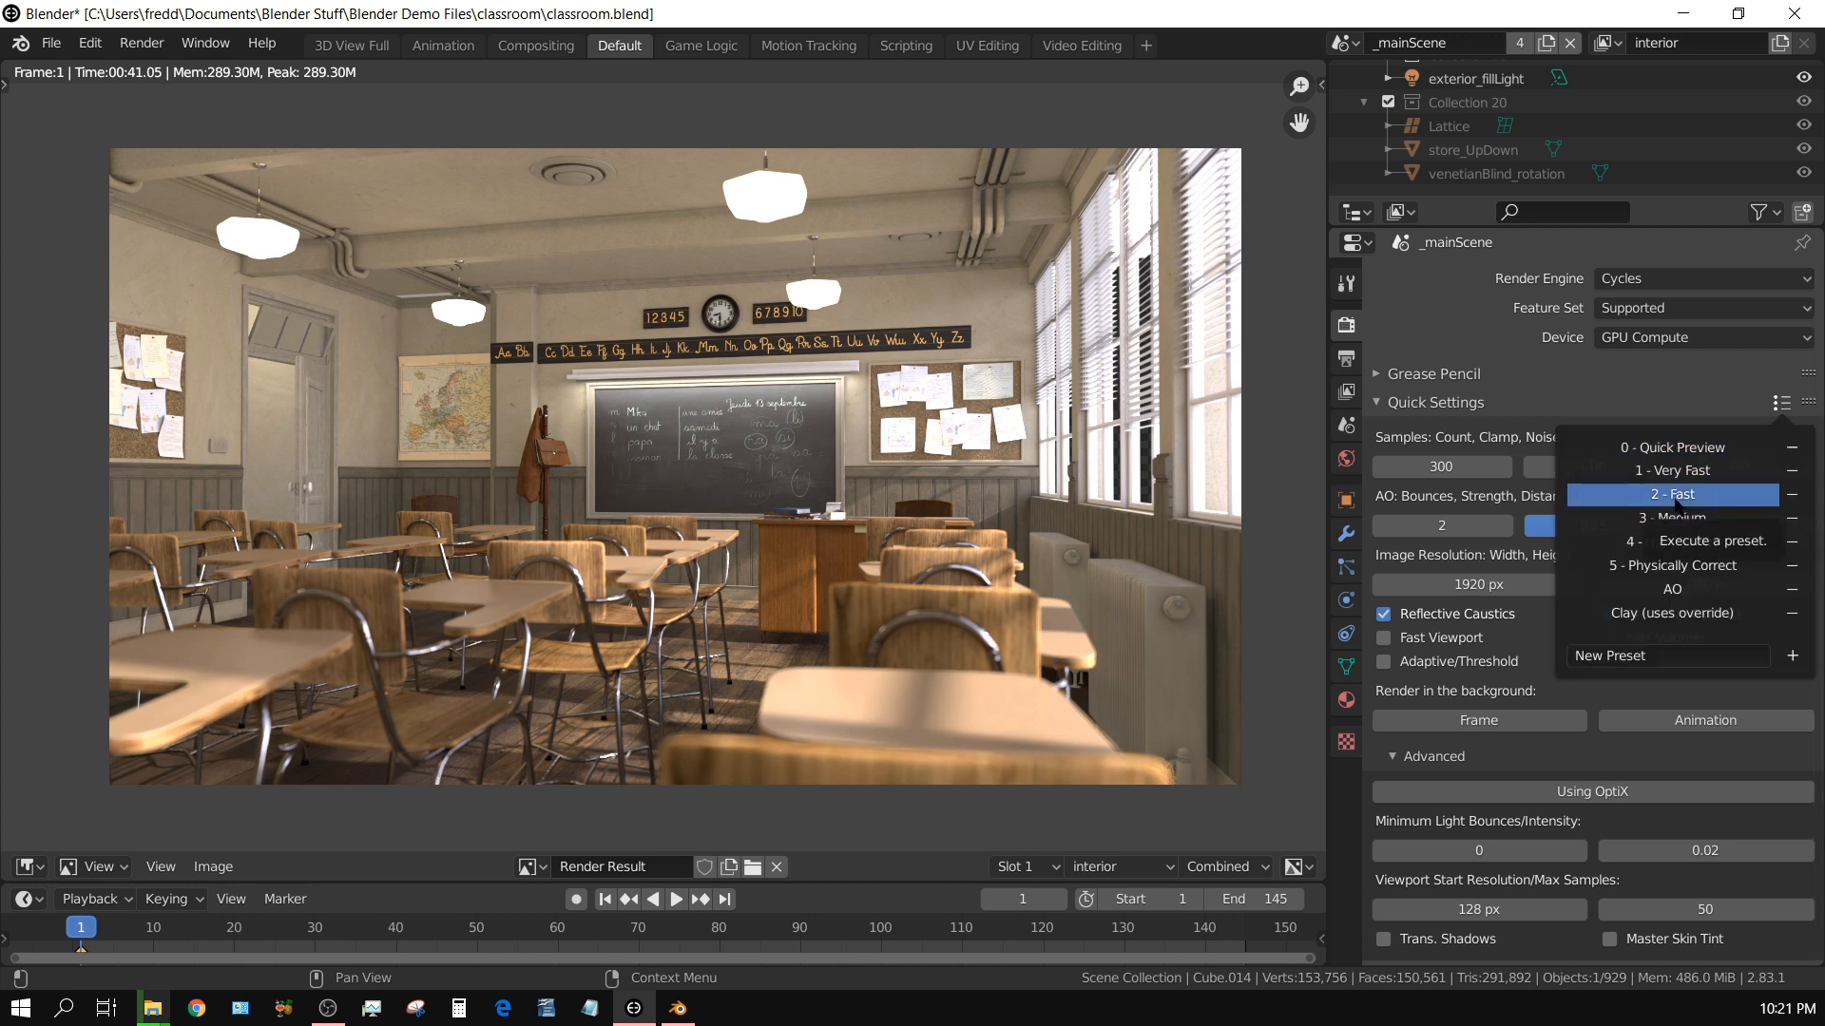
mouse_move(1671, 517)
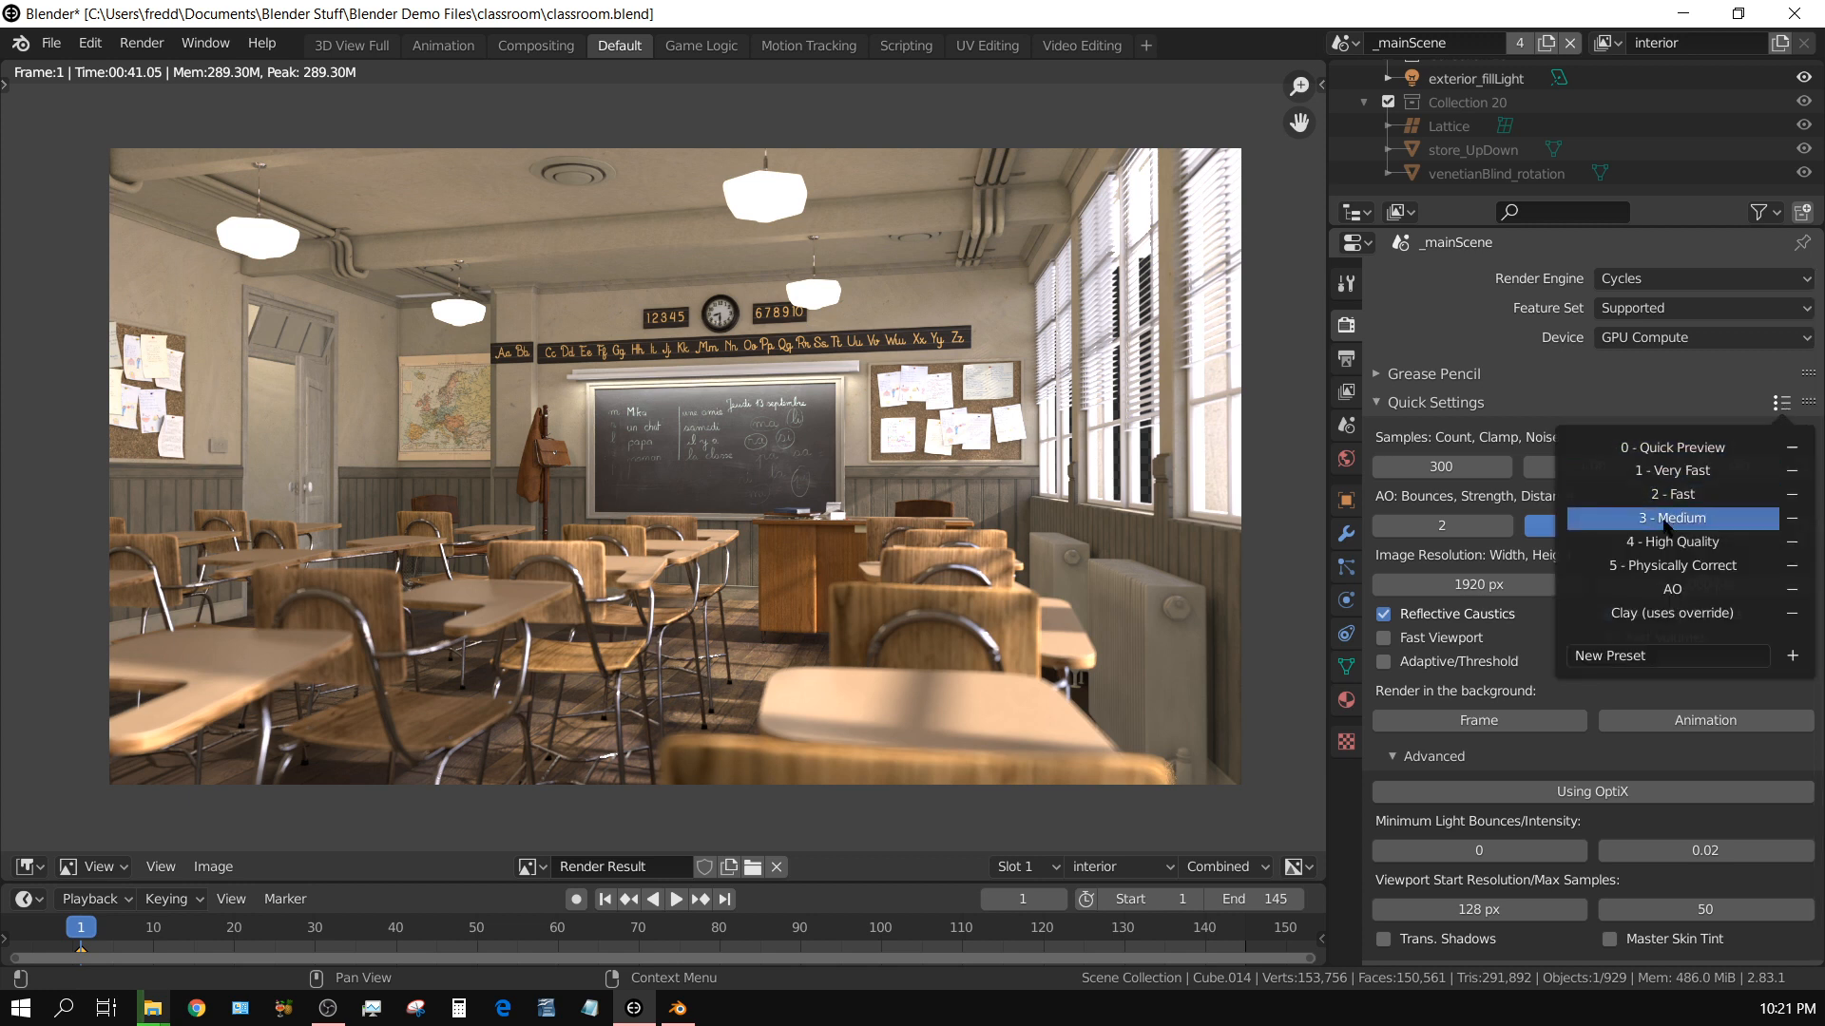
left_click(1671, 517)
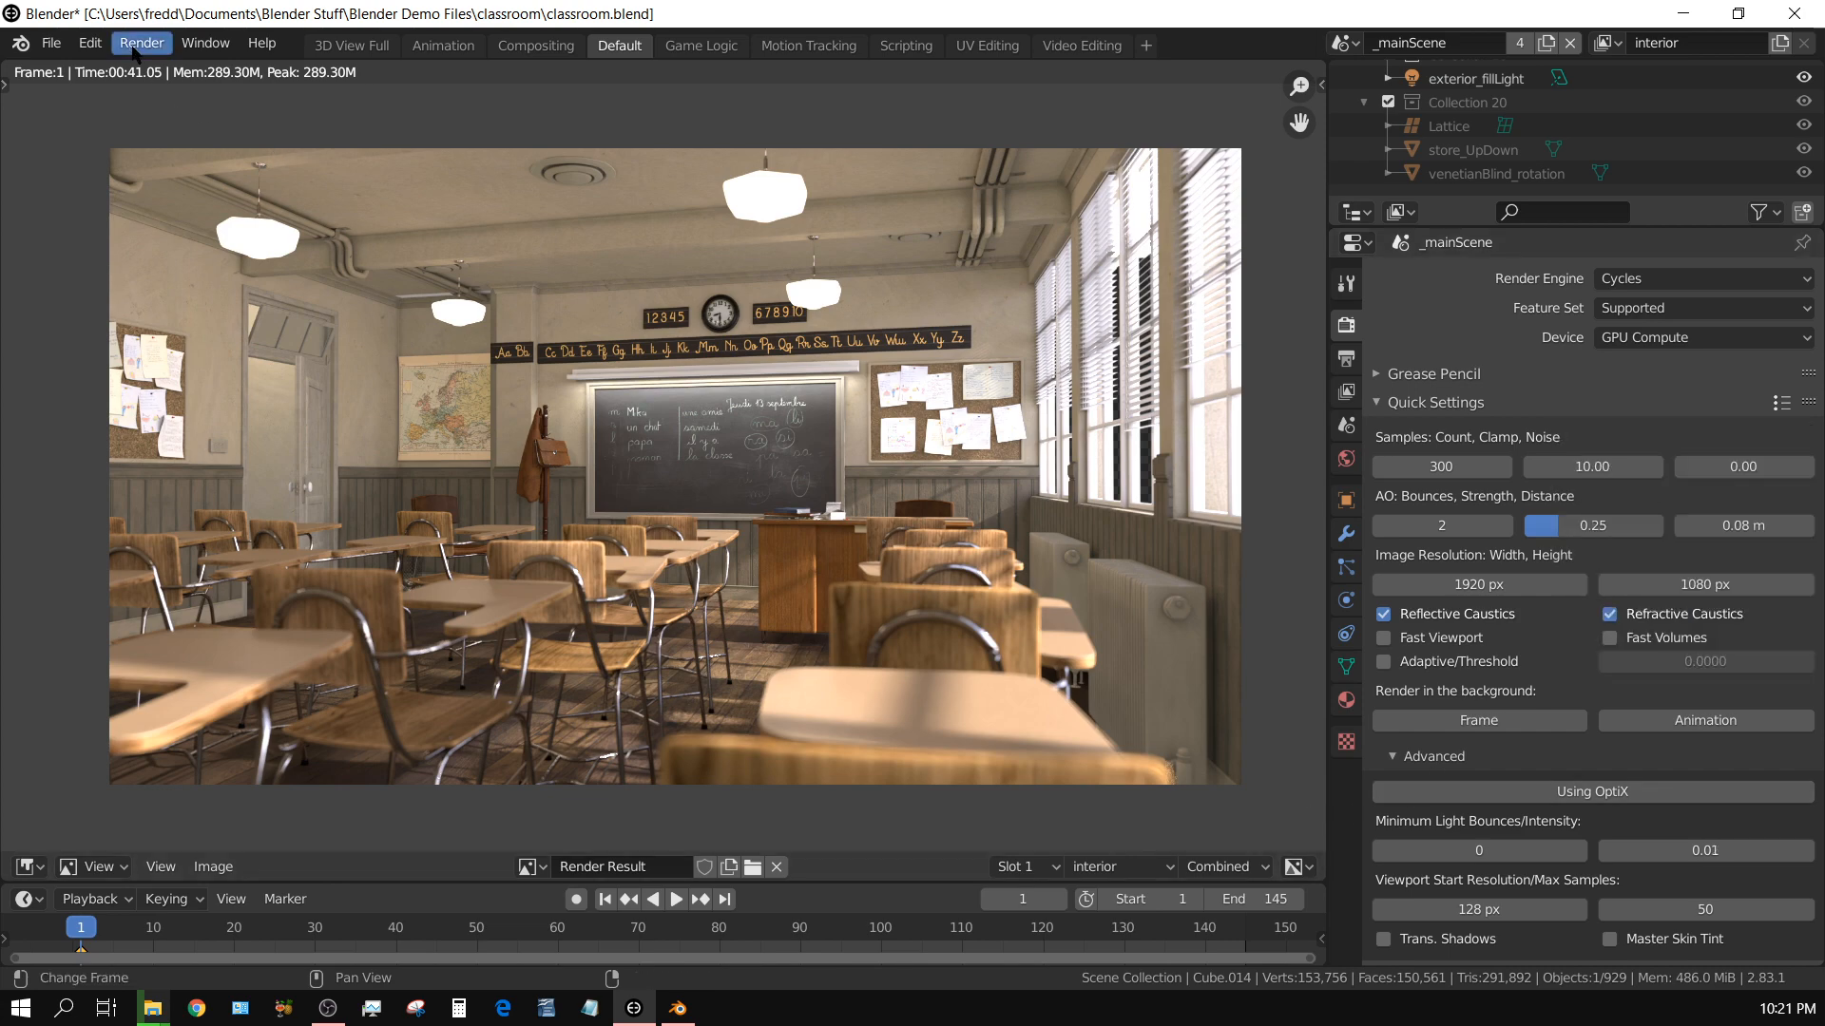
left_click(140, 43)
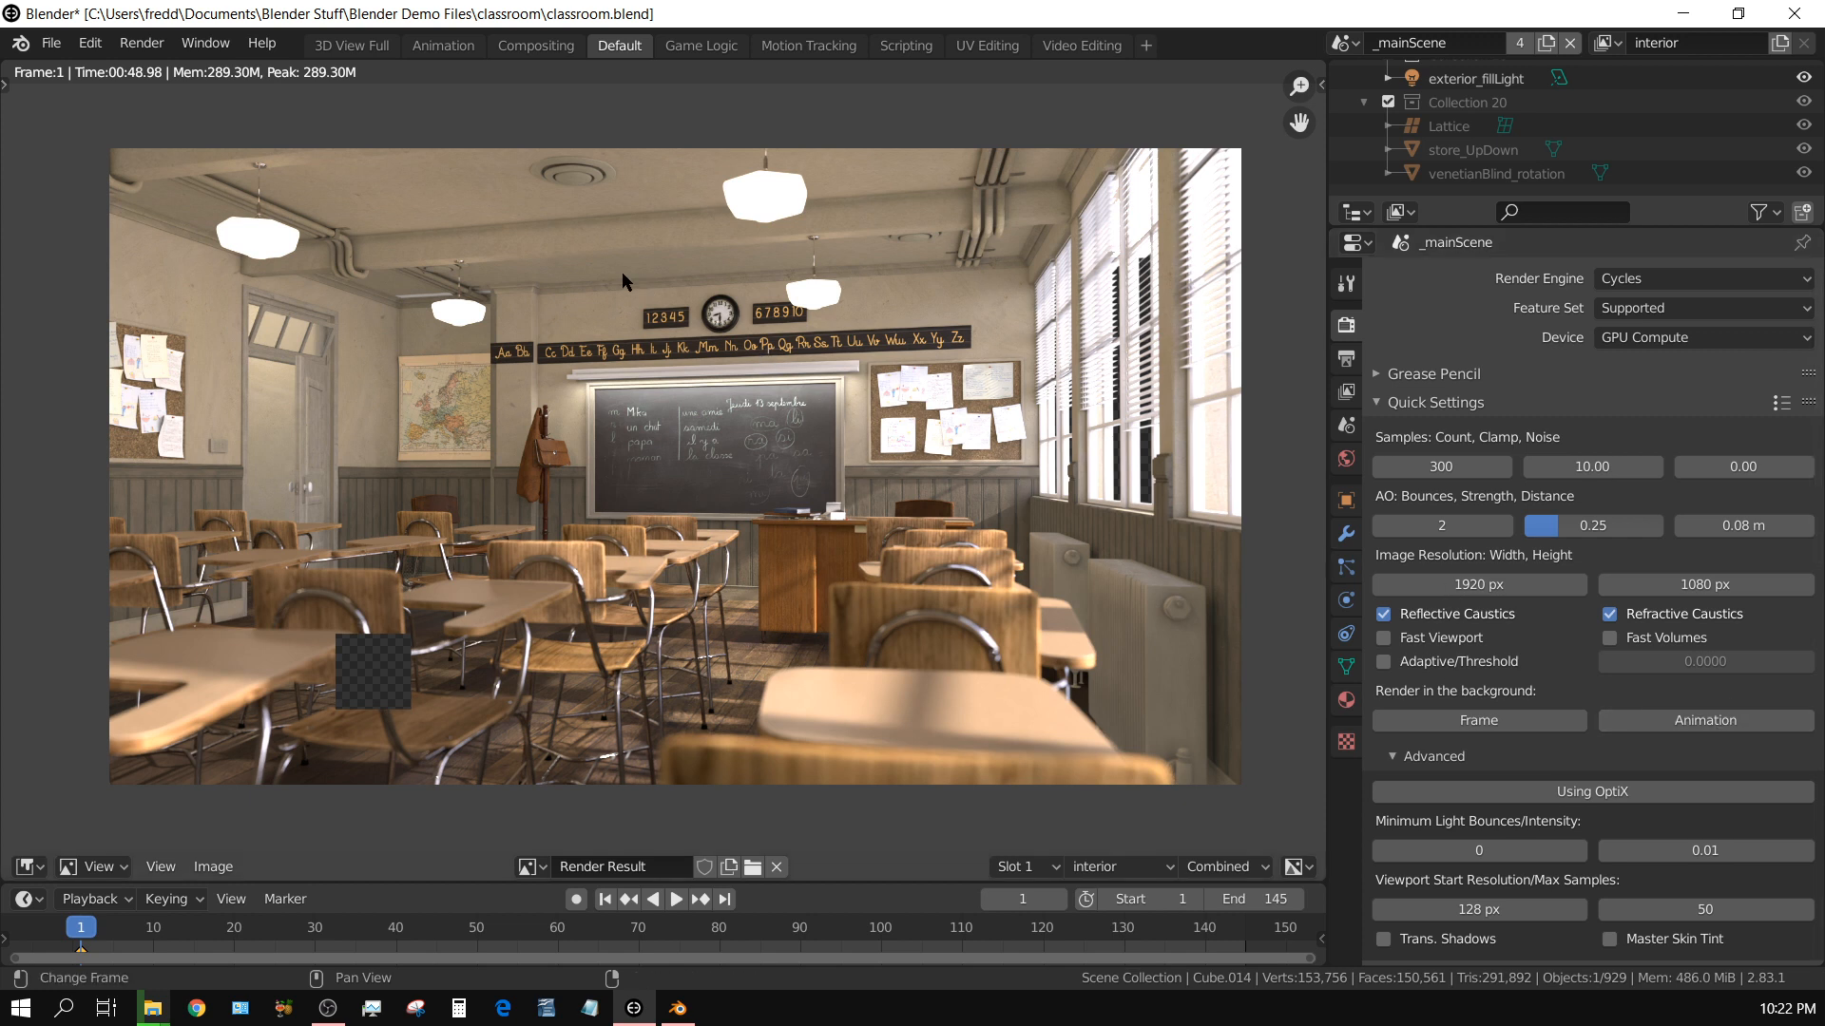
mouse_move(662, 261)
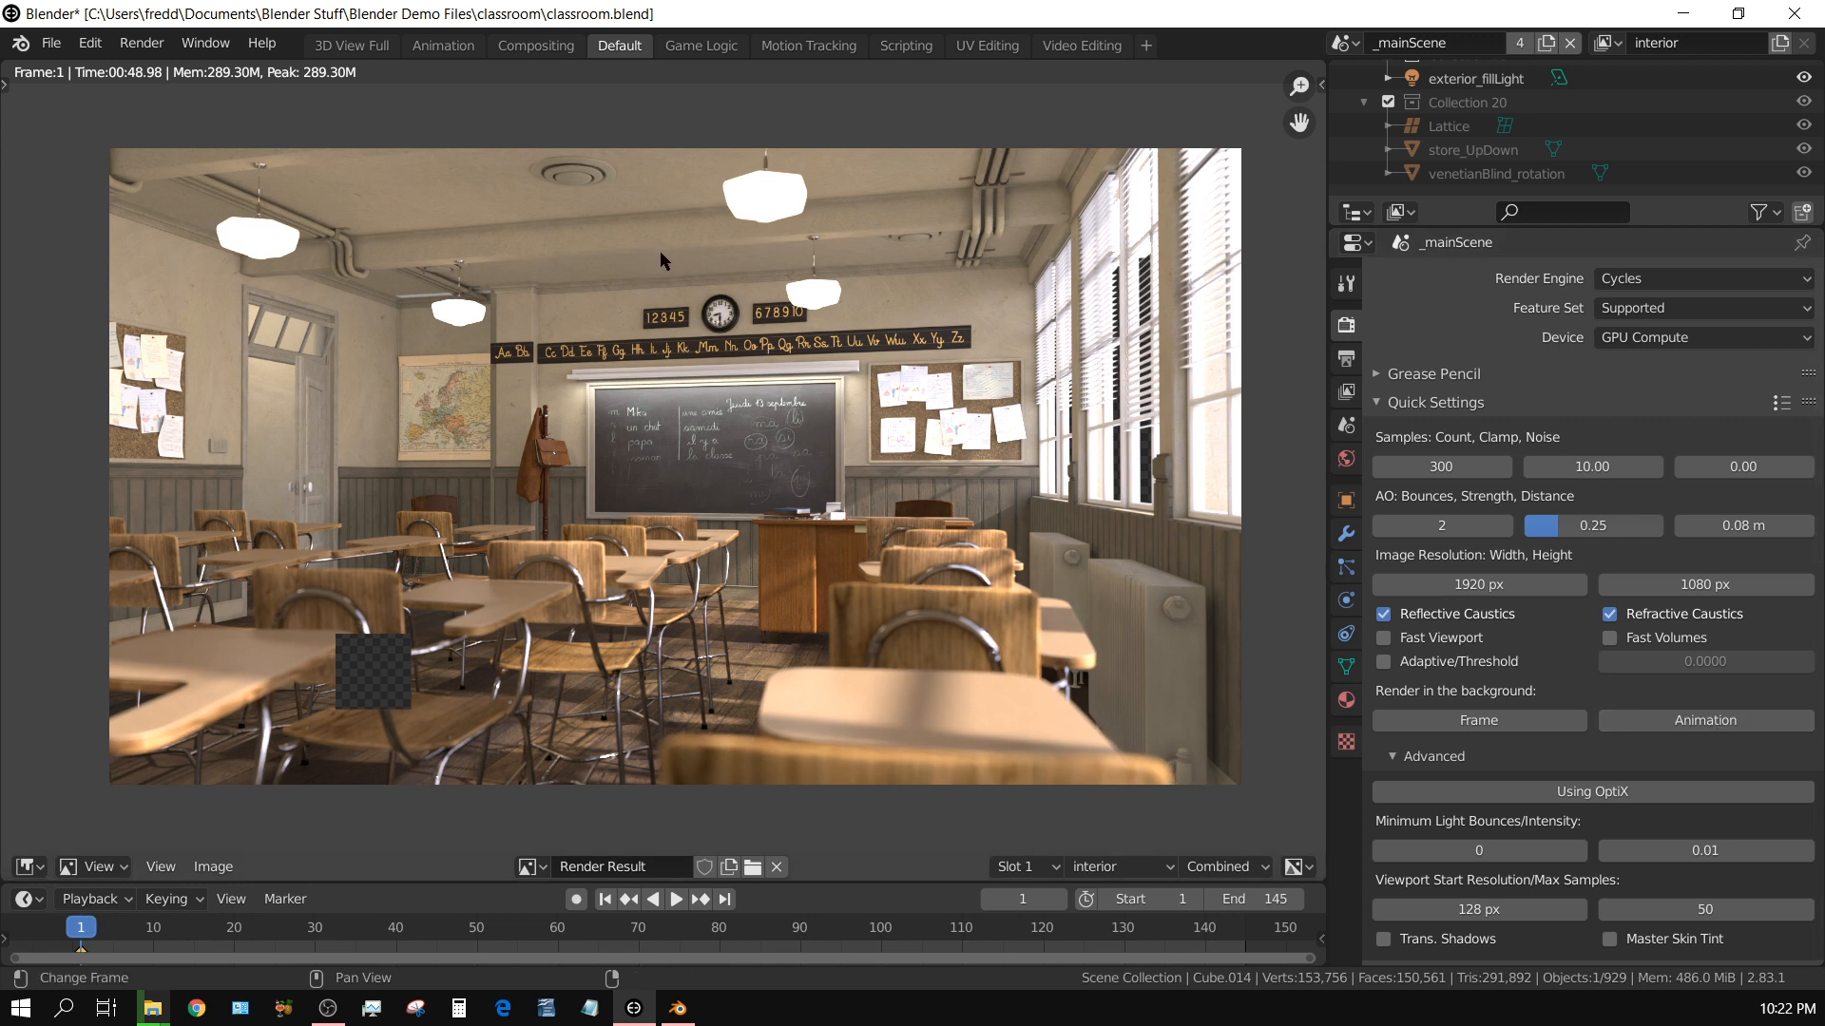
mouse_move(133, 95)
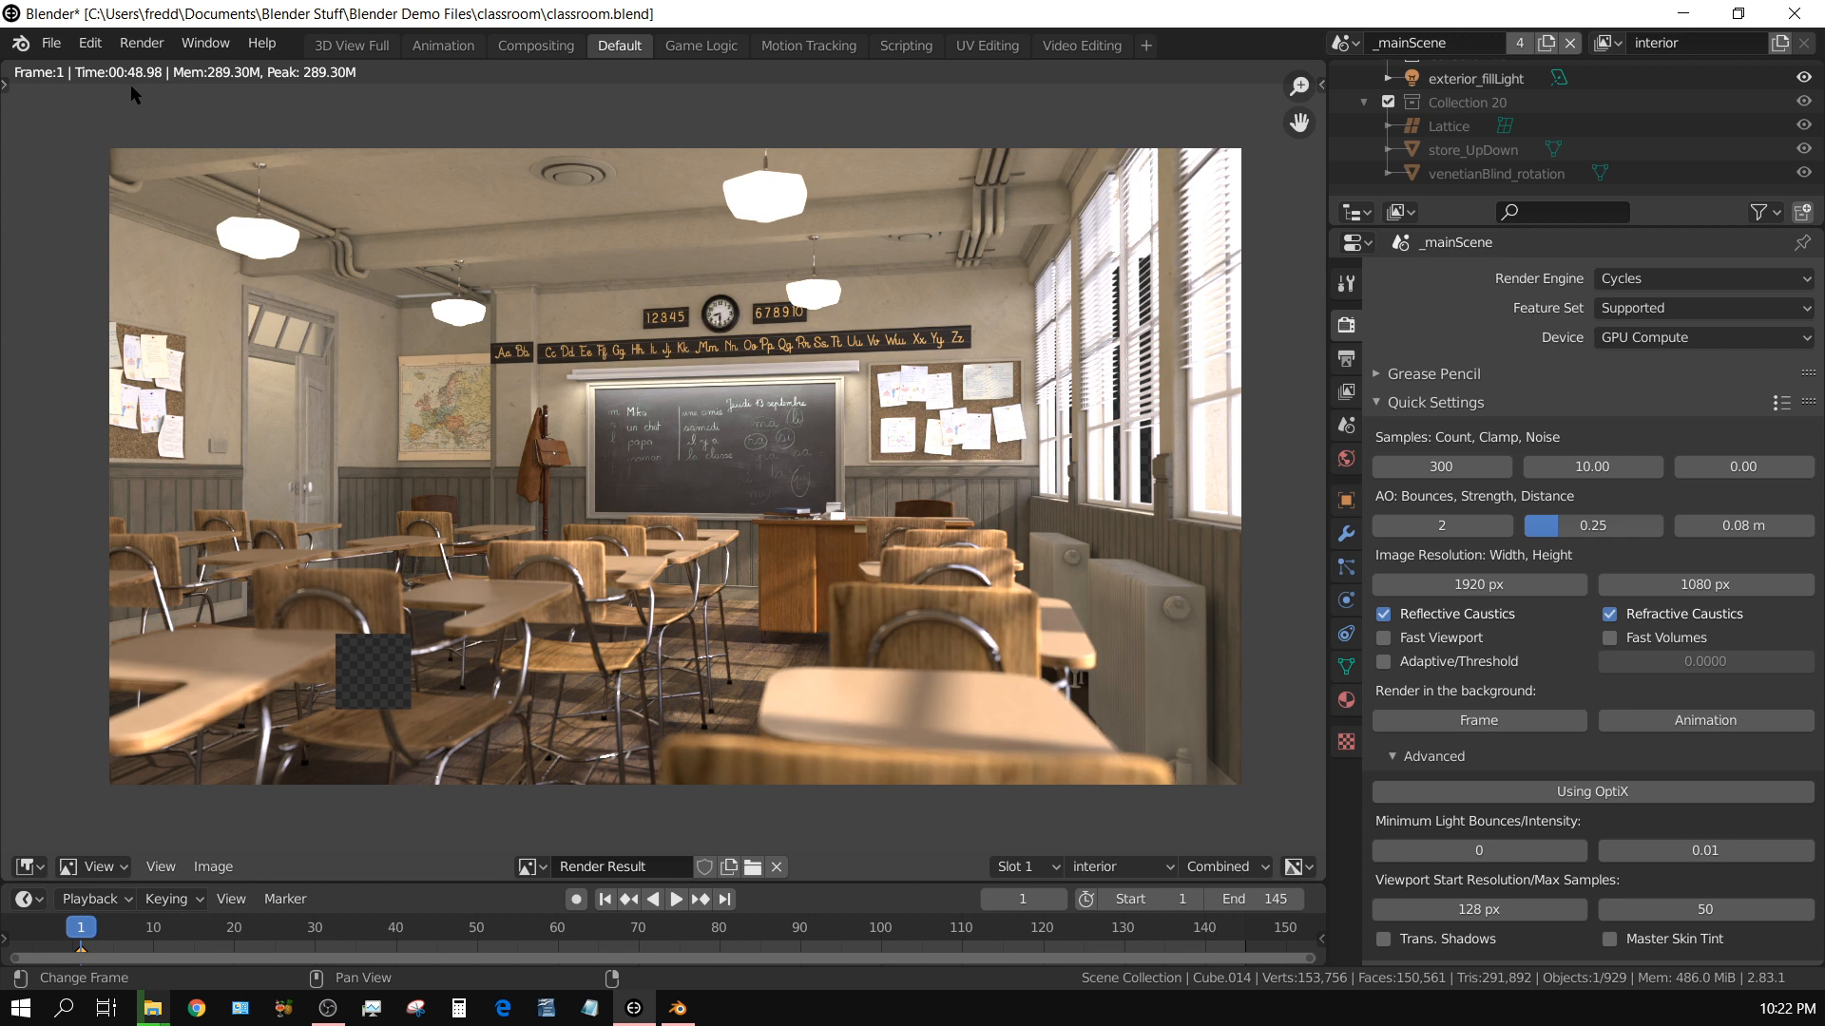
mouse_move(148, 114)
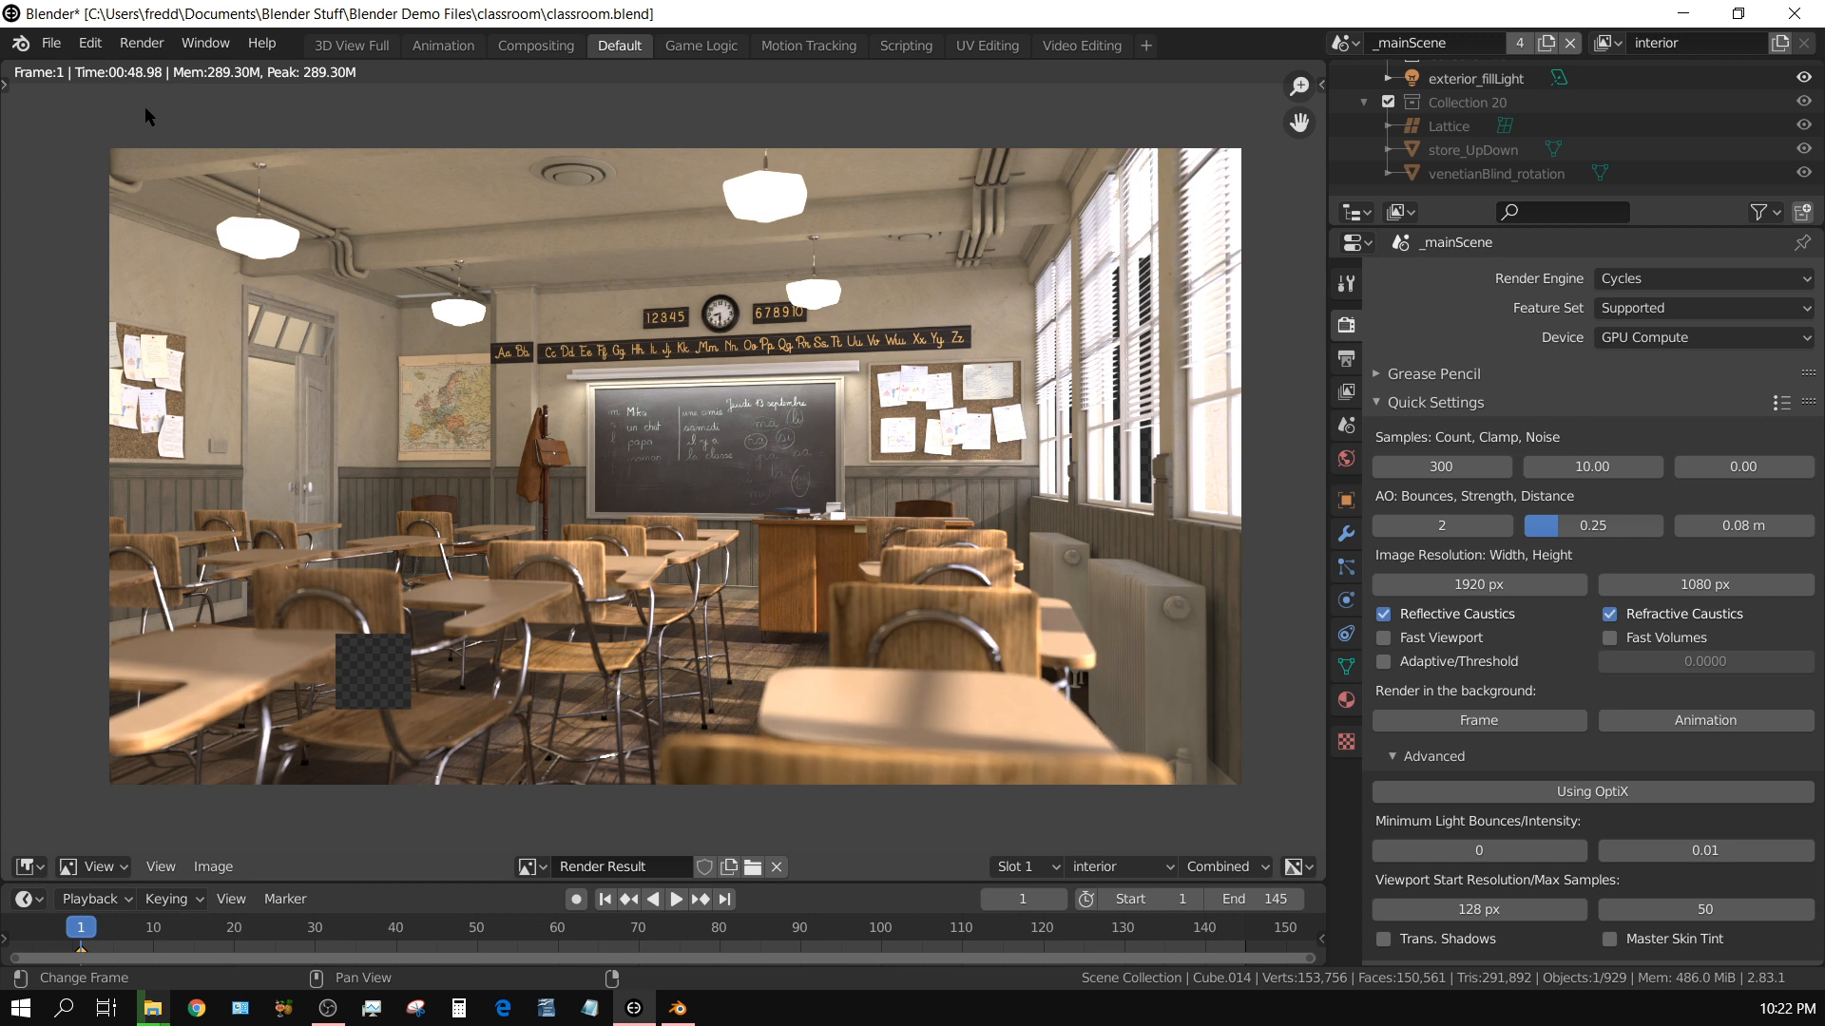
mouse_move(454, 626)
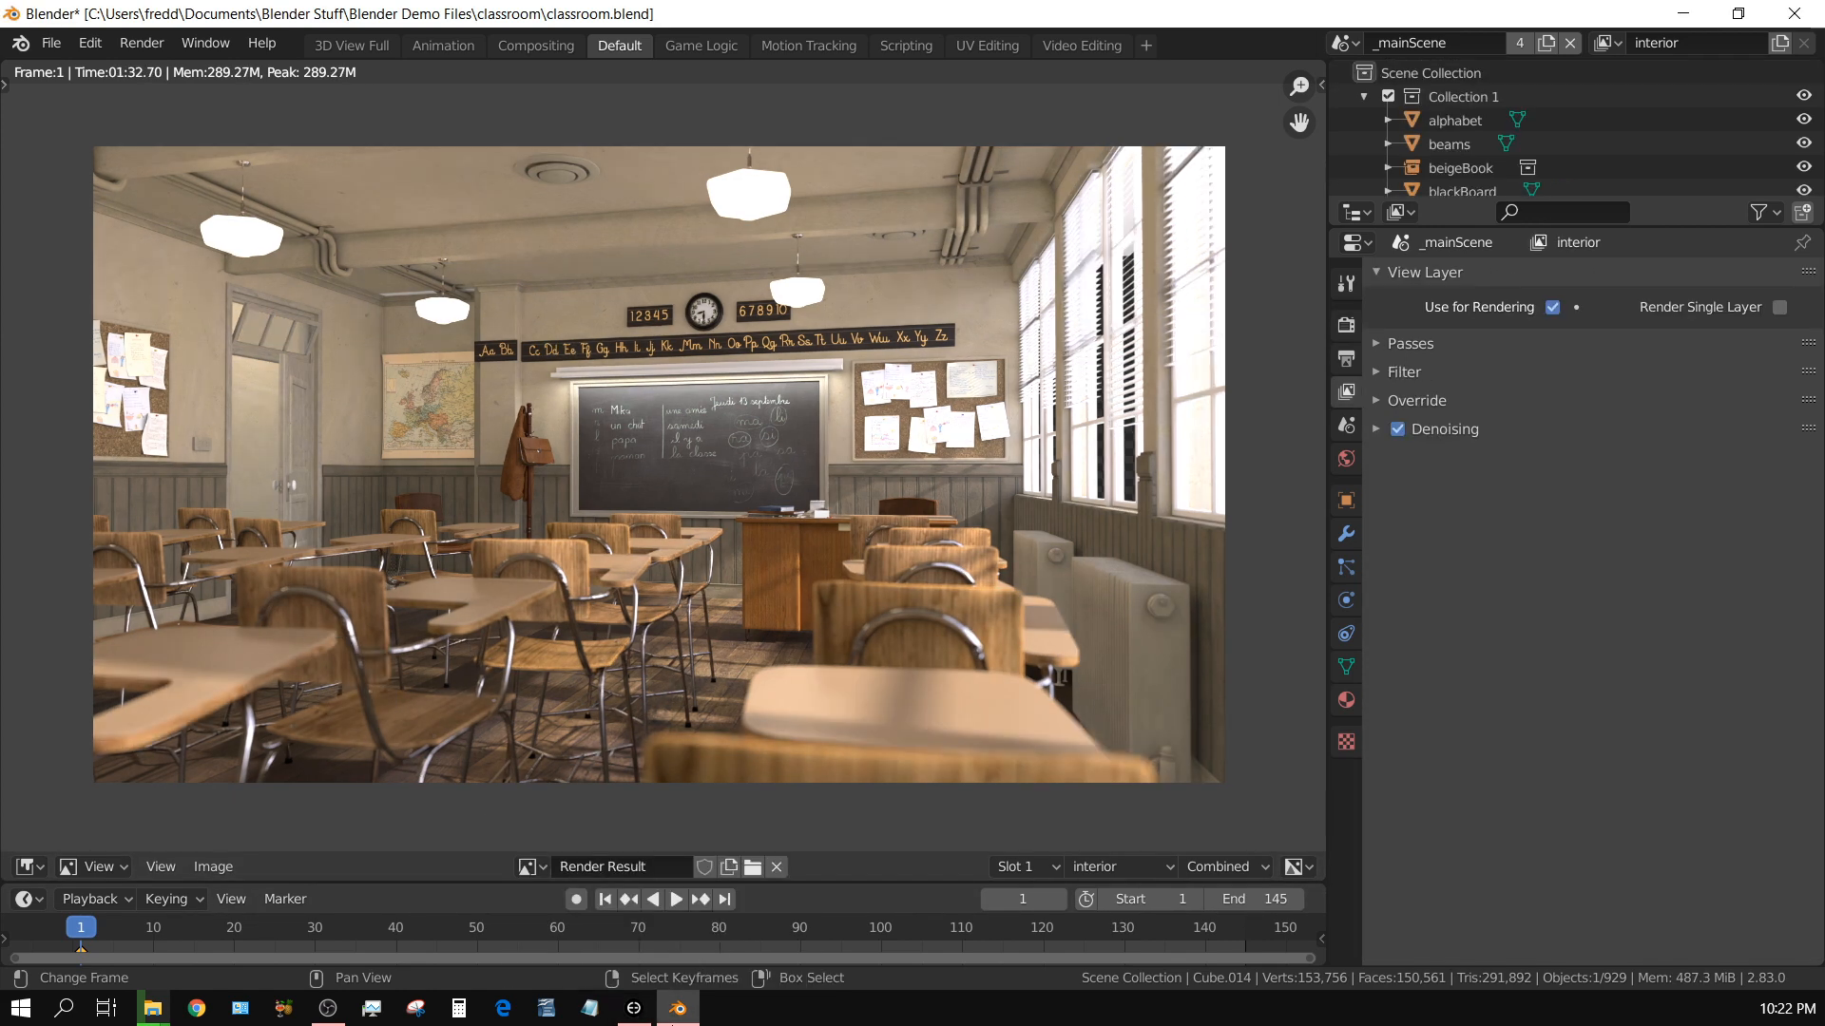
mouse_move(676, 1008)
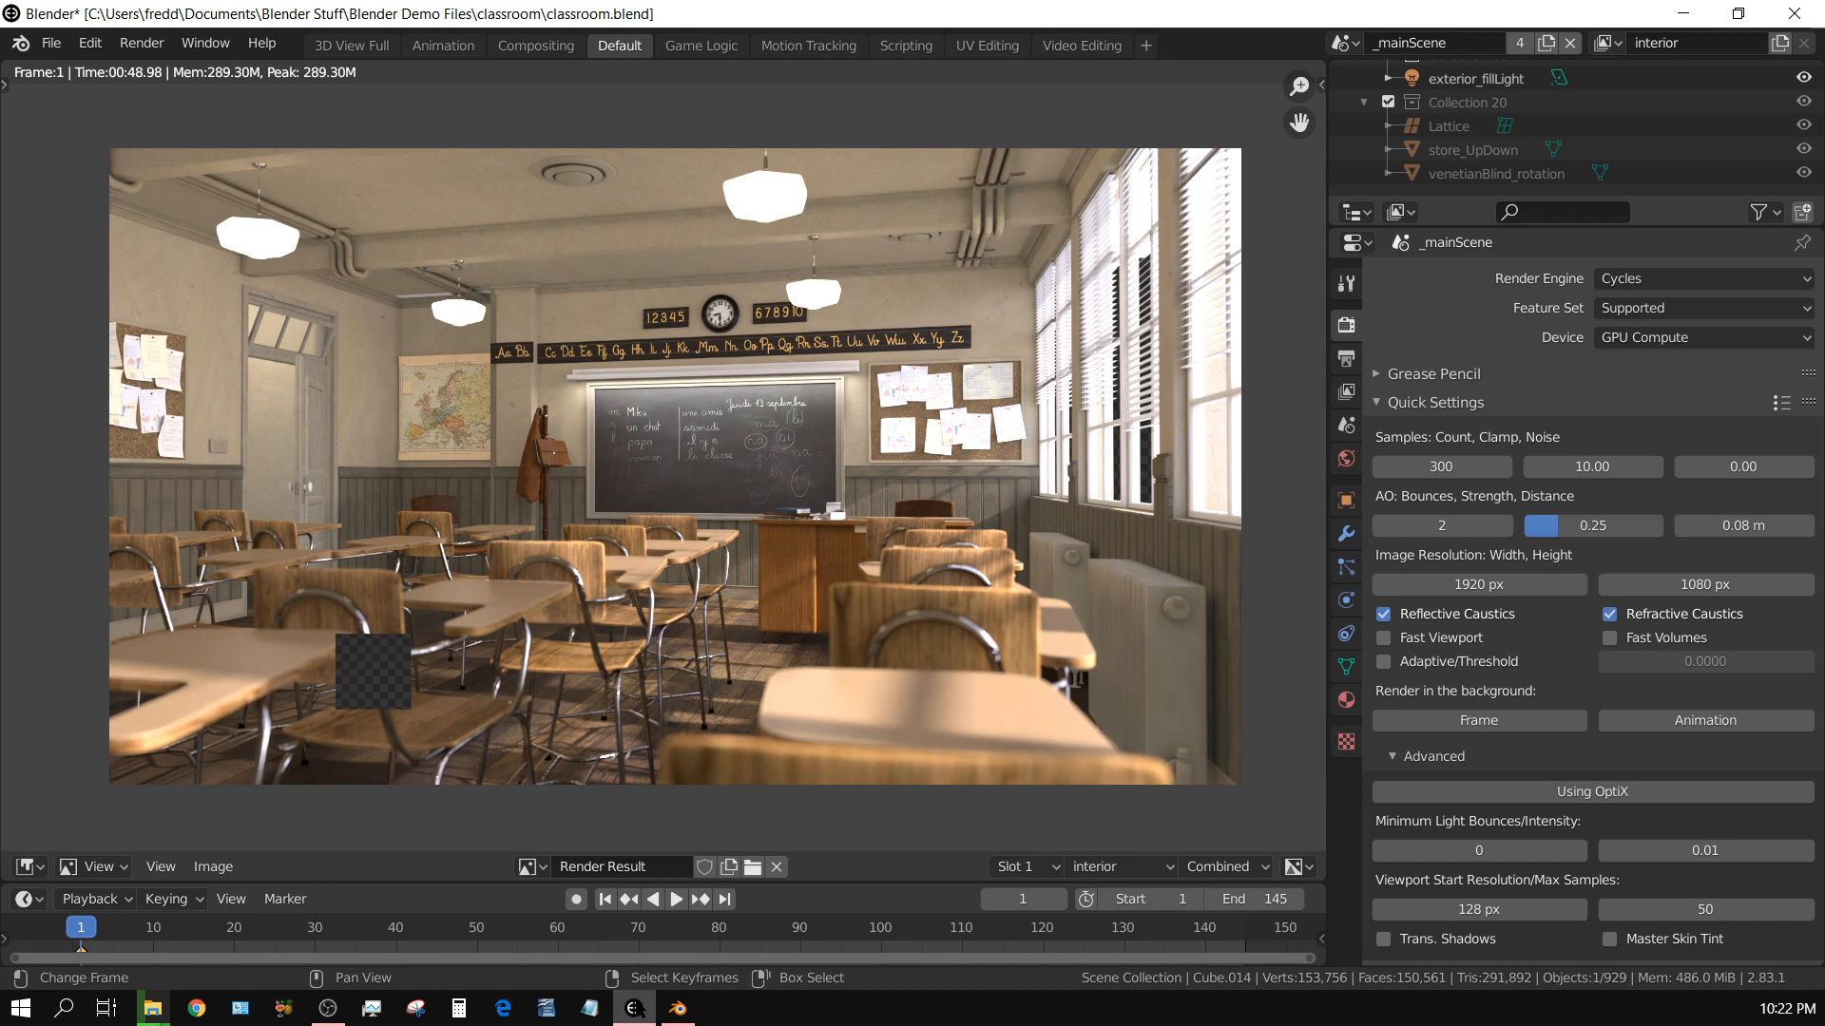
mouse_move(942, 846)
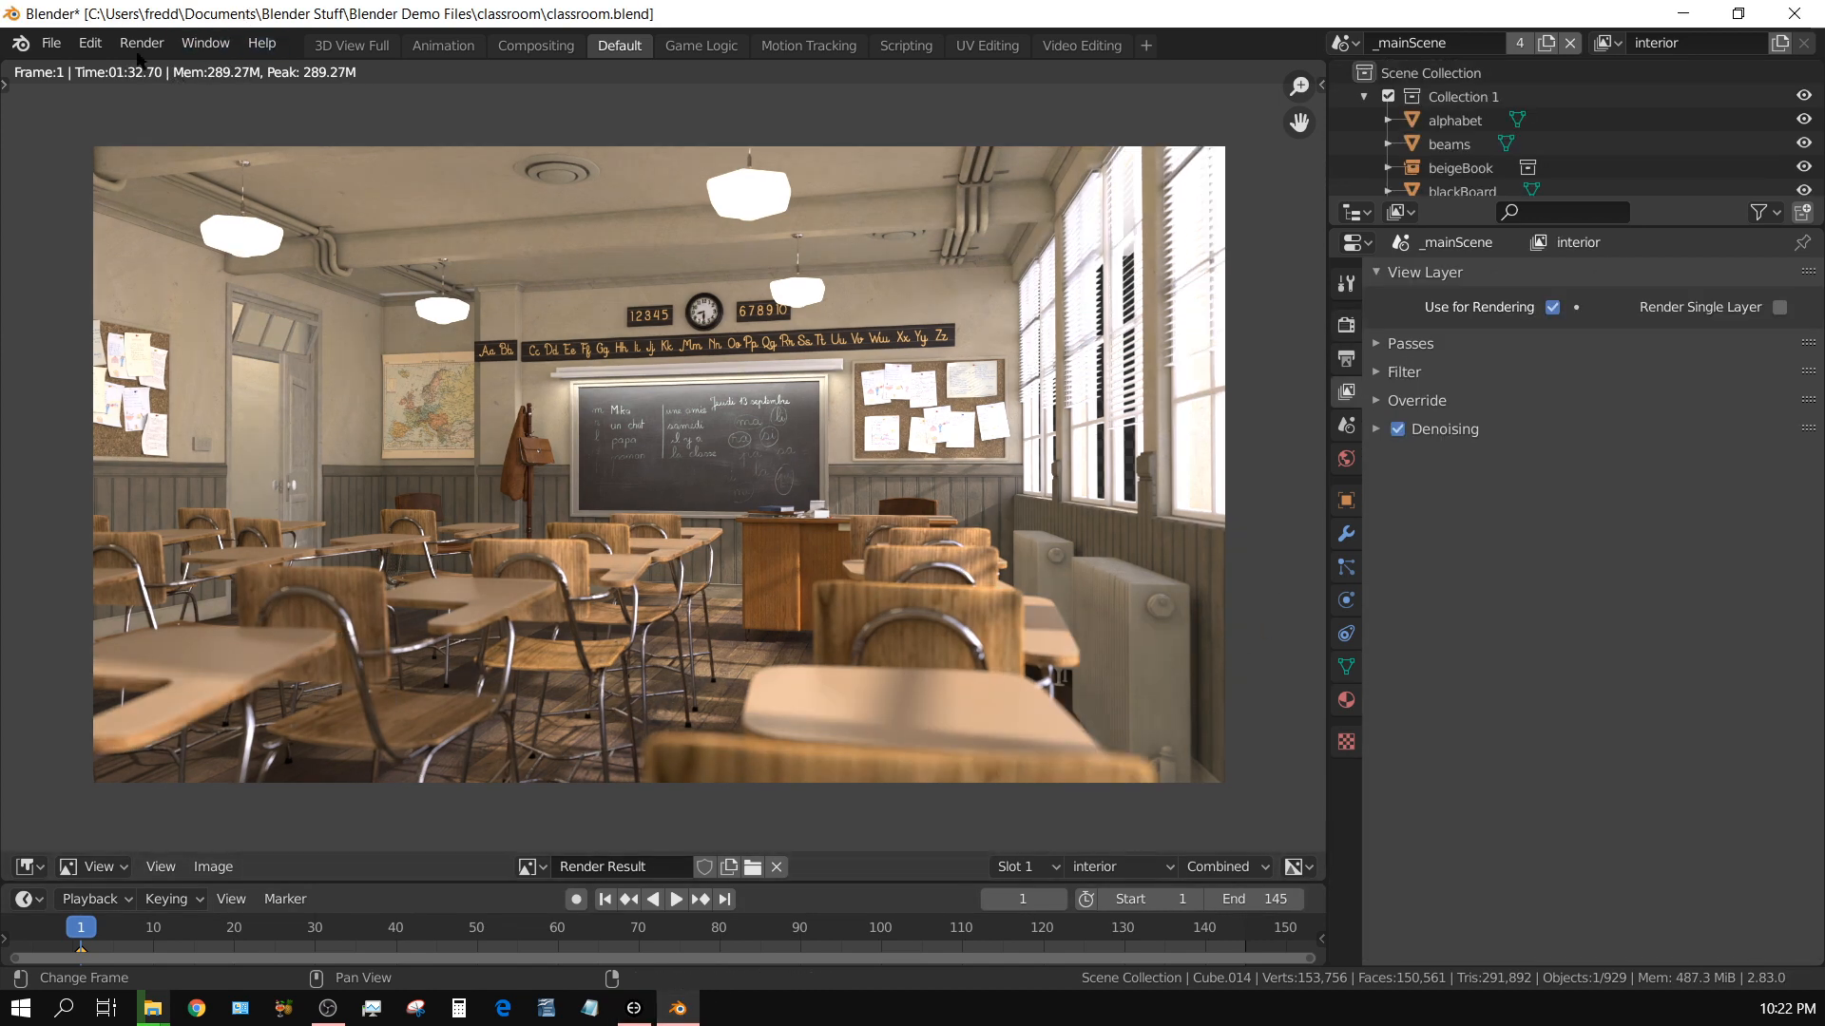
- Choose CUDA under Cycles Render Devices and close the Preferences window
left_click(89, 44)
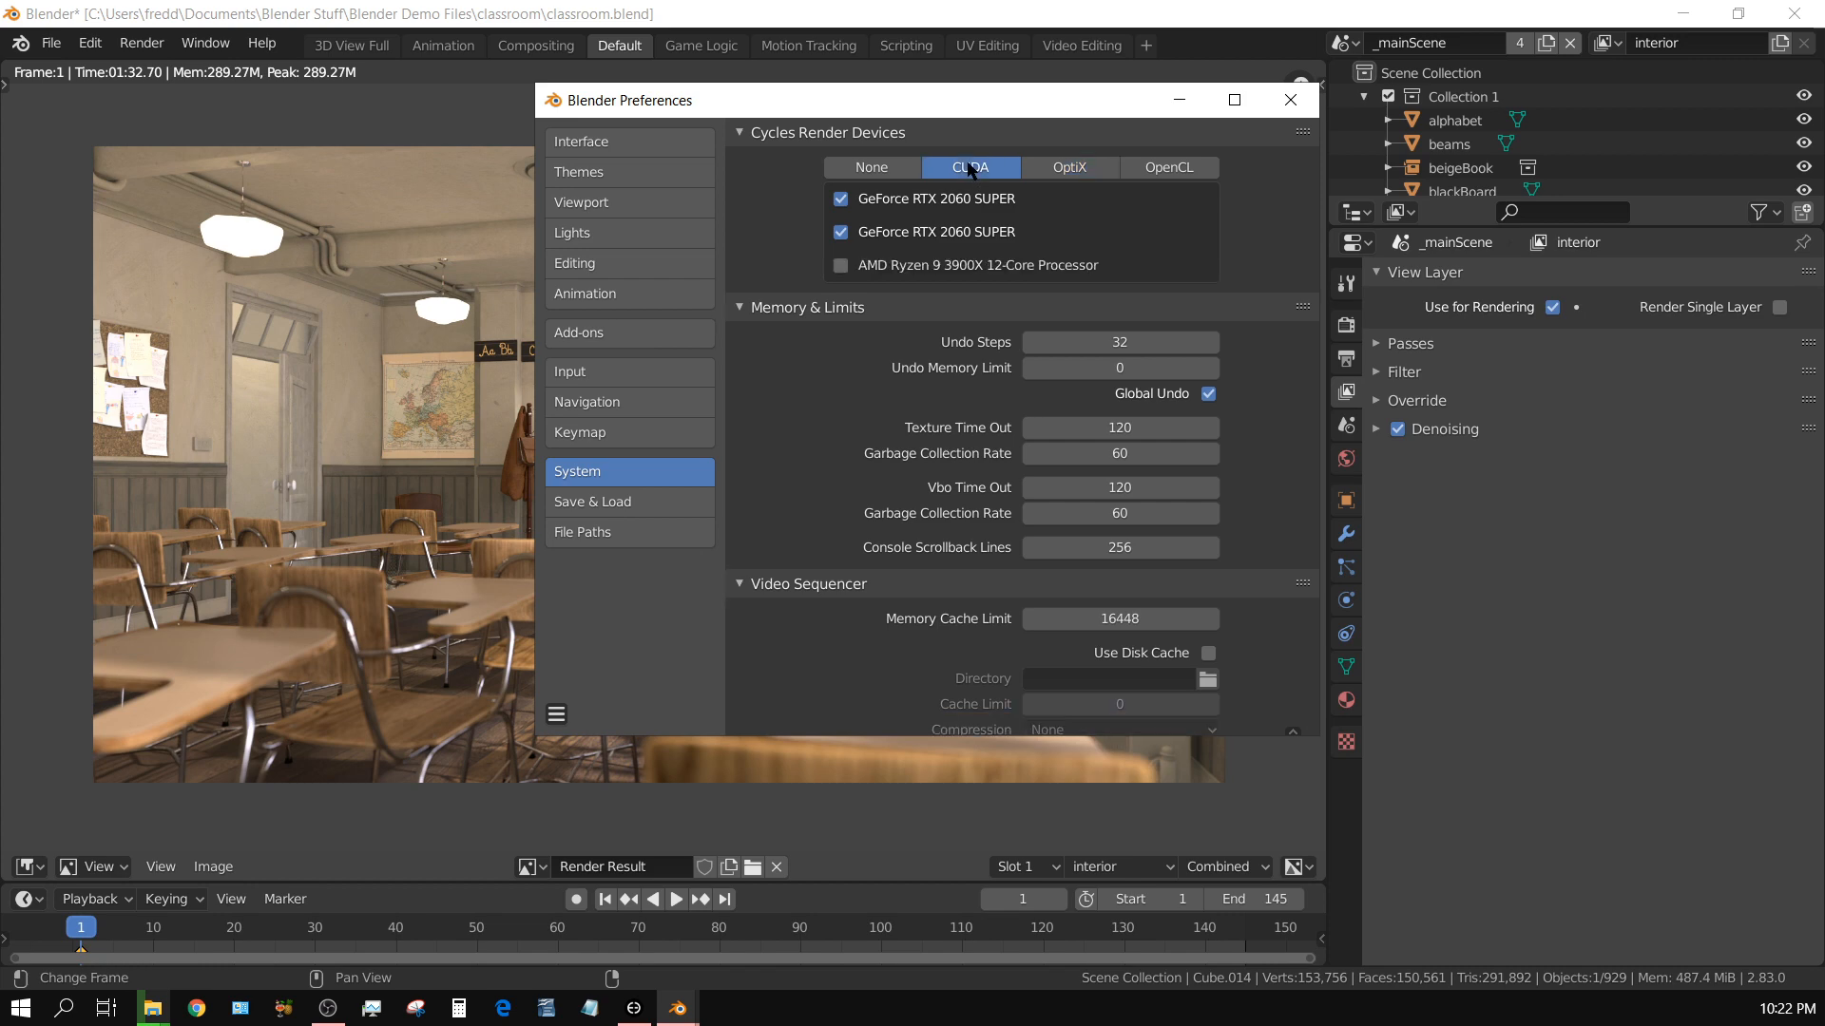
mouse_move(1234, 100)
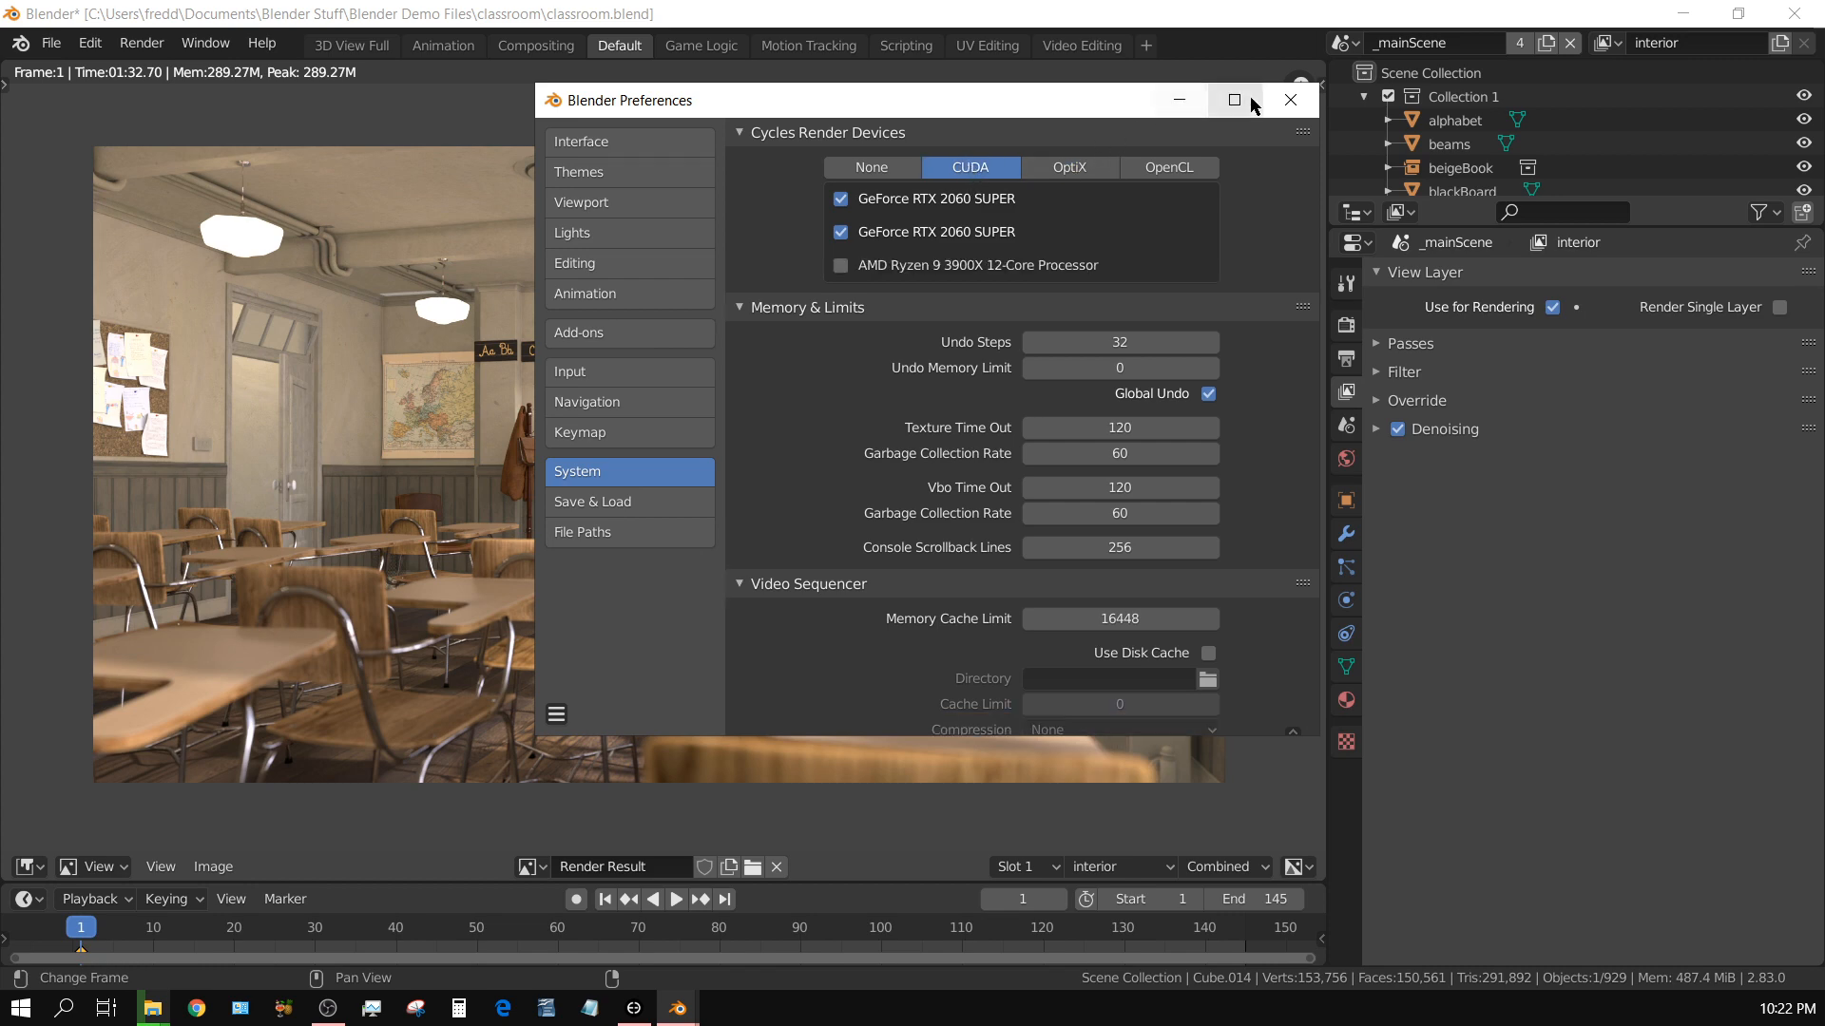
left_click(1288, 101)
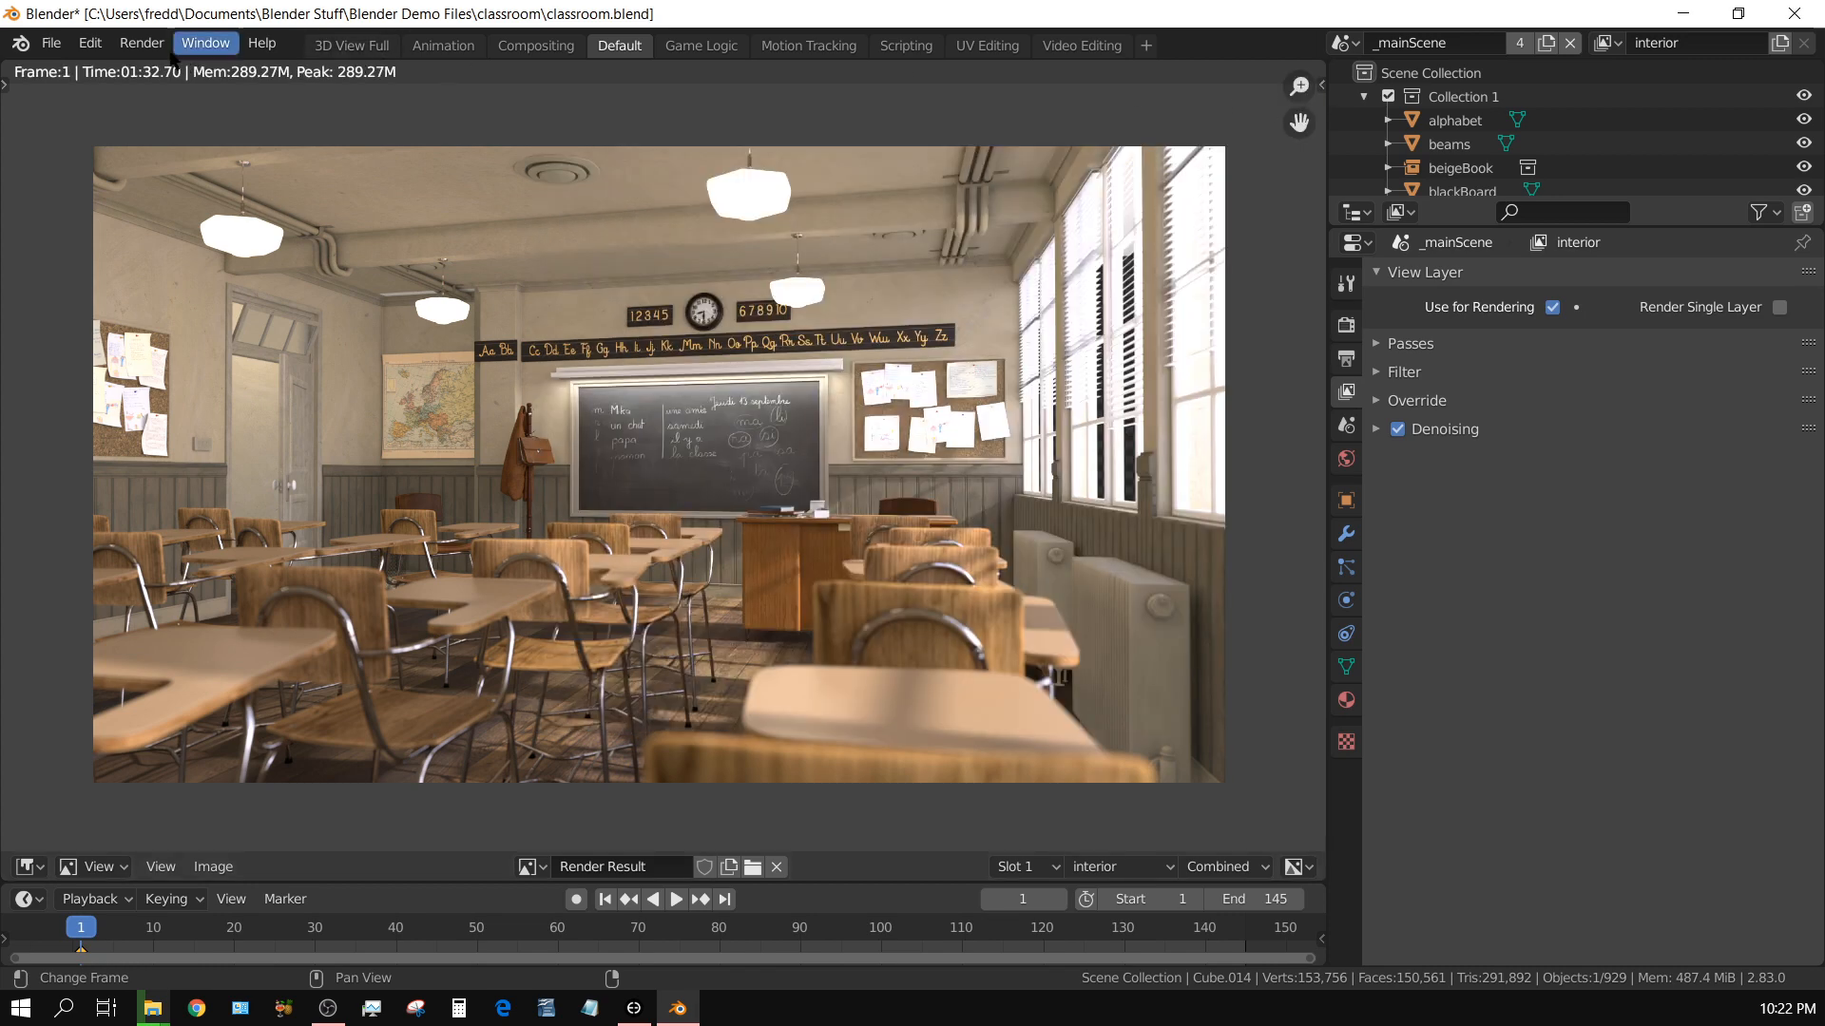
- Start Render Image (F12) to render the classroom on the CUDA devices
left_click(141, 44)
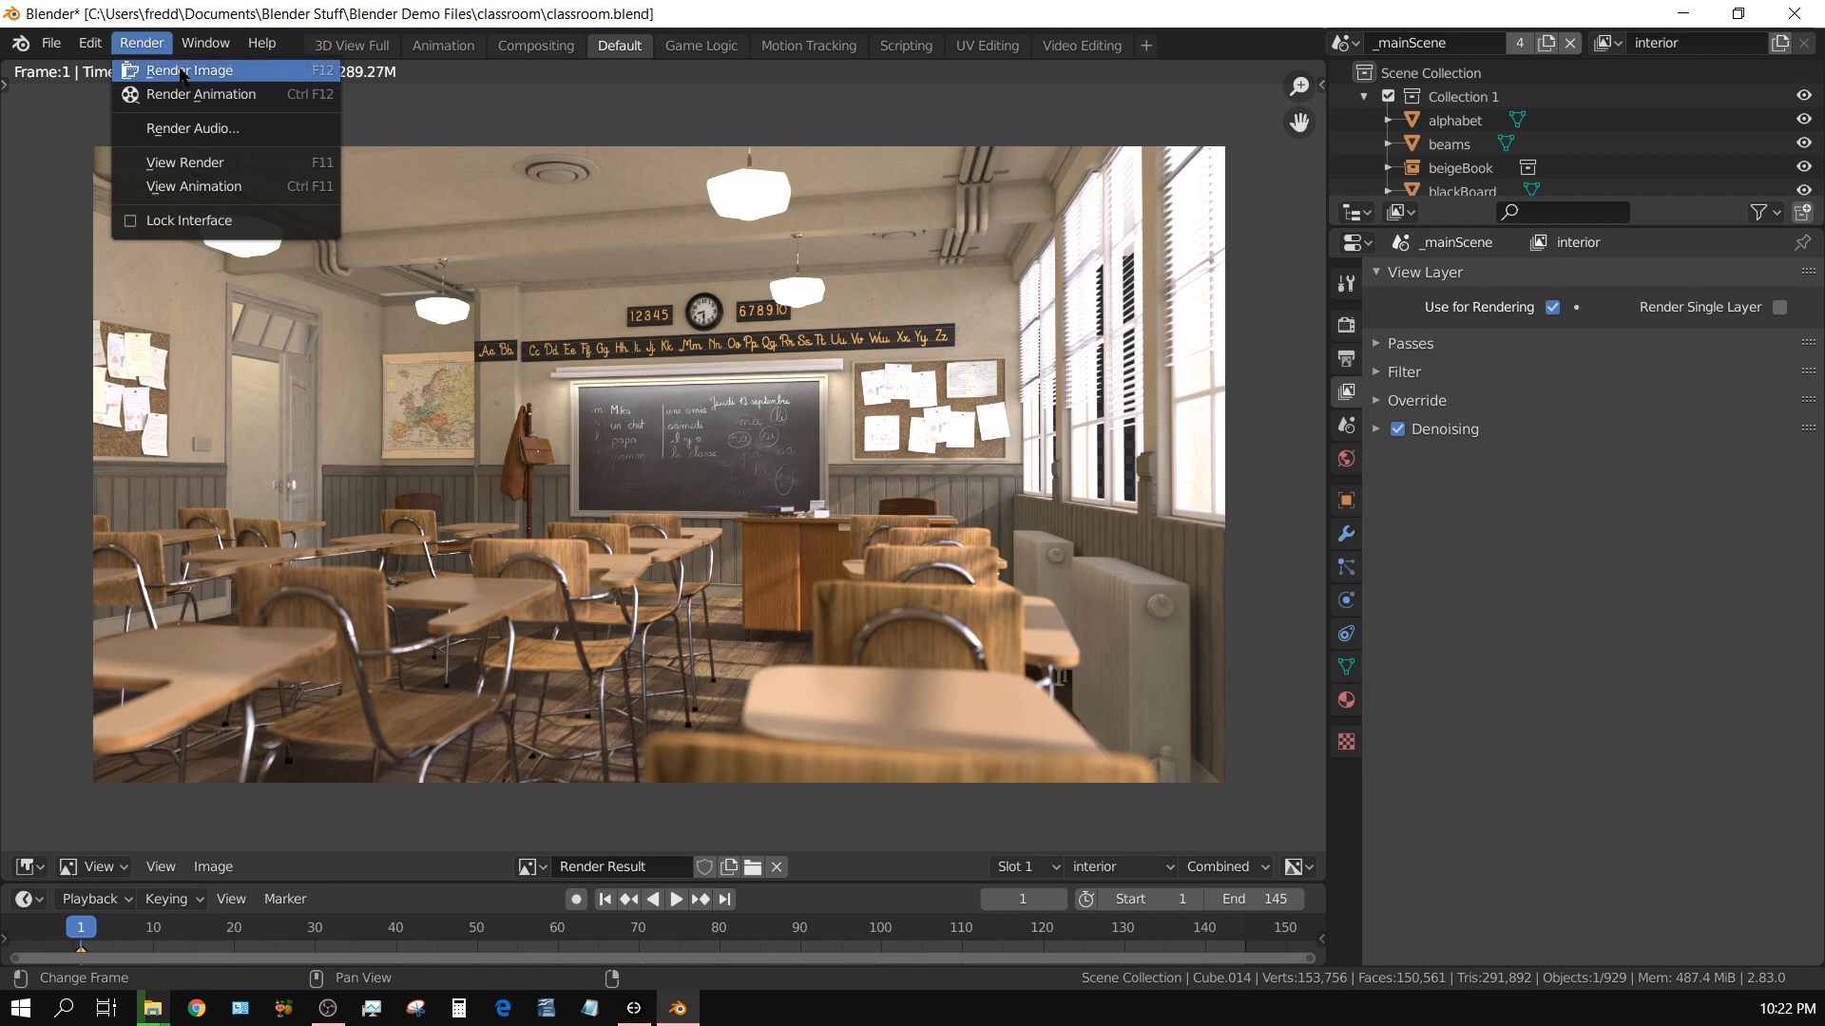
left_click(187, 70)
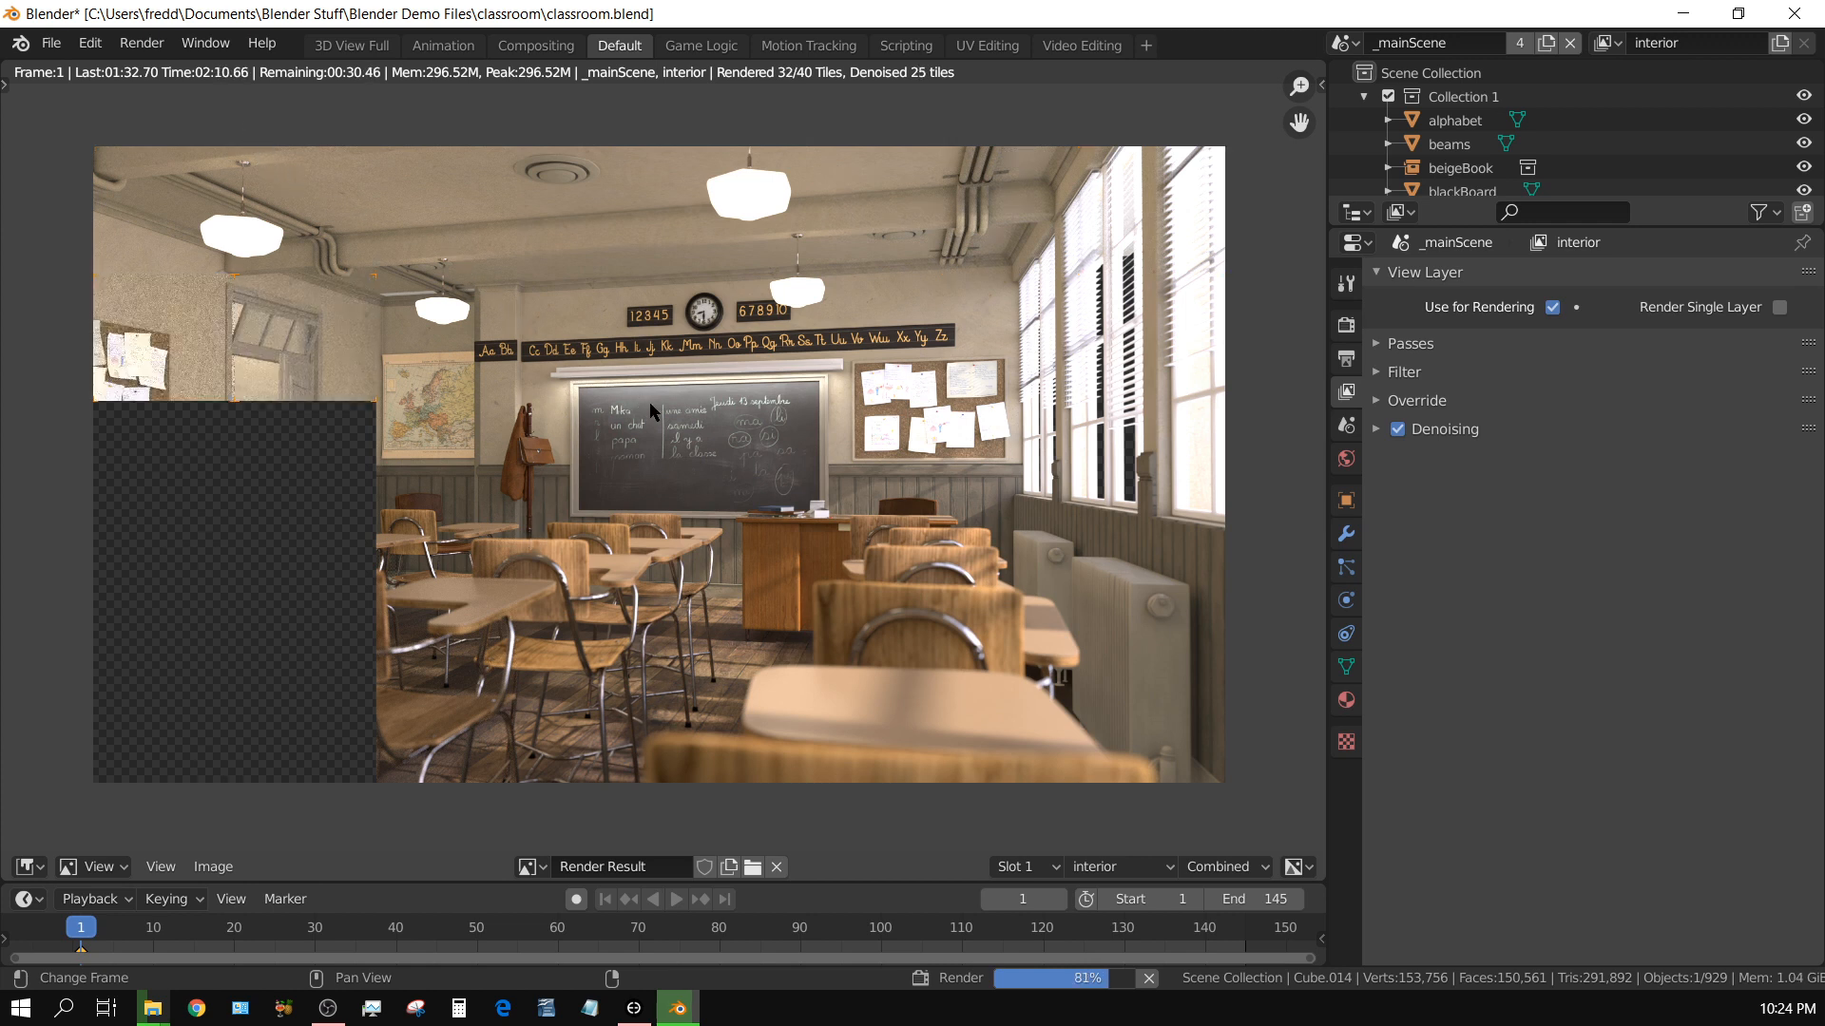
mouse_move(920, 566)
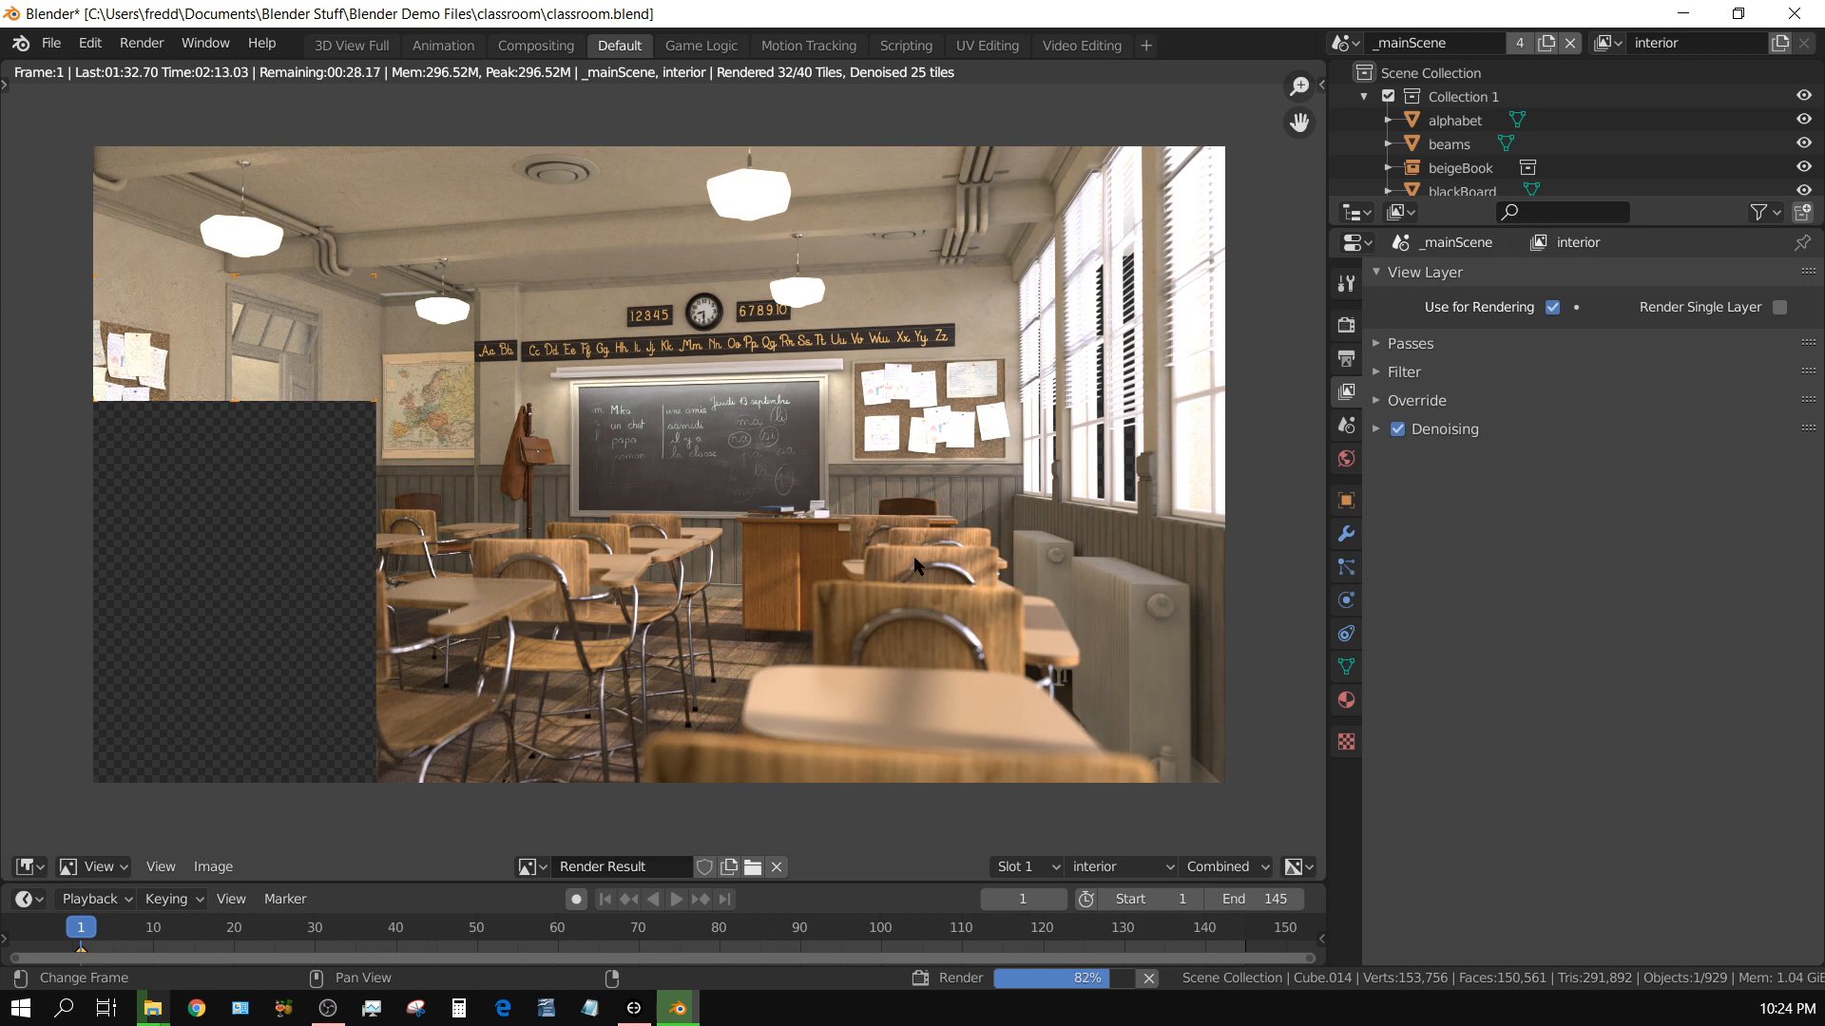
mouse_move(899, 648)
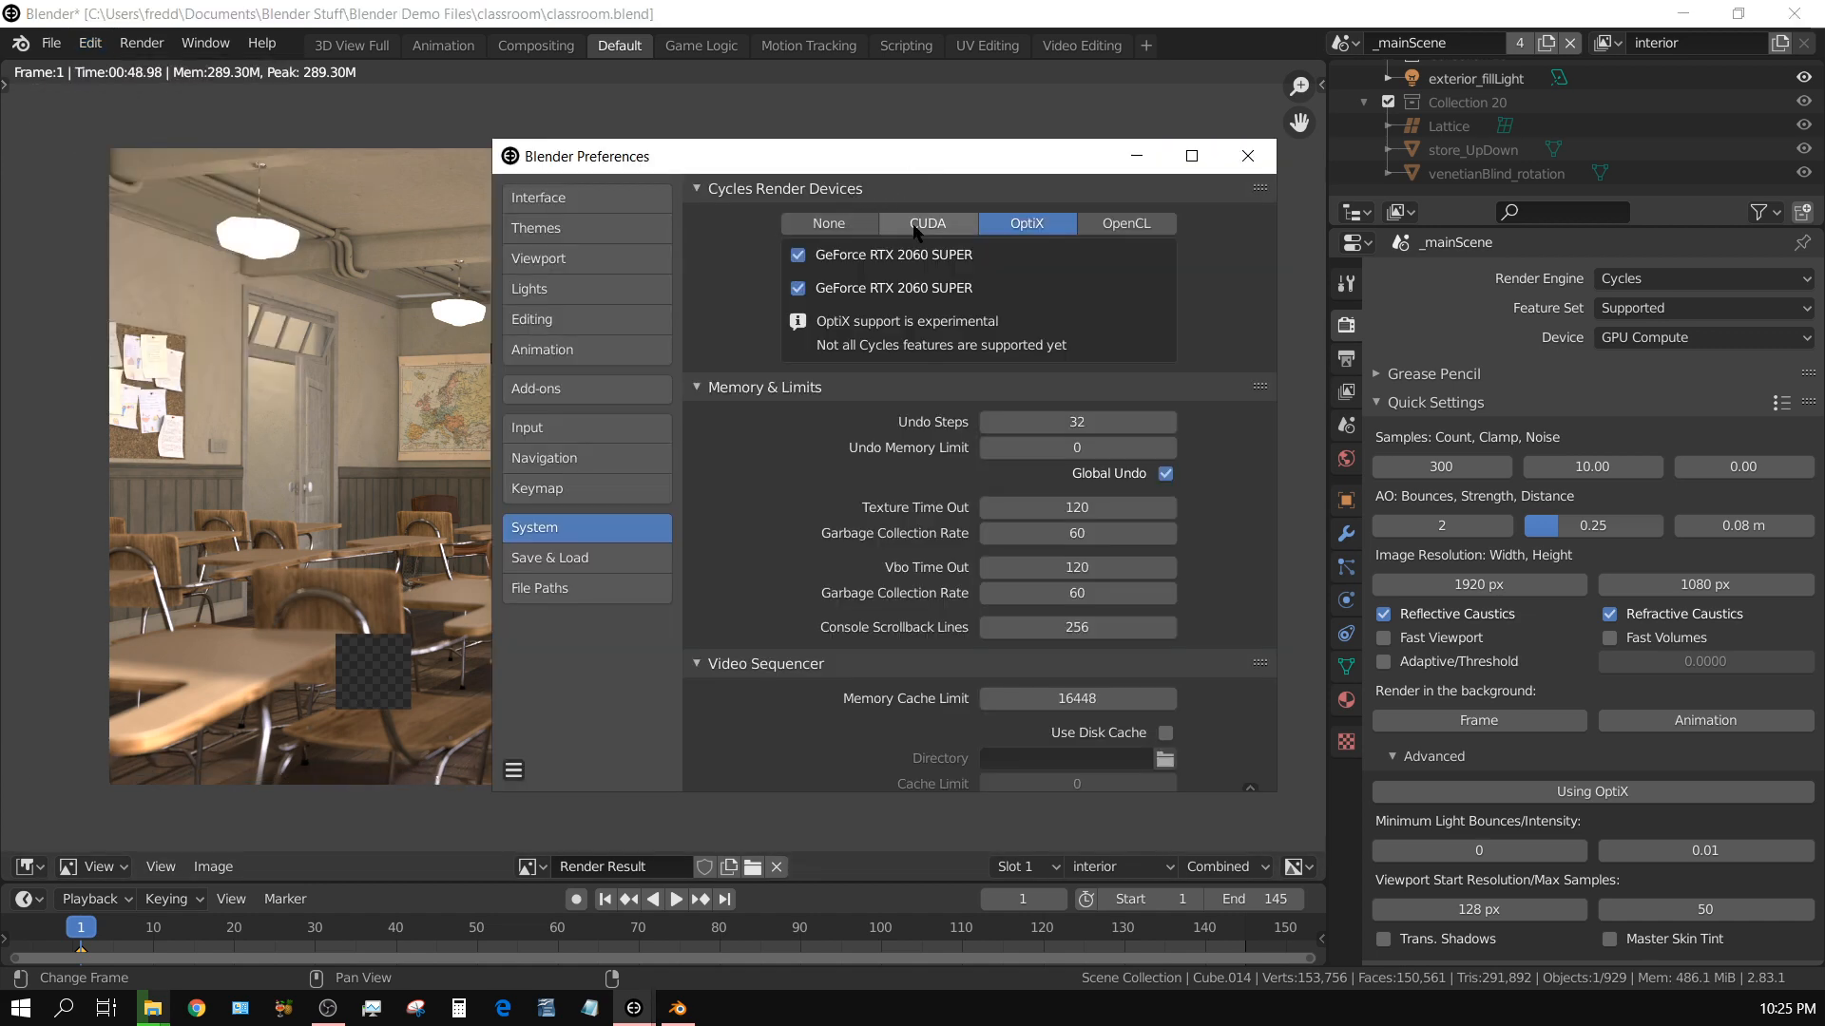
- Select CUDA for both RTX 2060 SUPER cards and close the device settings
left_click(927, 222)
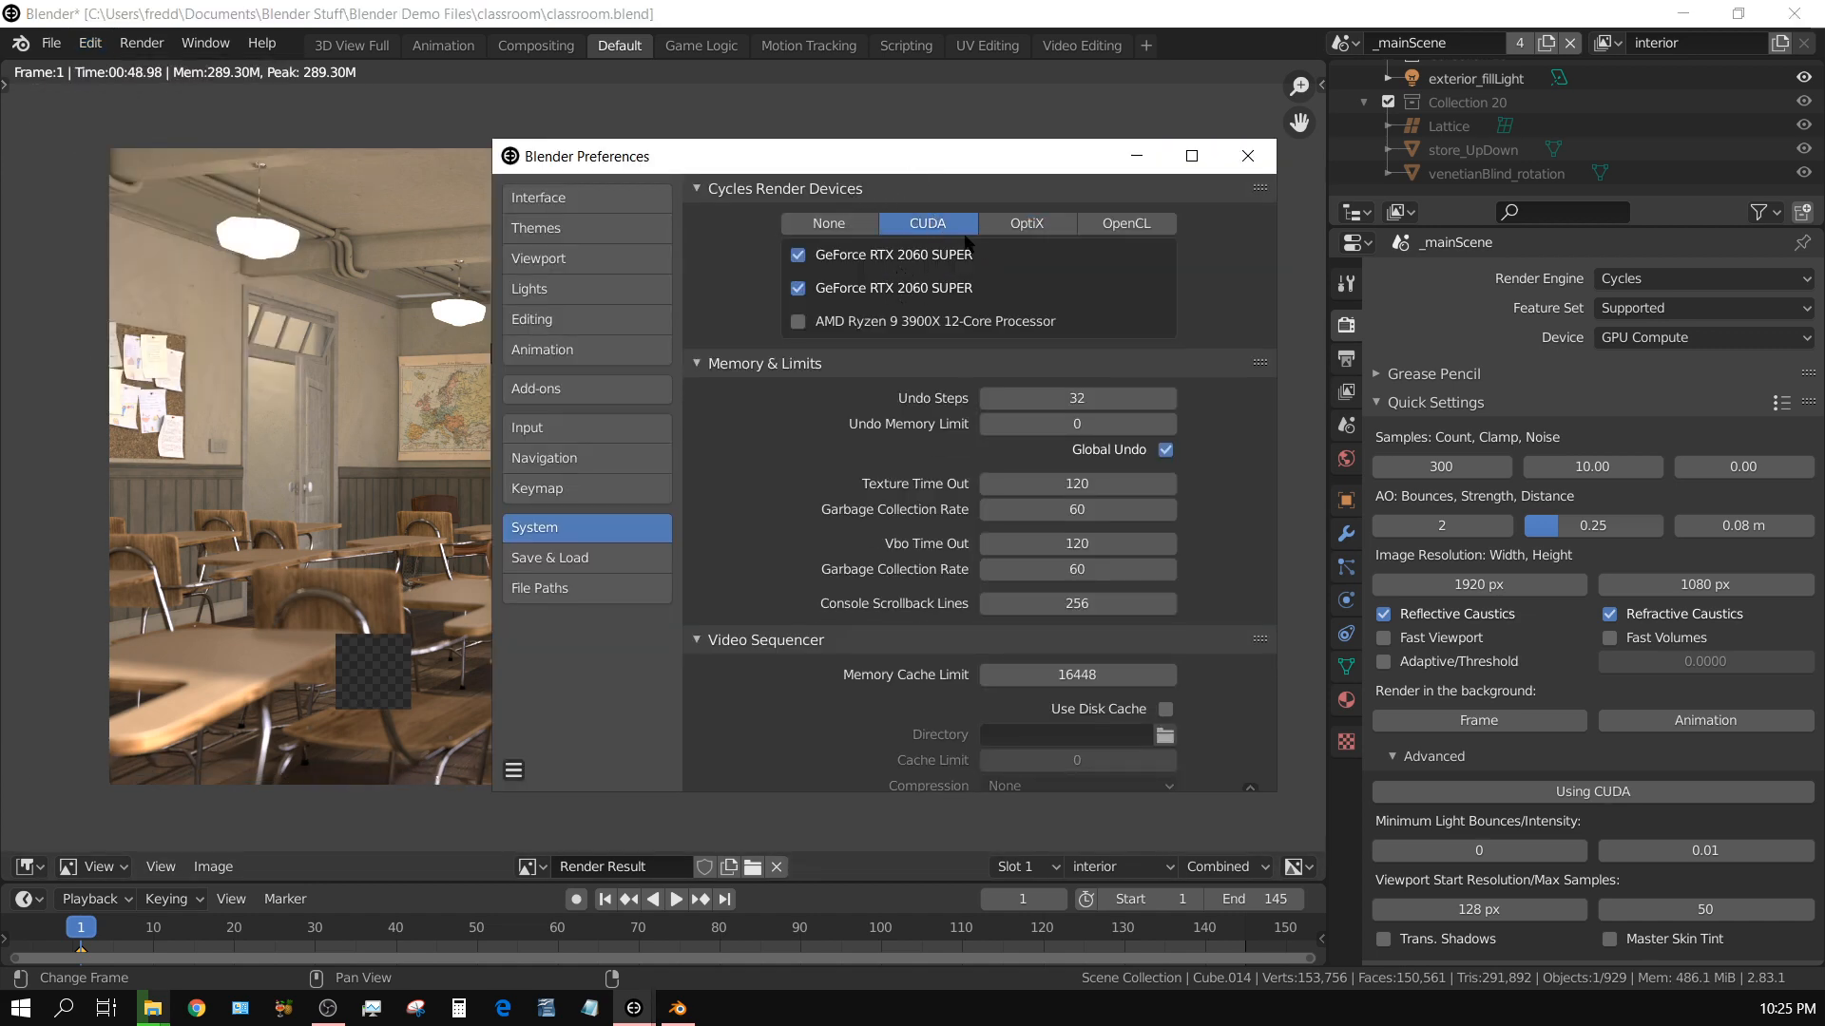
left_click(1245, 154)
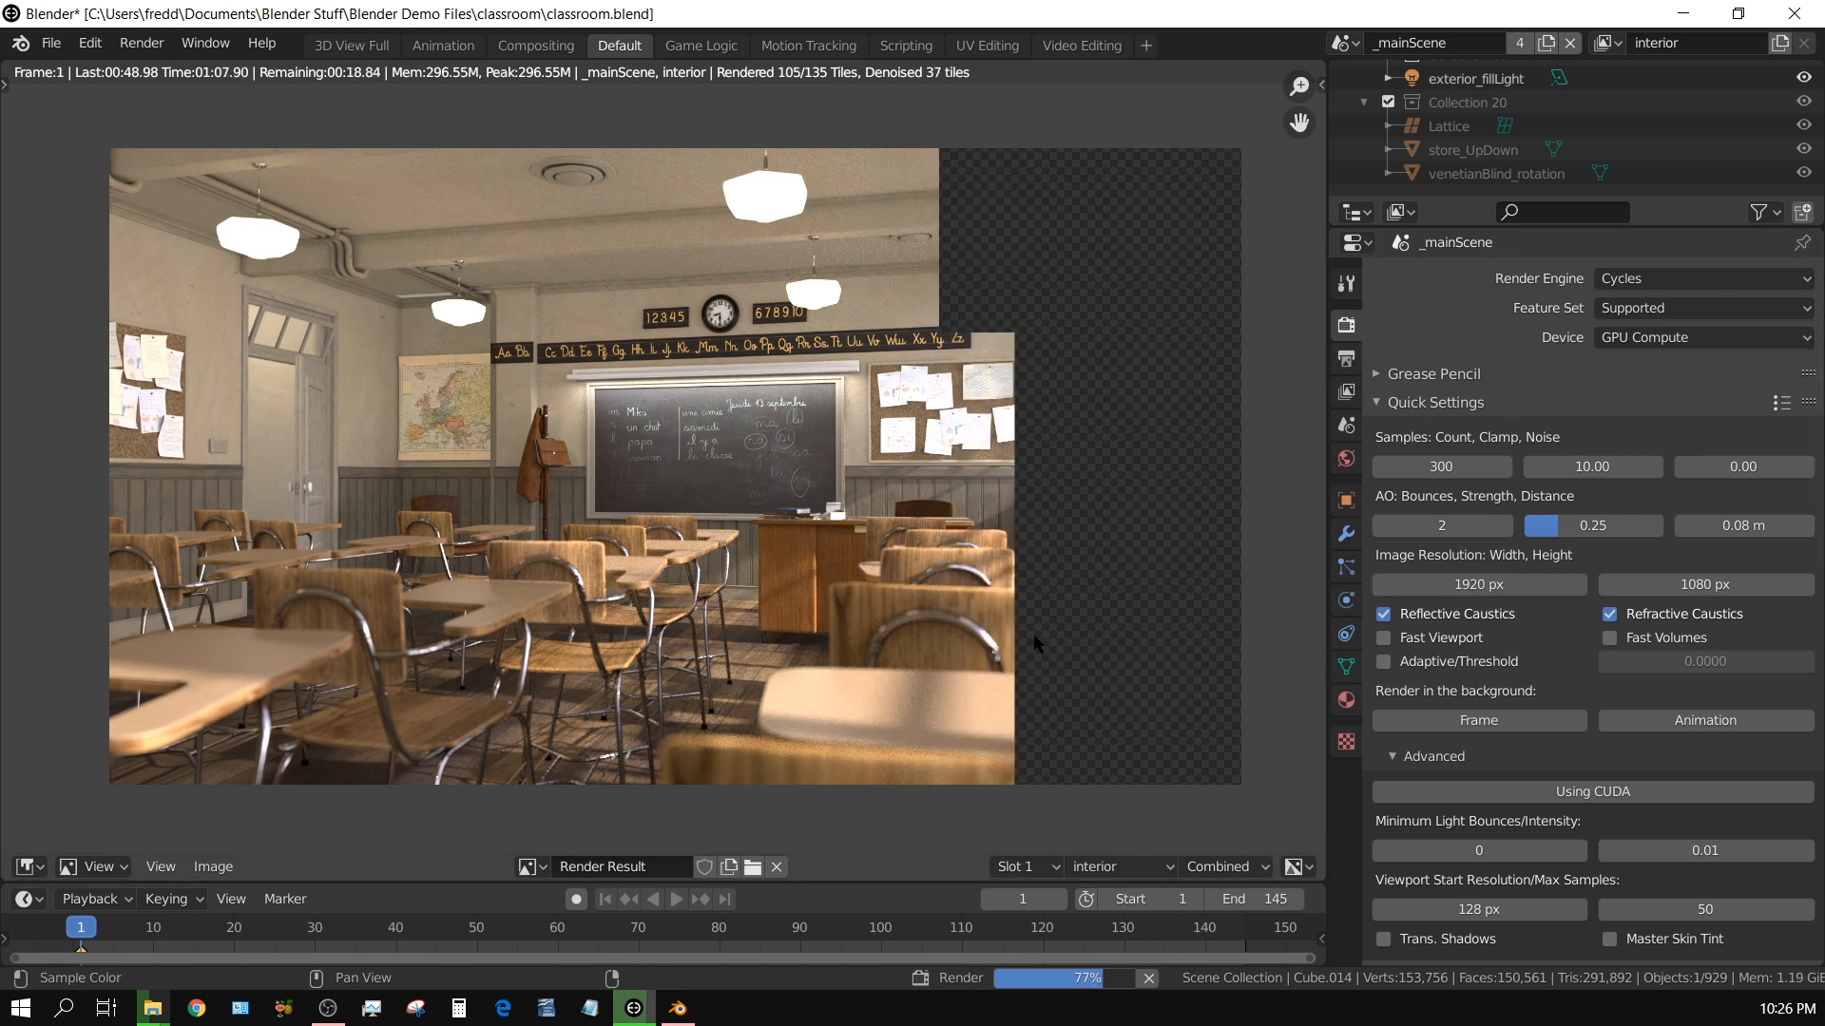
mouse_move(940, 630)
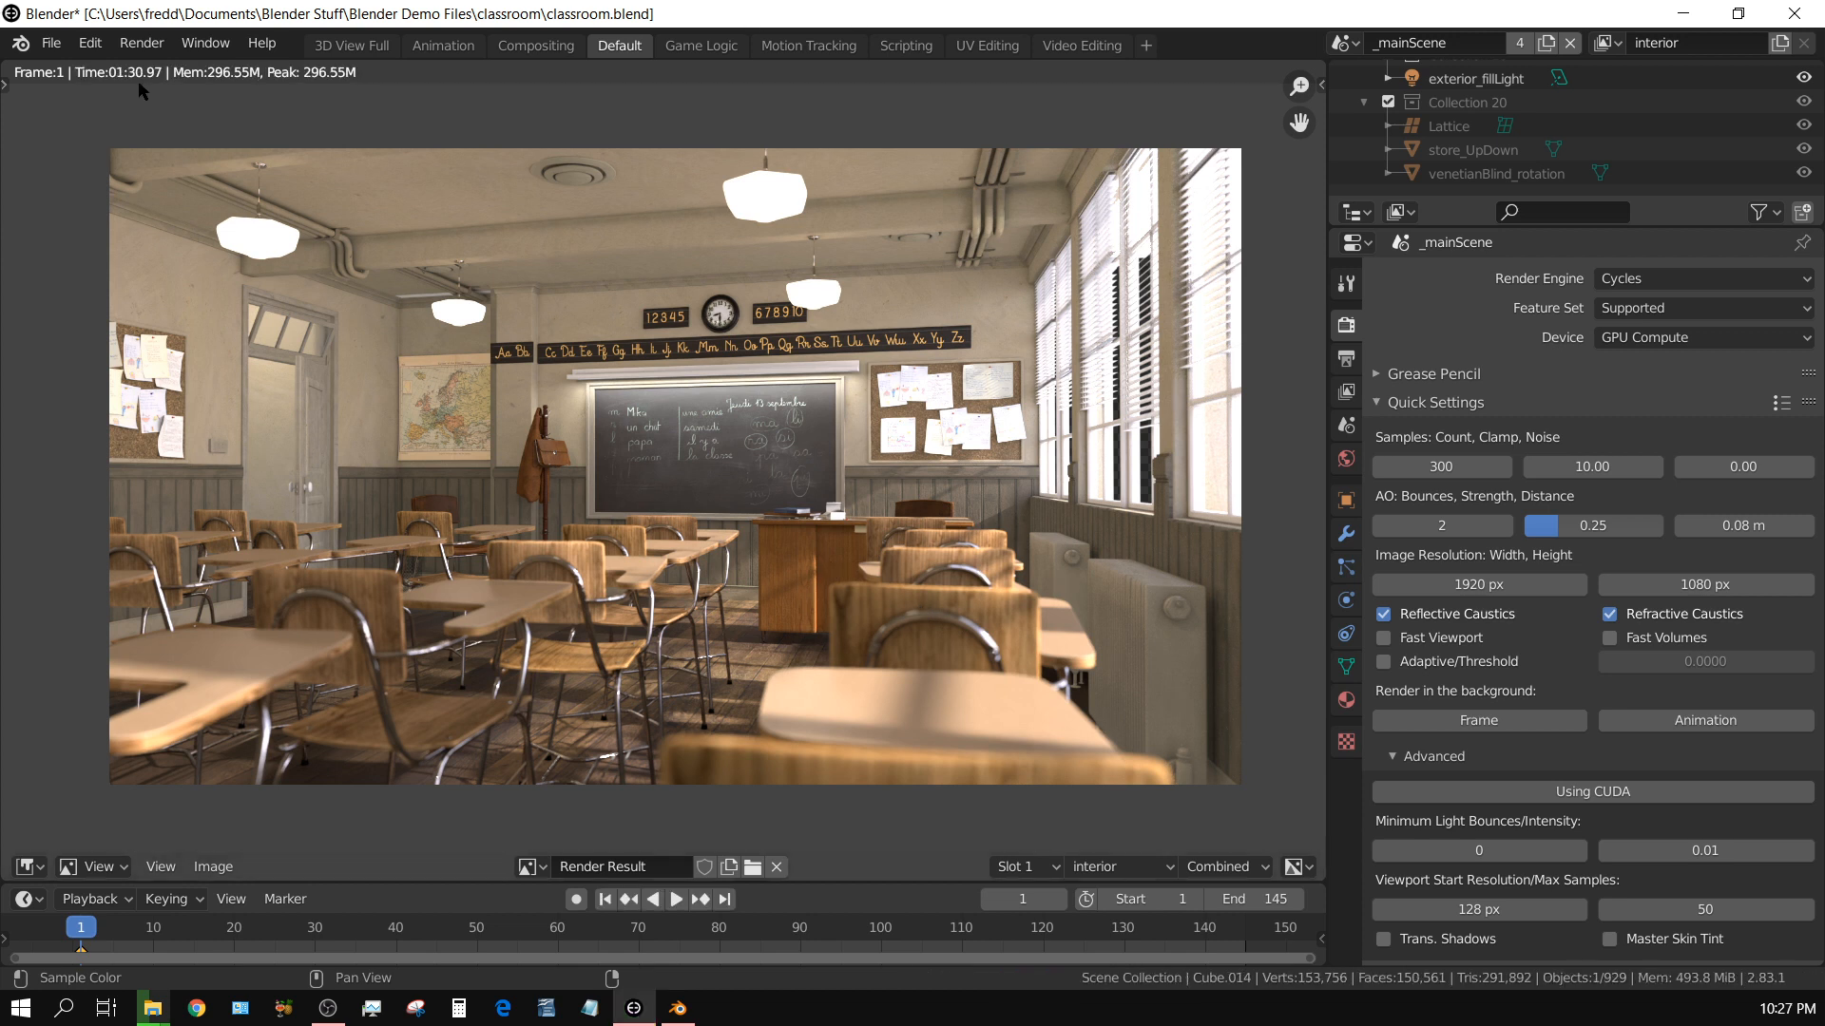
mouse_move(981, 390)
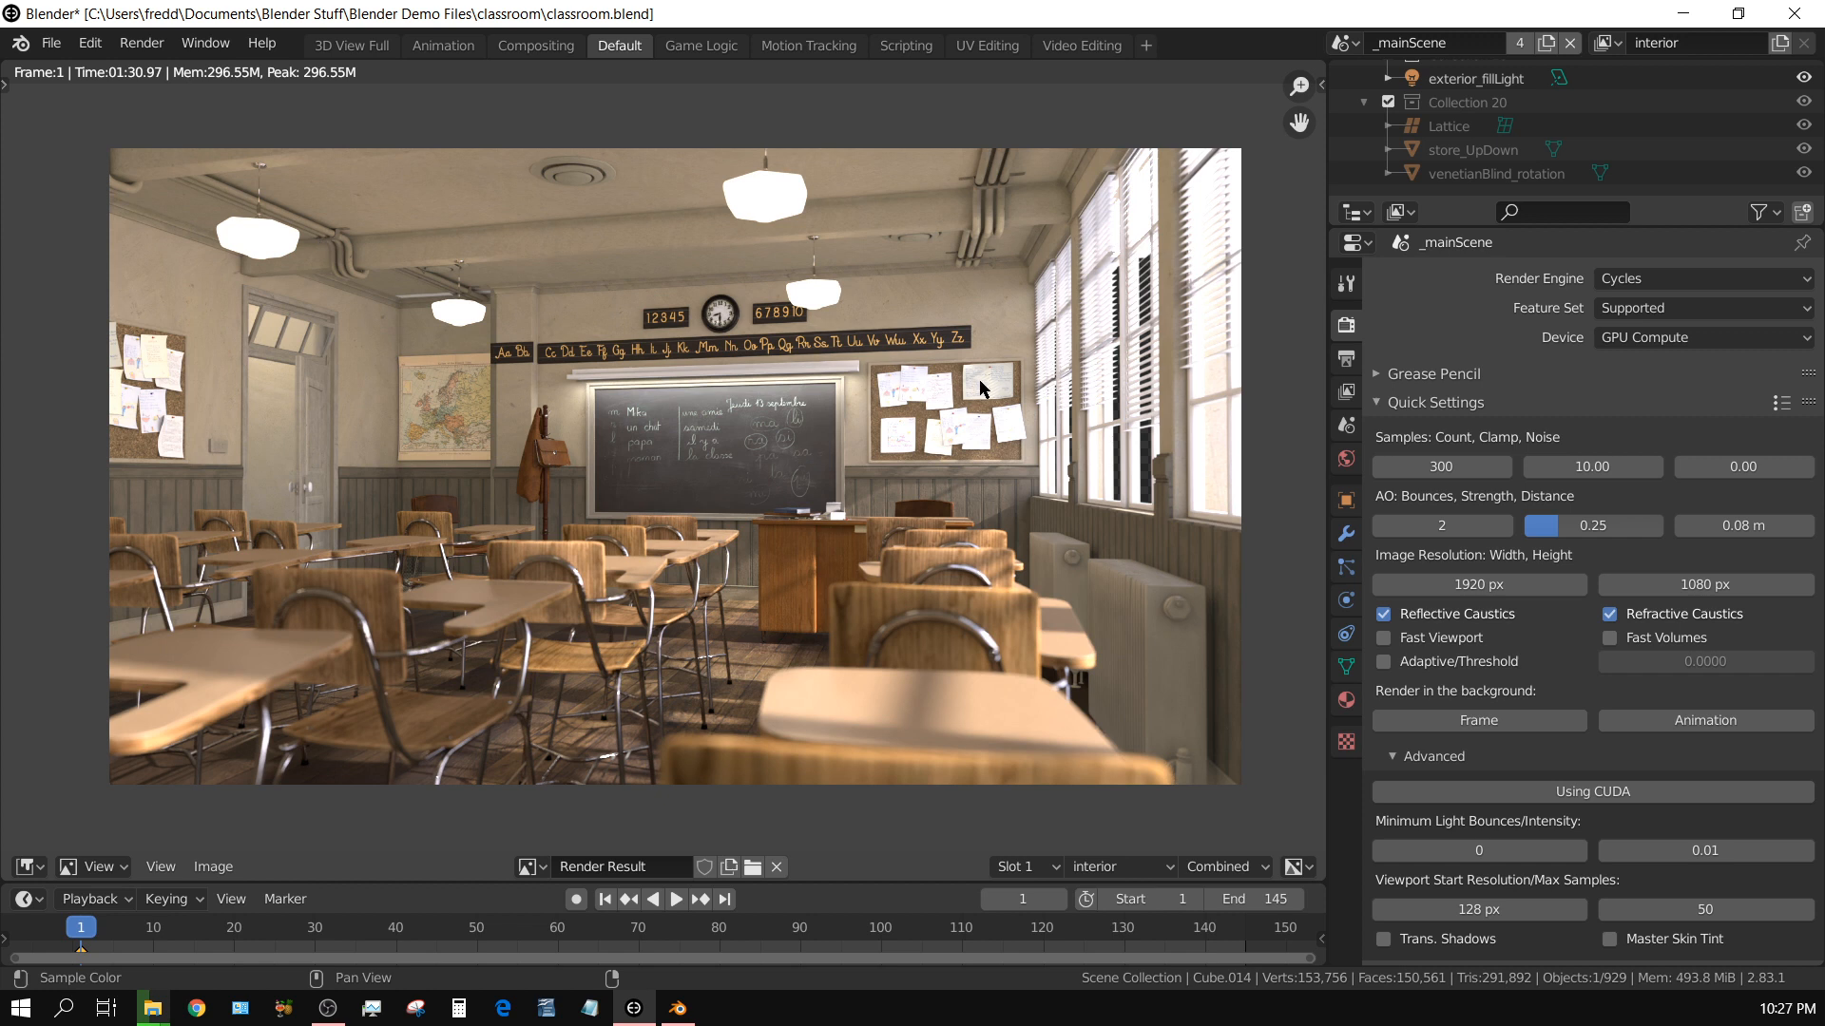
mouse_move(1004, 597)
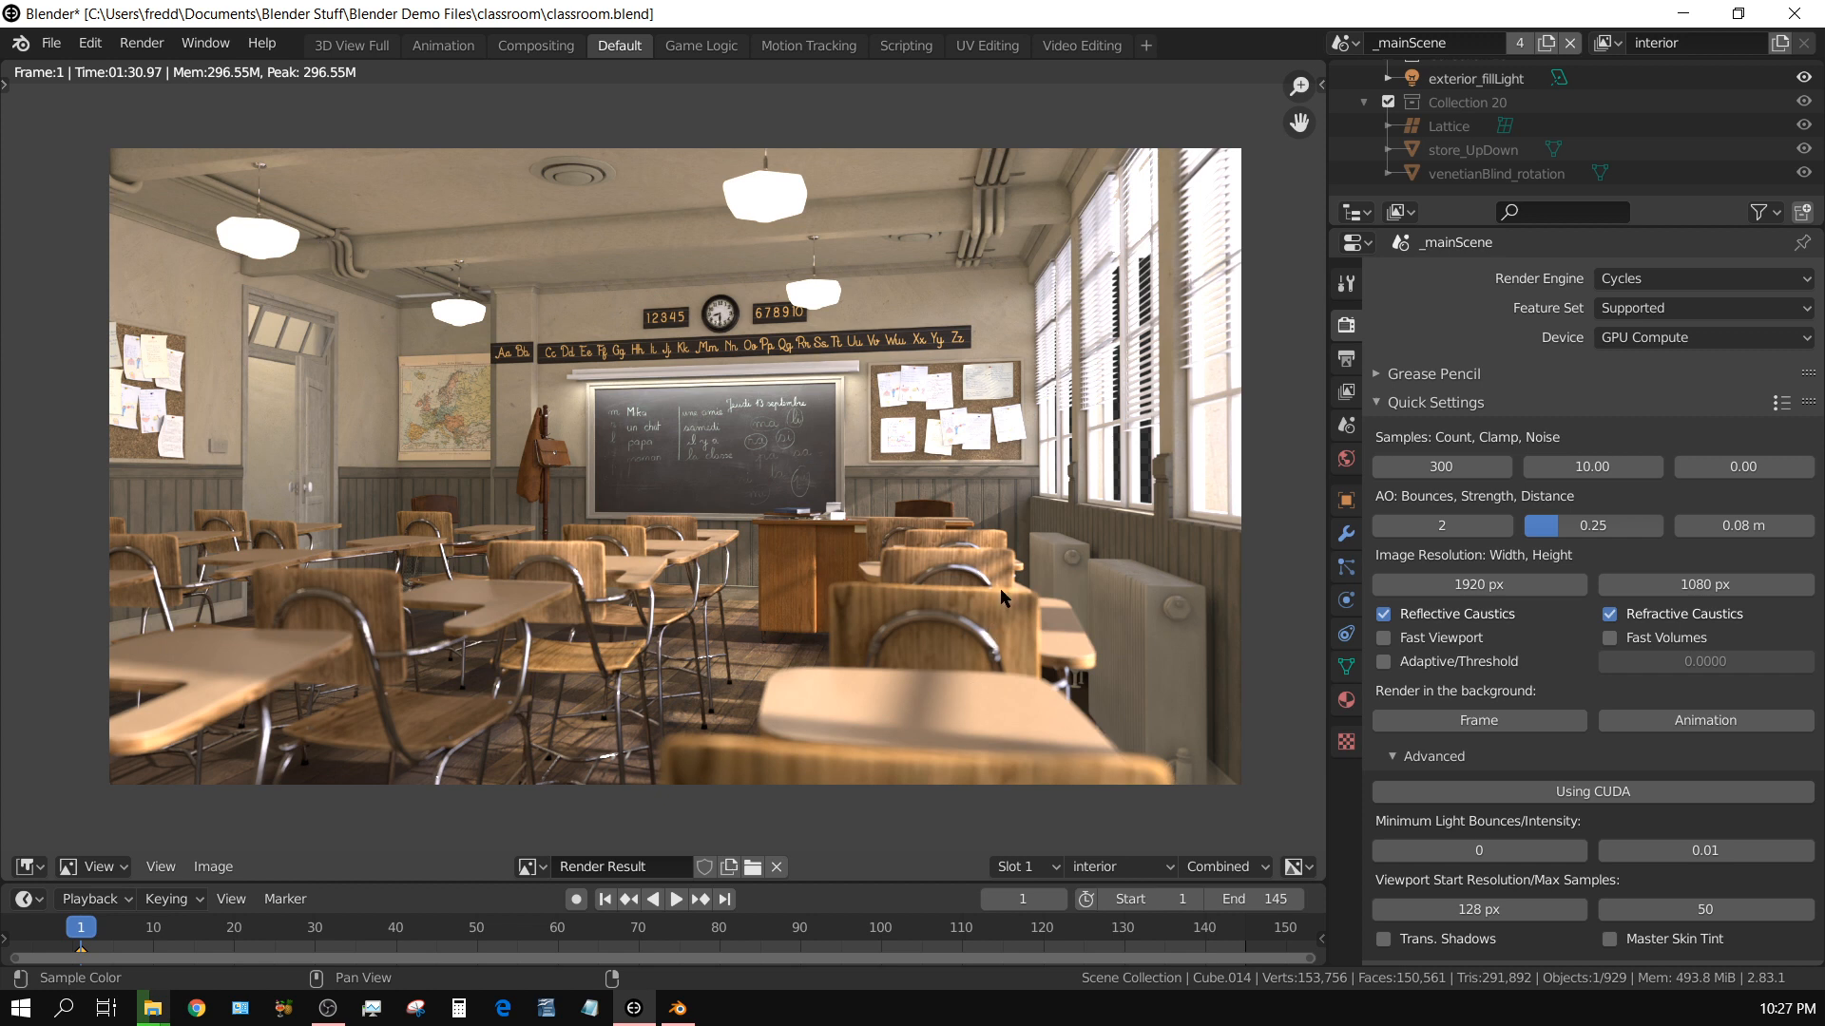
mouse_move(143, 111)
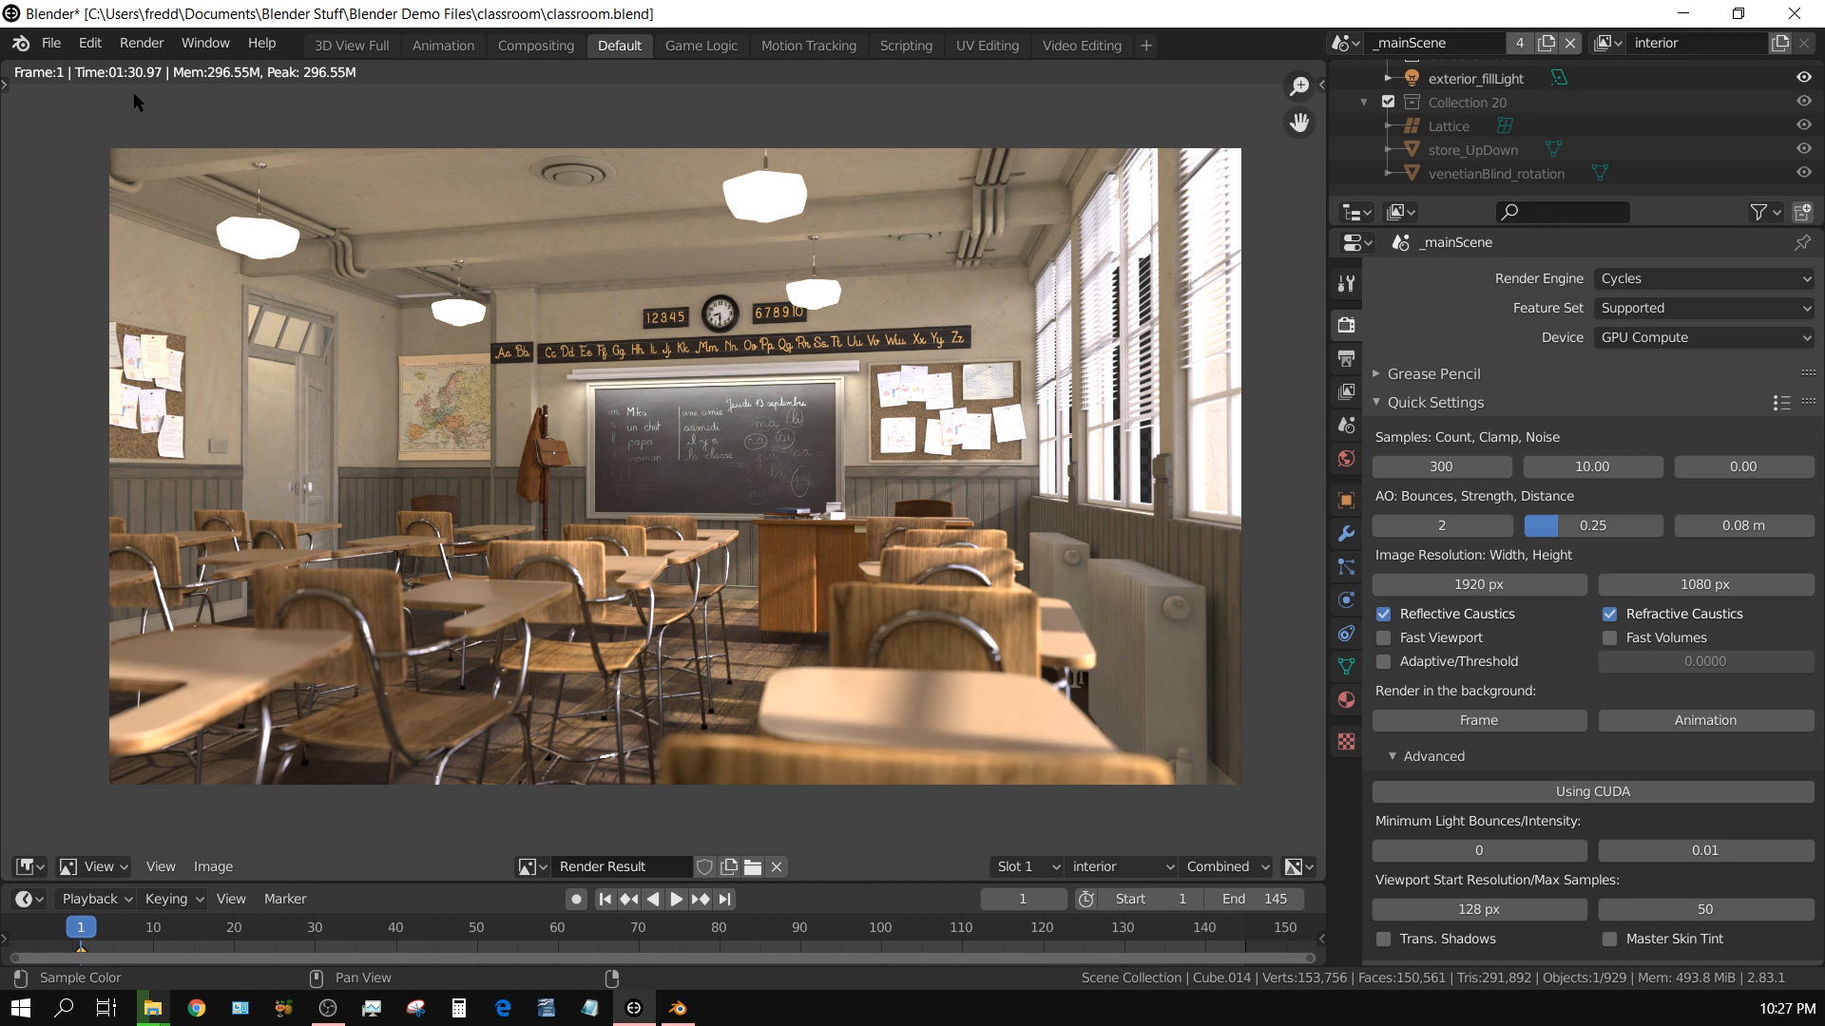
mouse_move(614, 536)
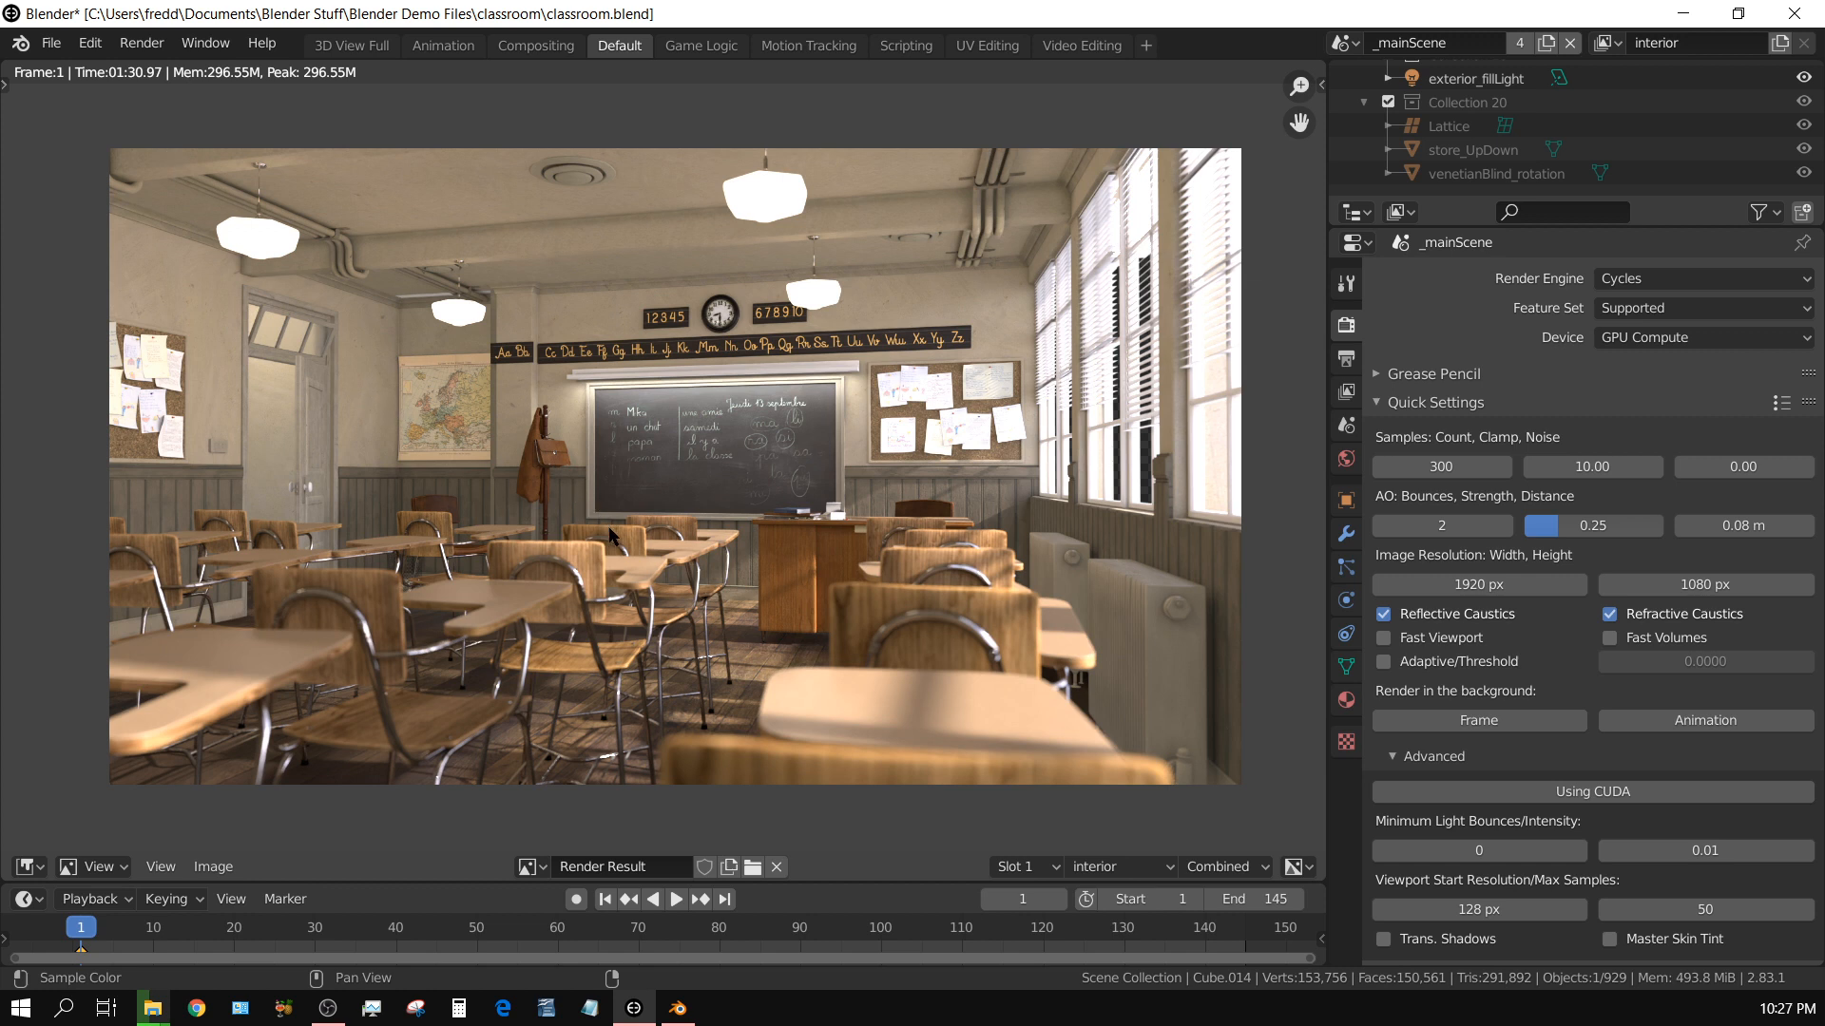
mouse_move(619, 524)
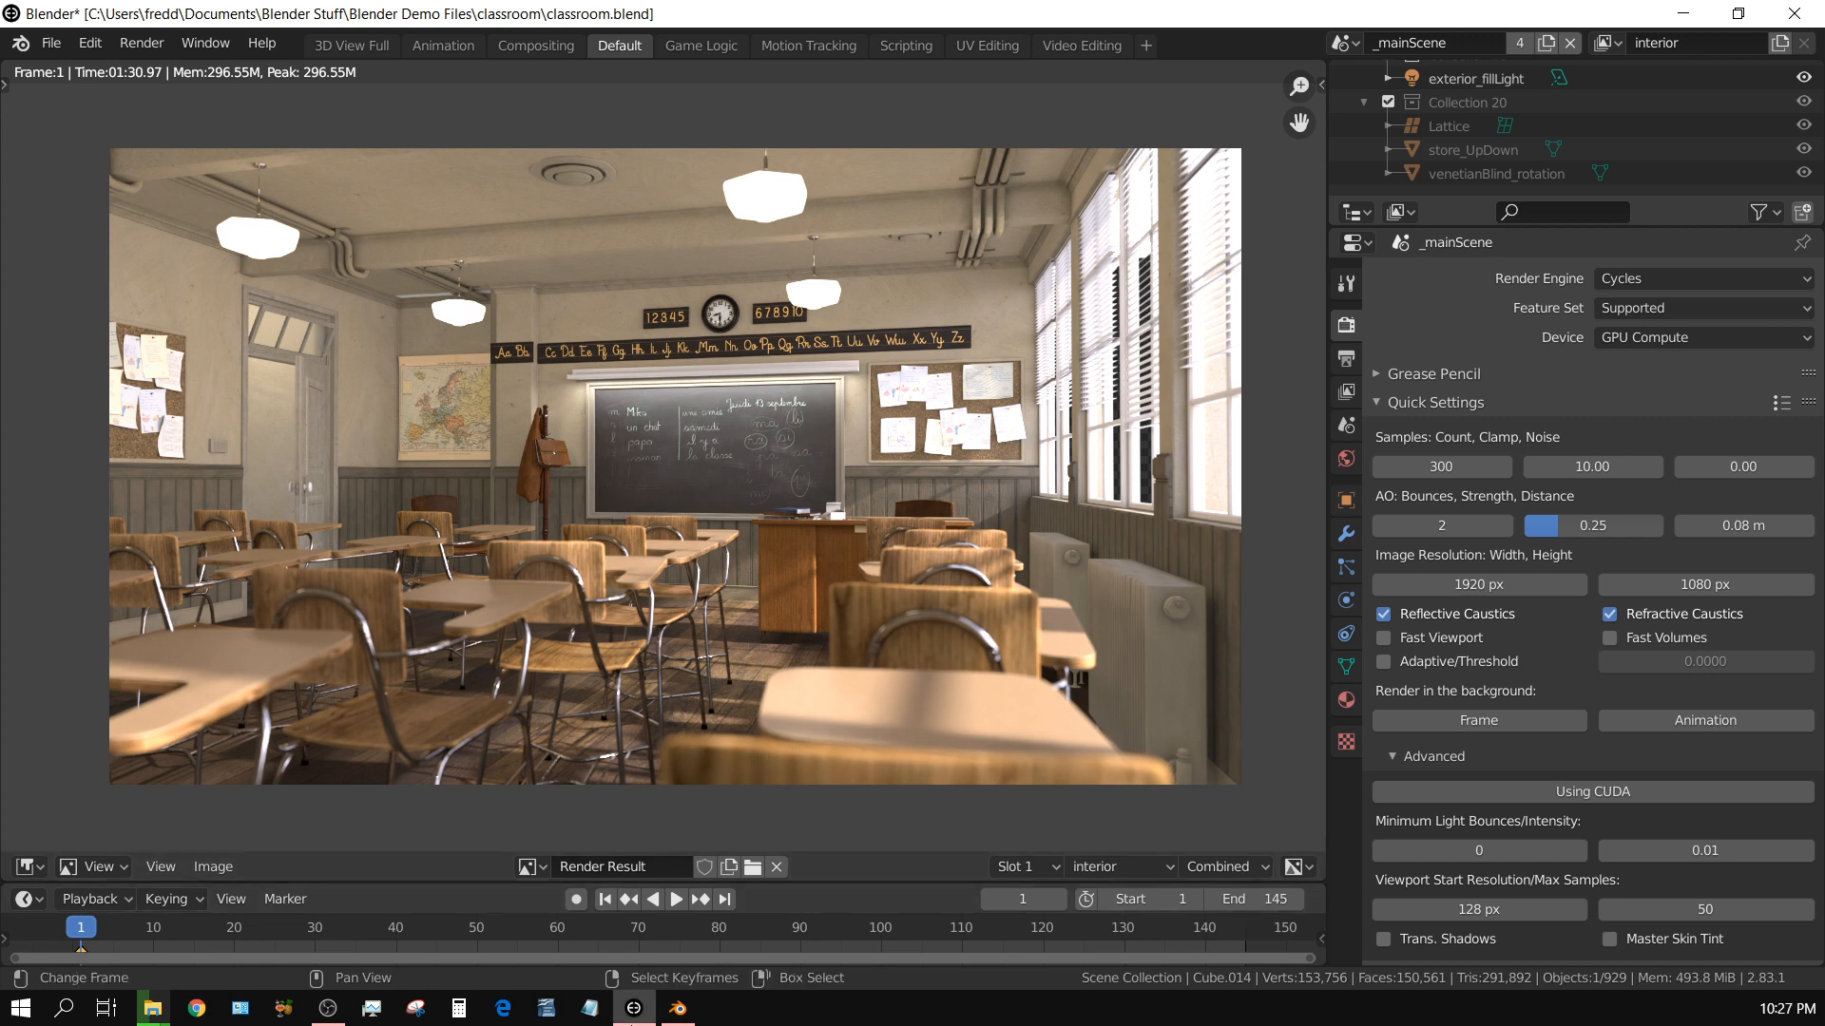
mouse_move(677, 1008)
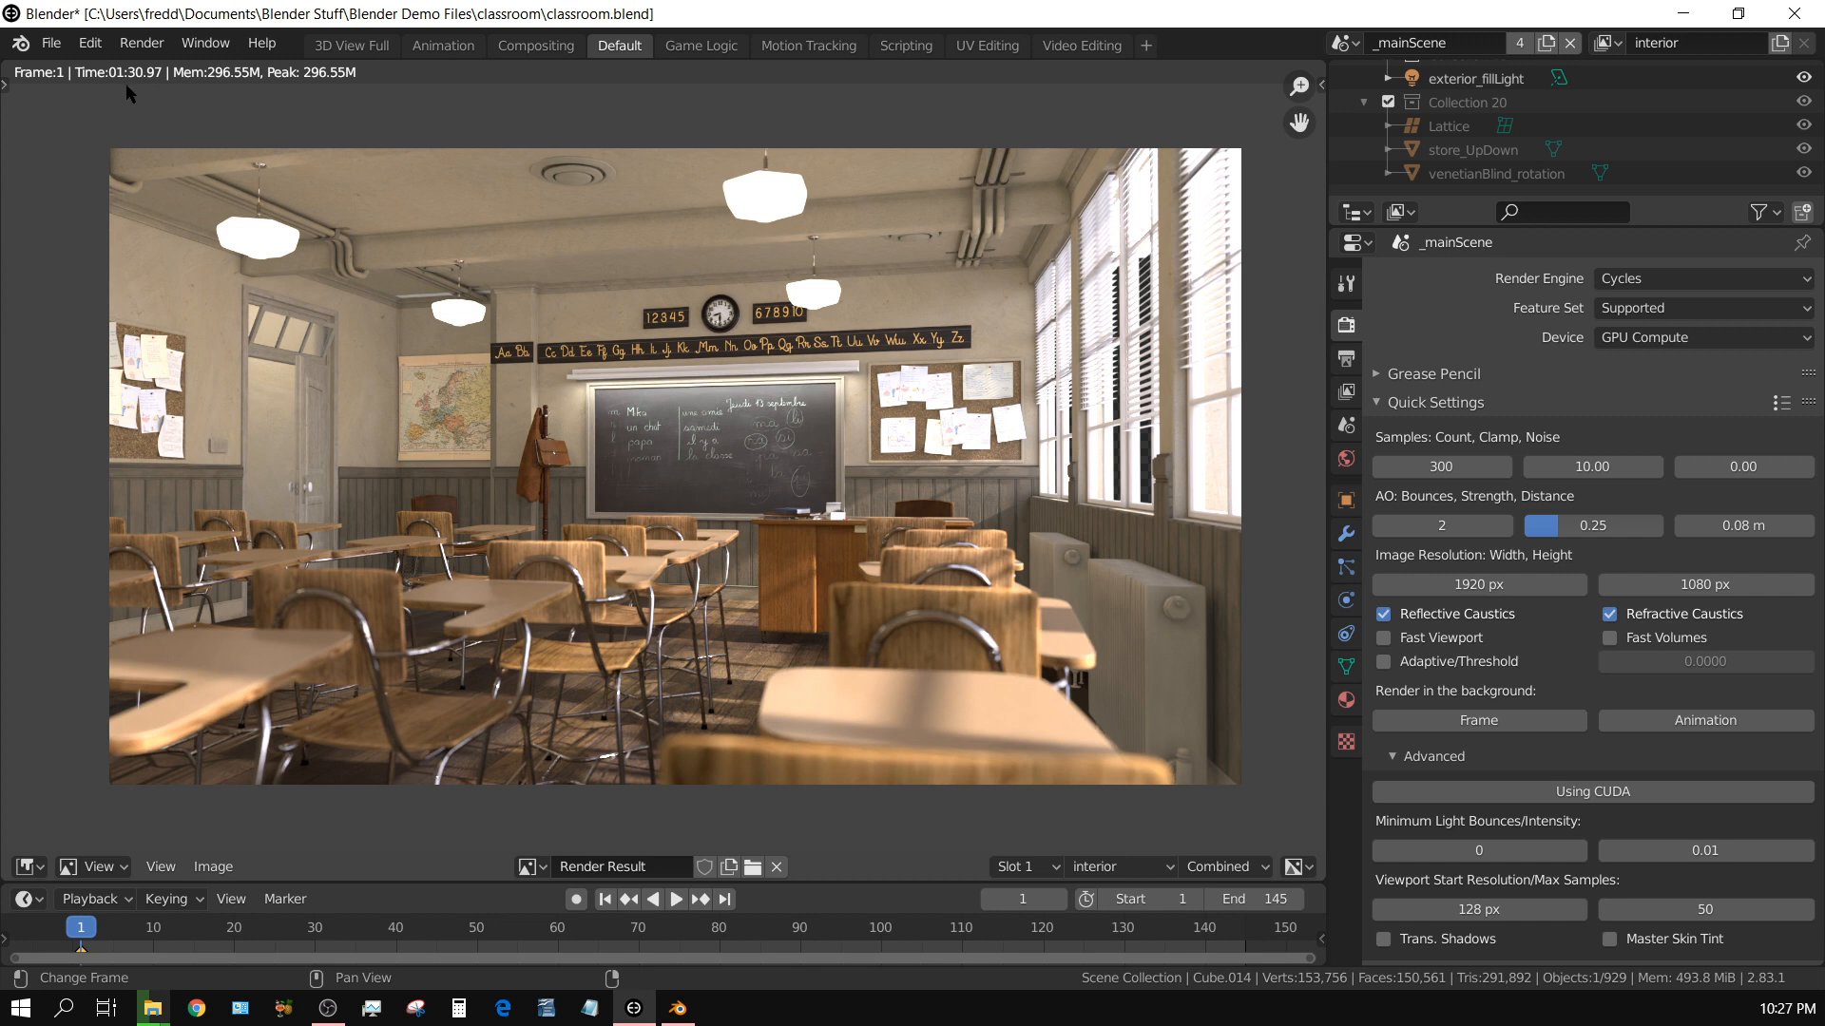
mouse_move(135, 102)
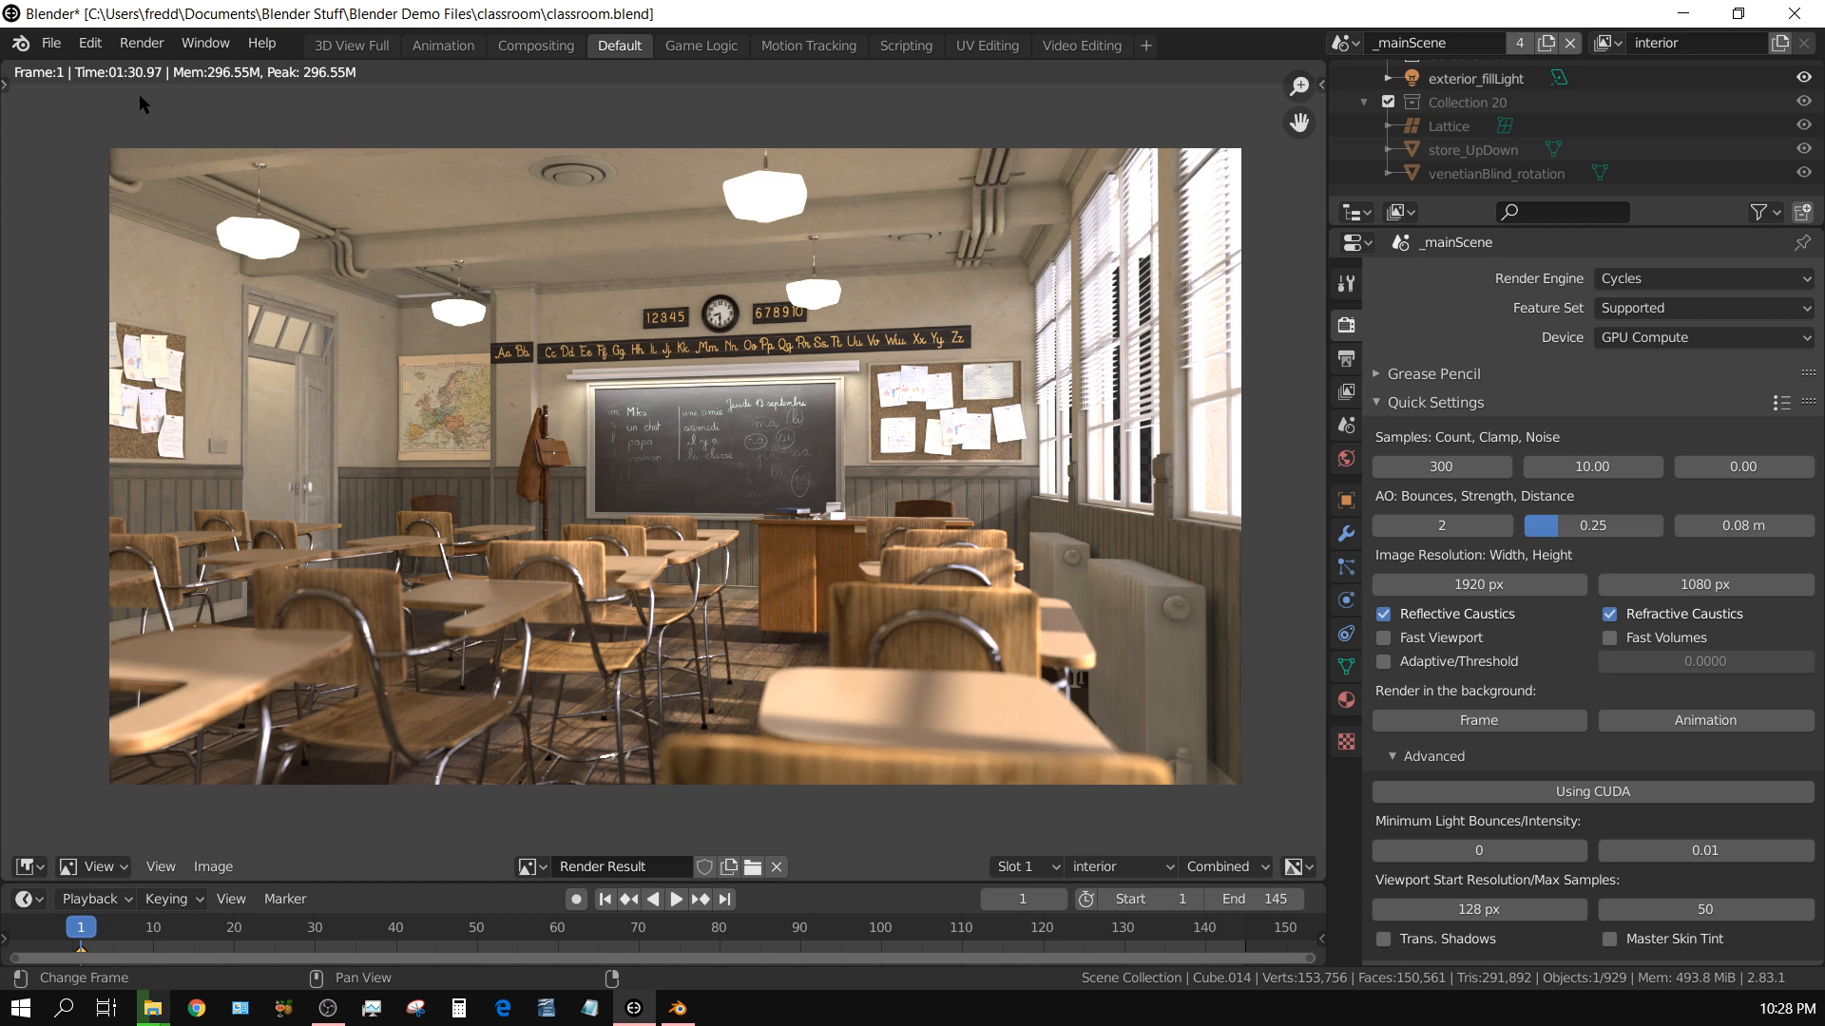
mouse_move(131, 126)
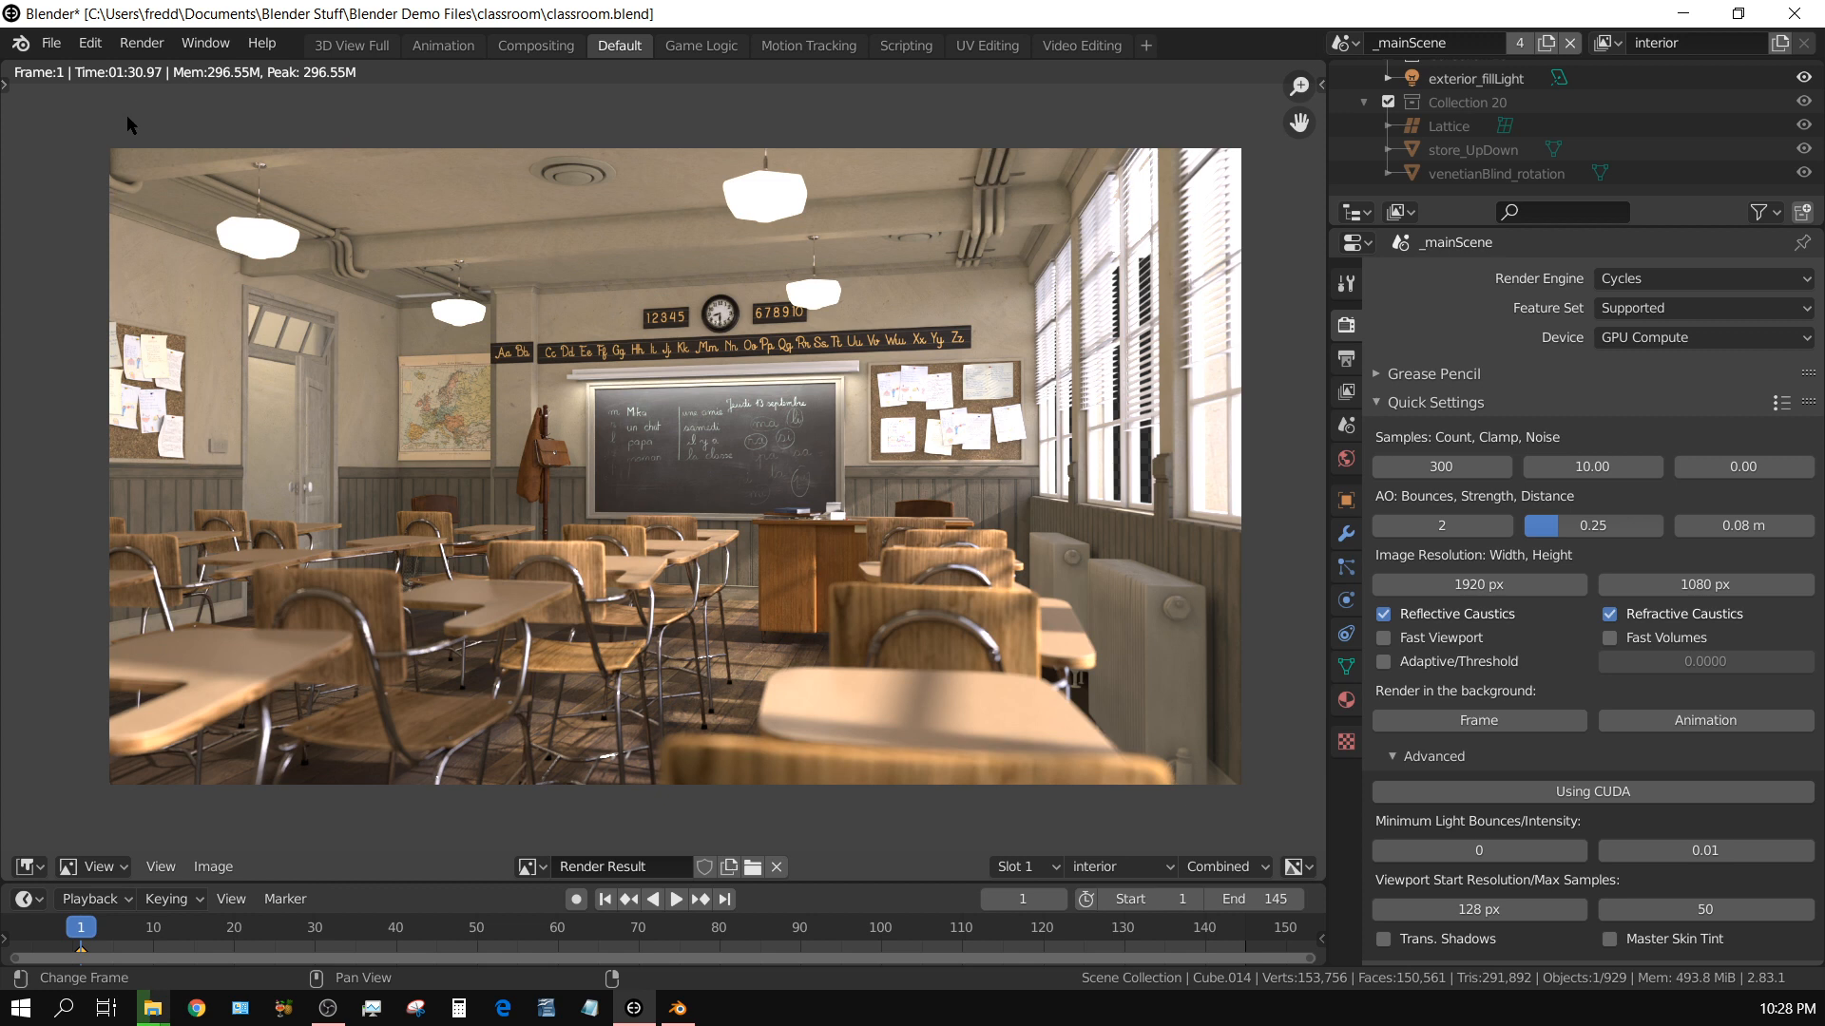
mouse_move(455, 477)
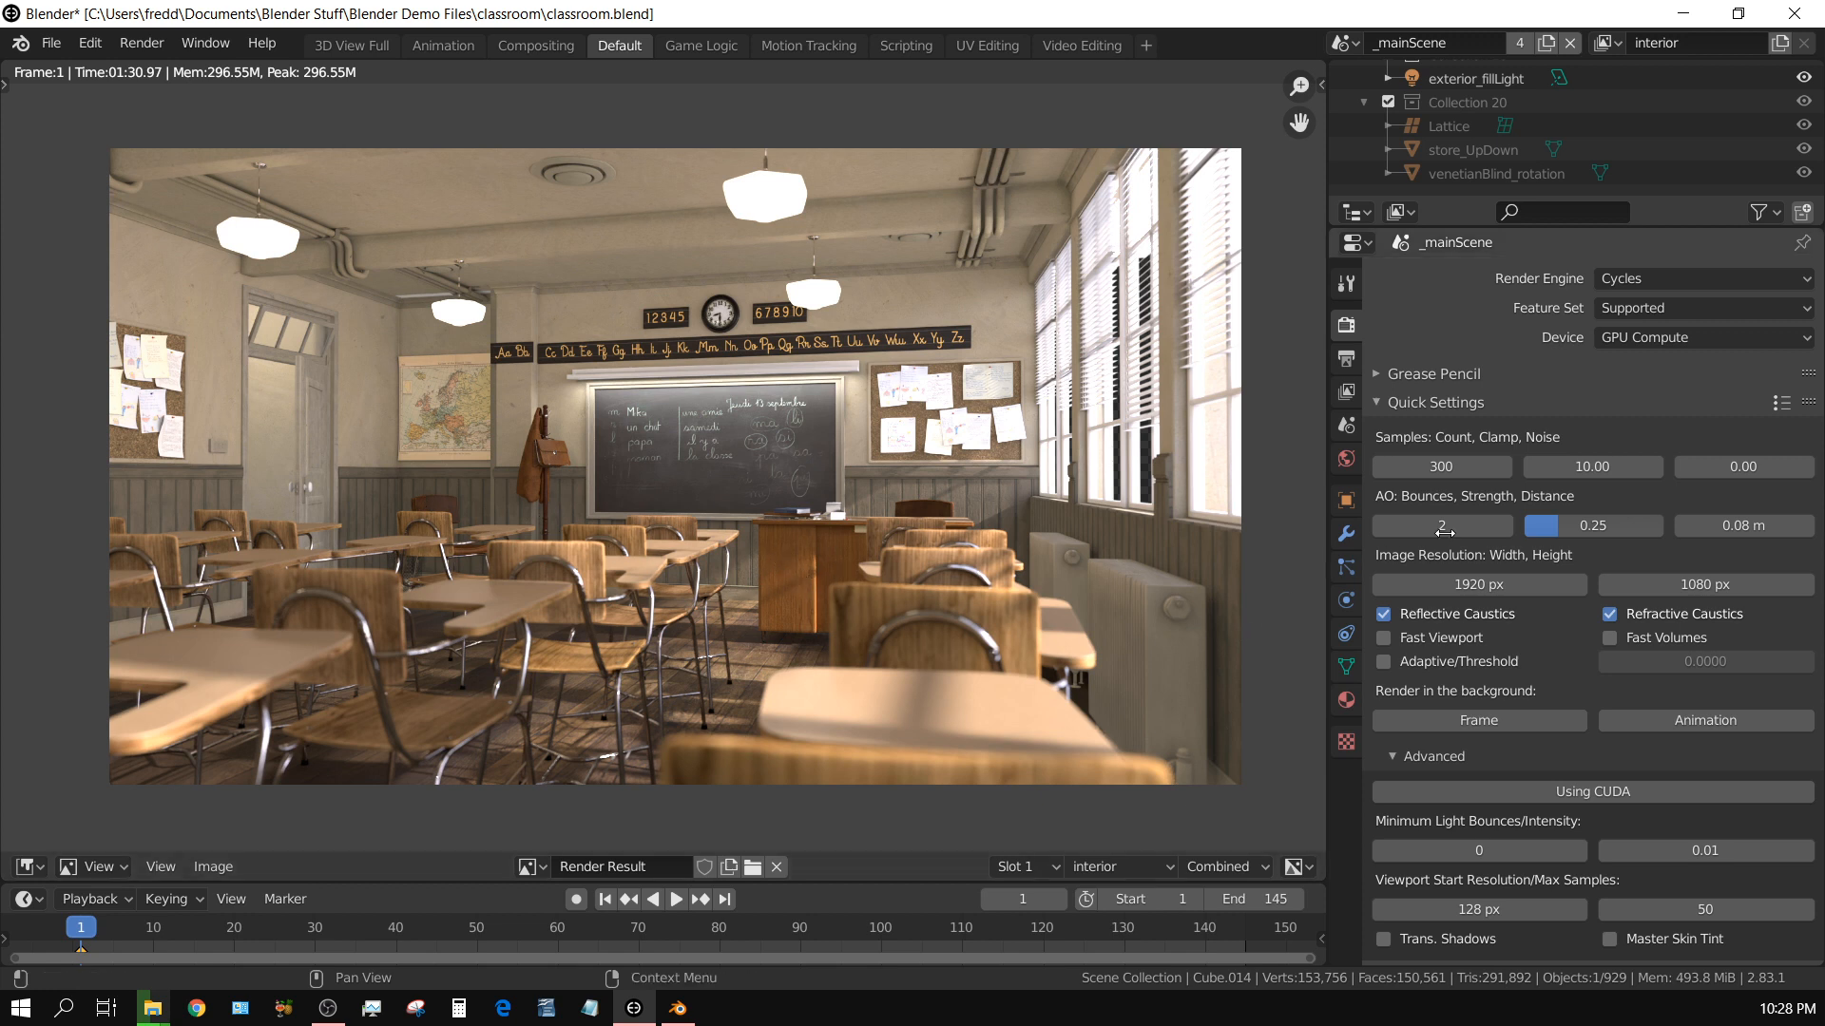
- Choose the '3 - Medium' preset from the Quick Settings dropdown
left_click(1781, 403)
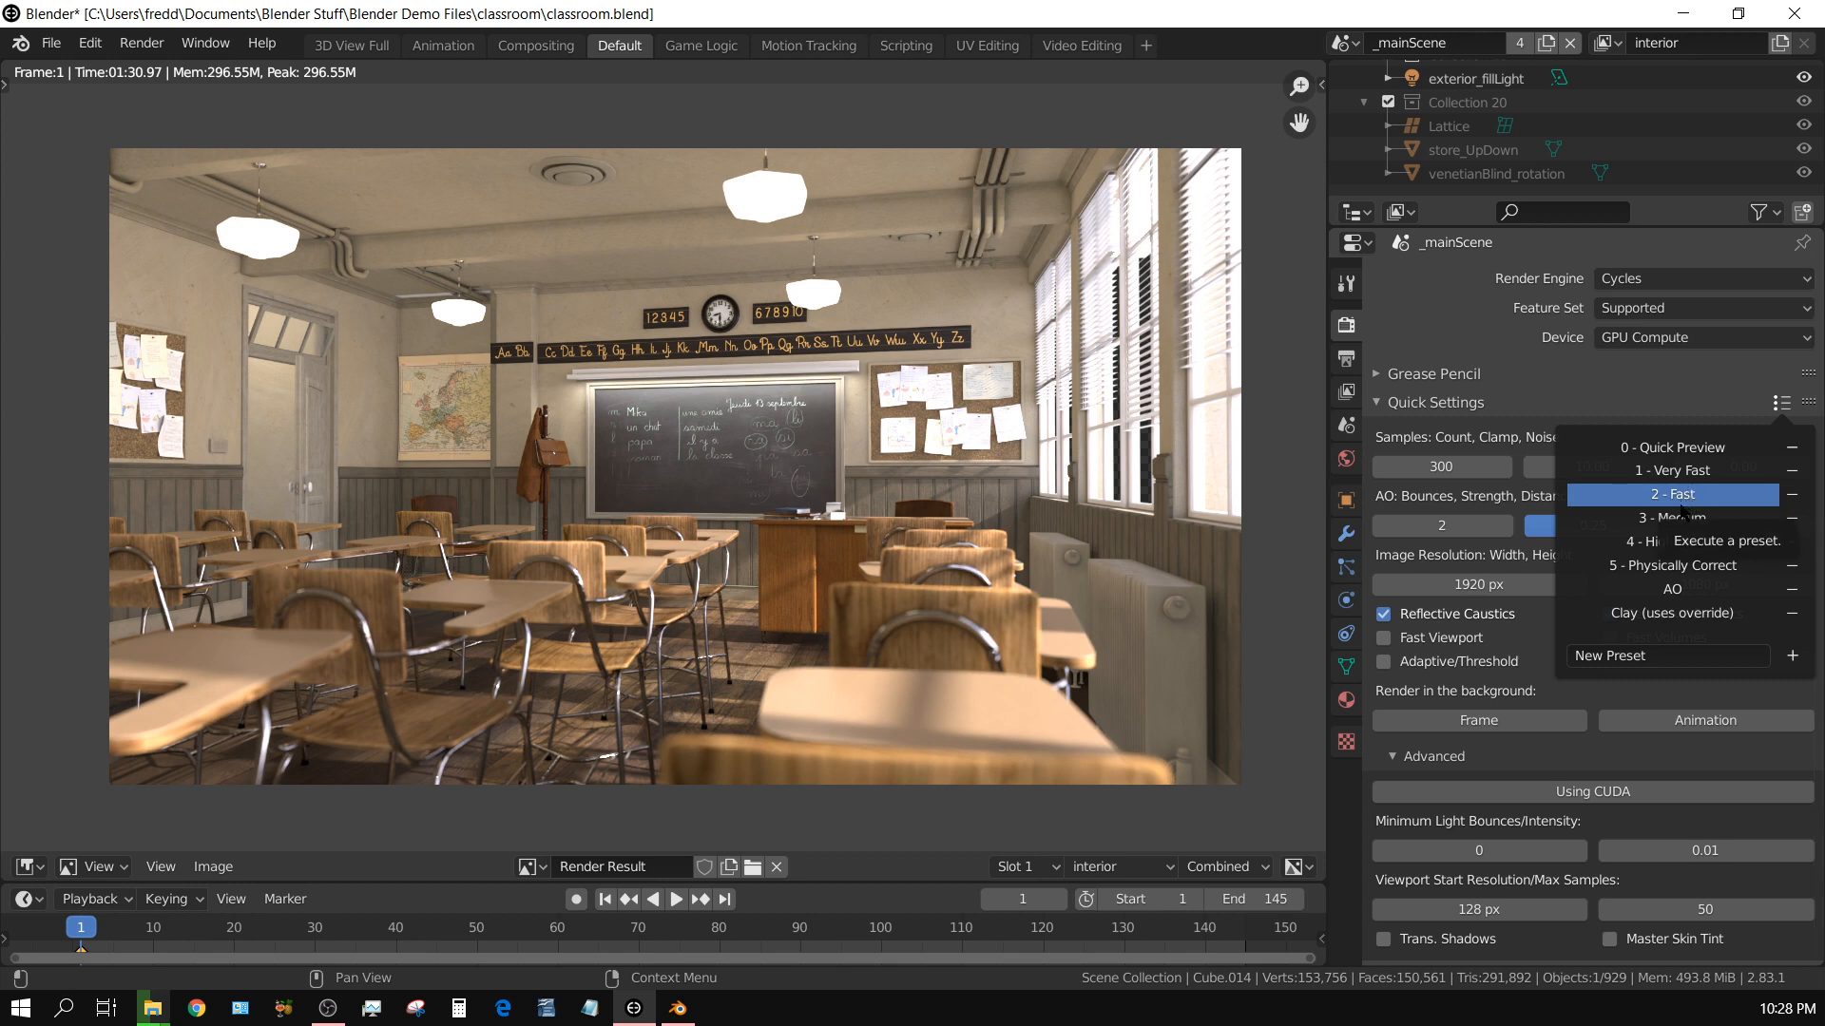
mouse_move(1673, 517)
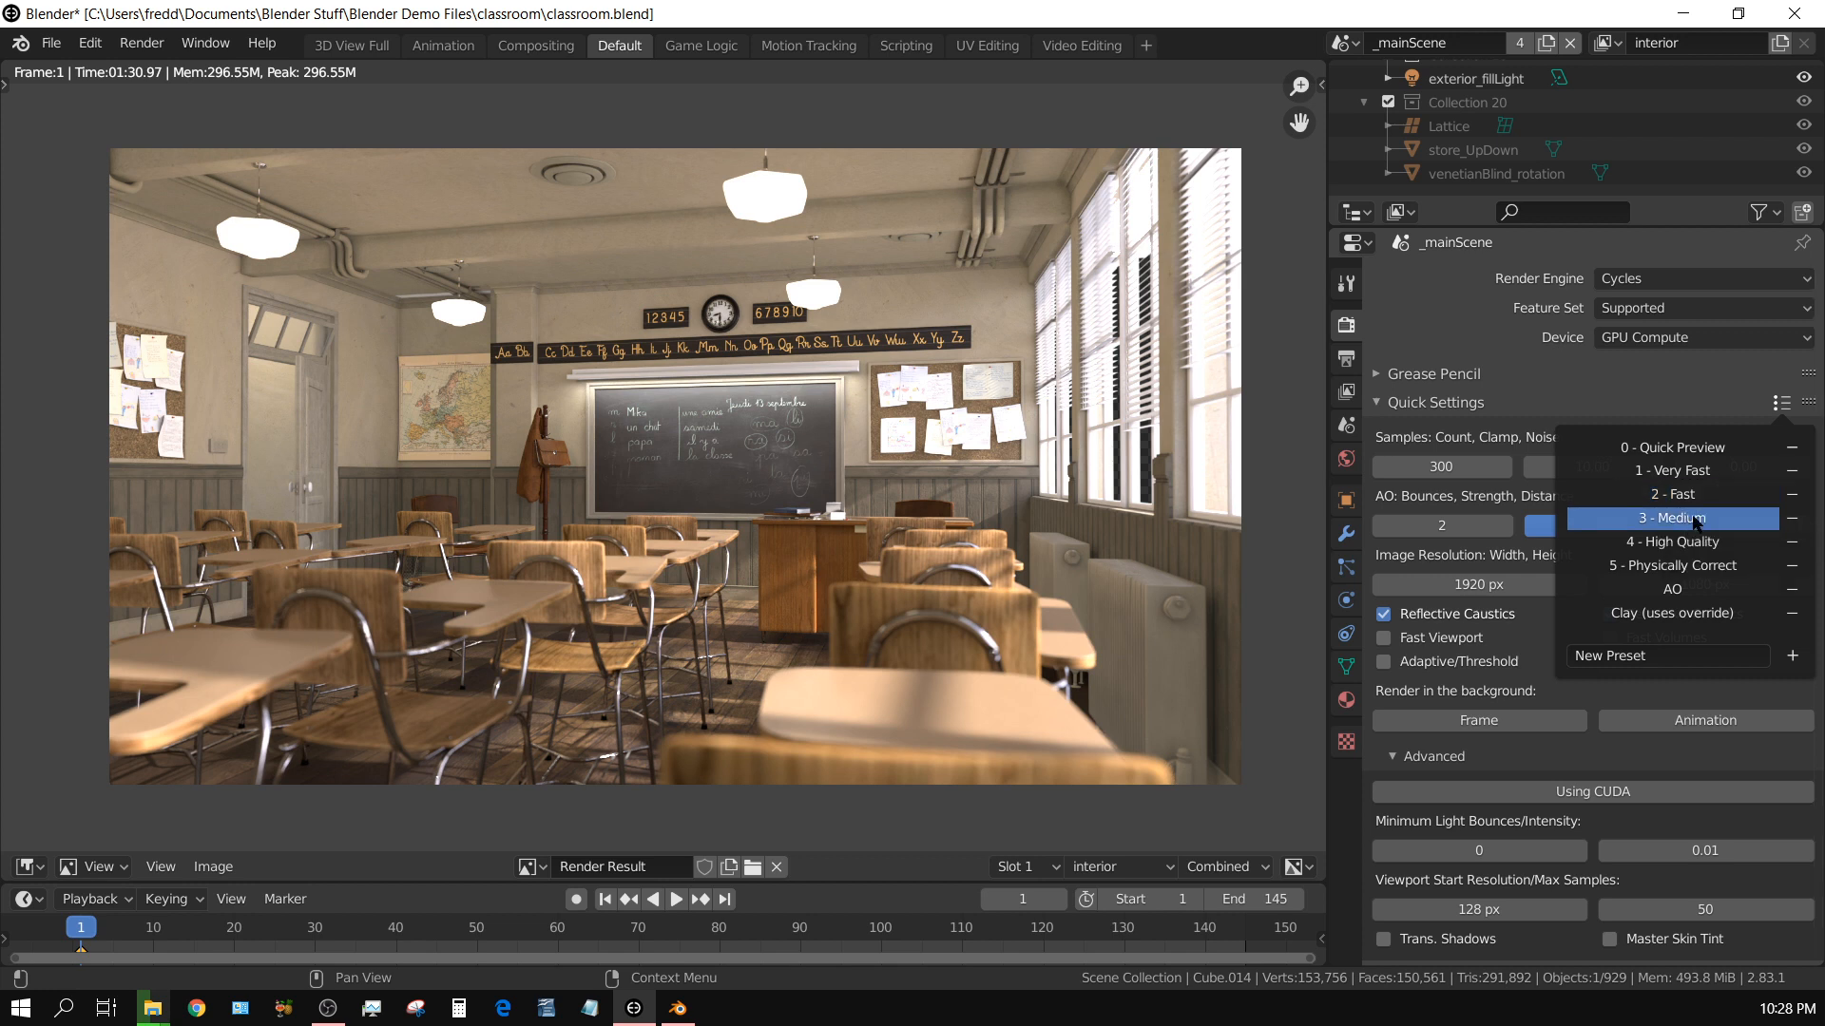
left_click(1673, 517)
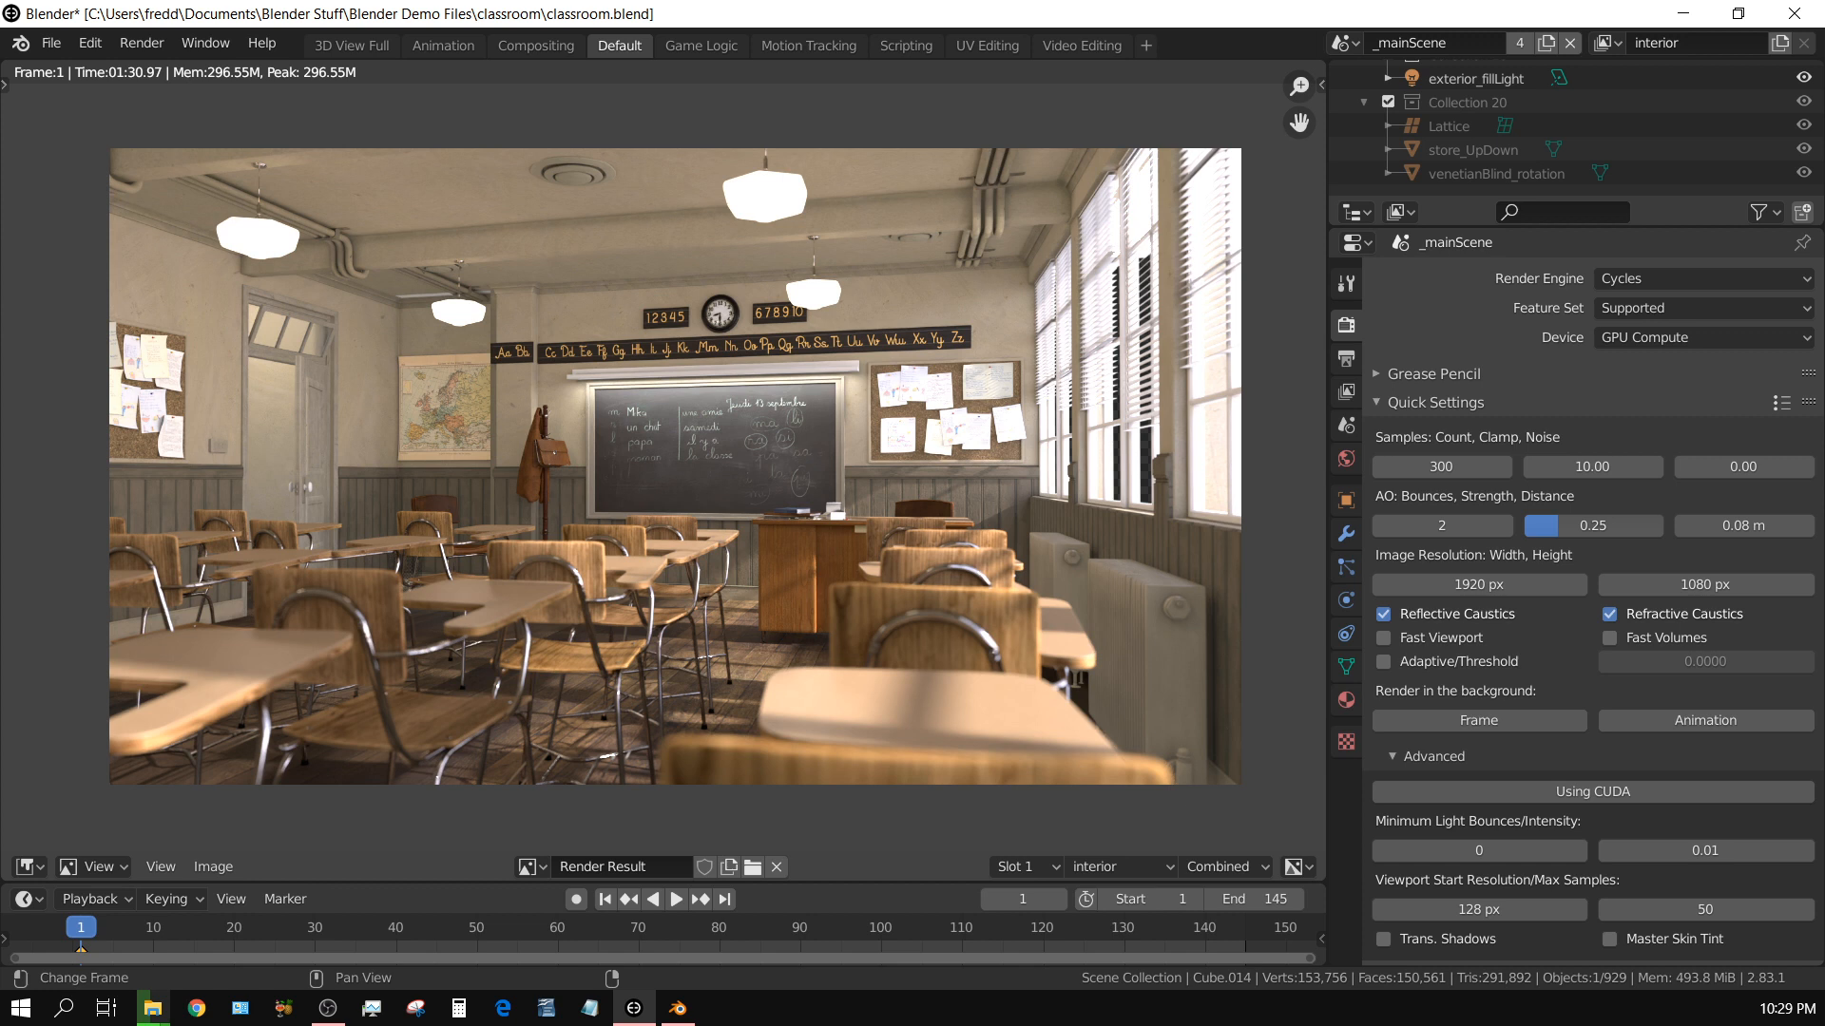
mouse_move(1593, 601)
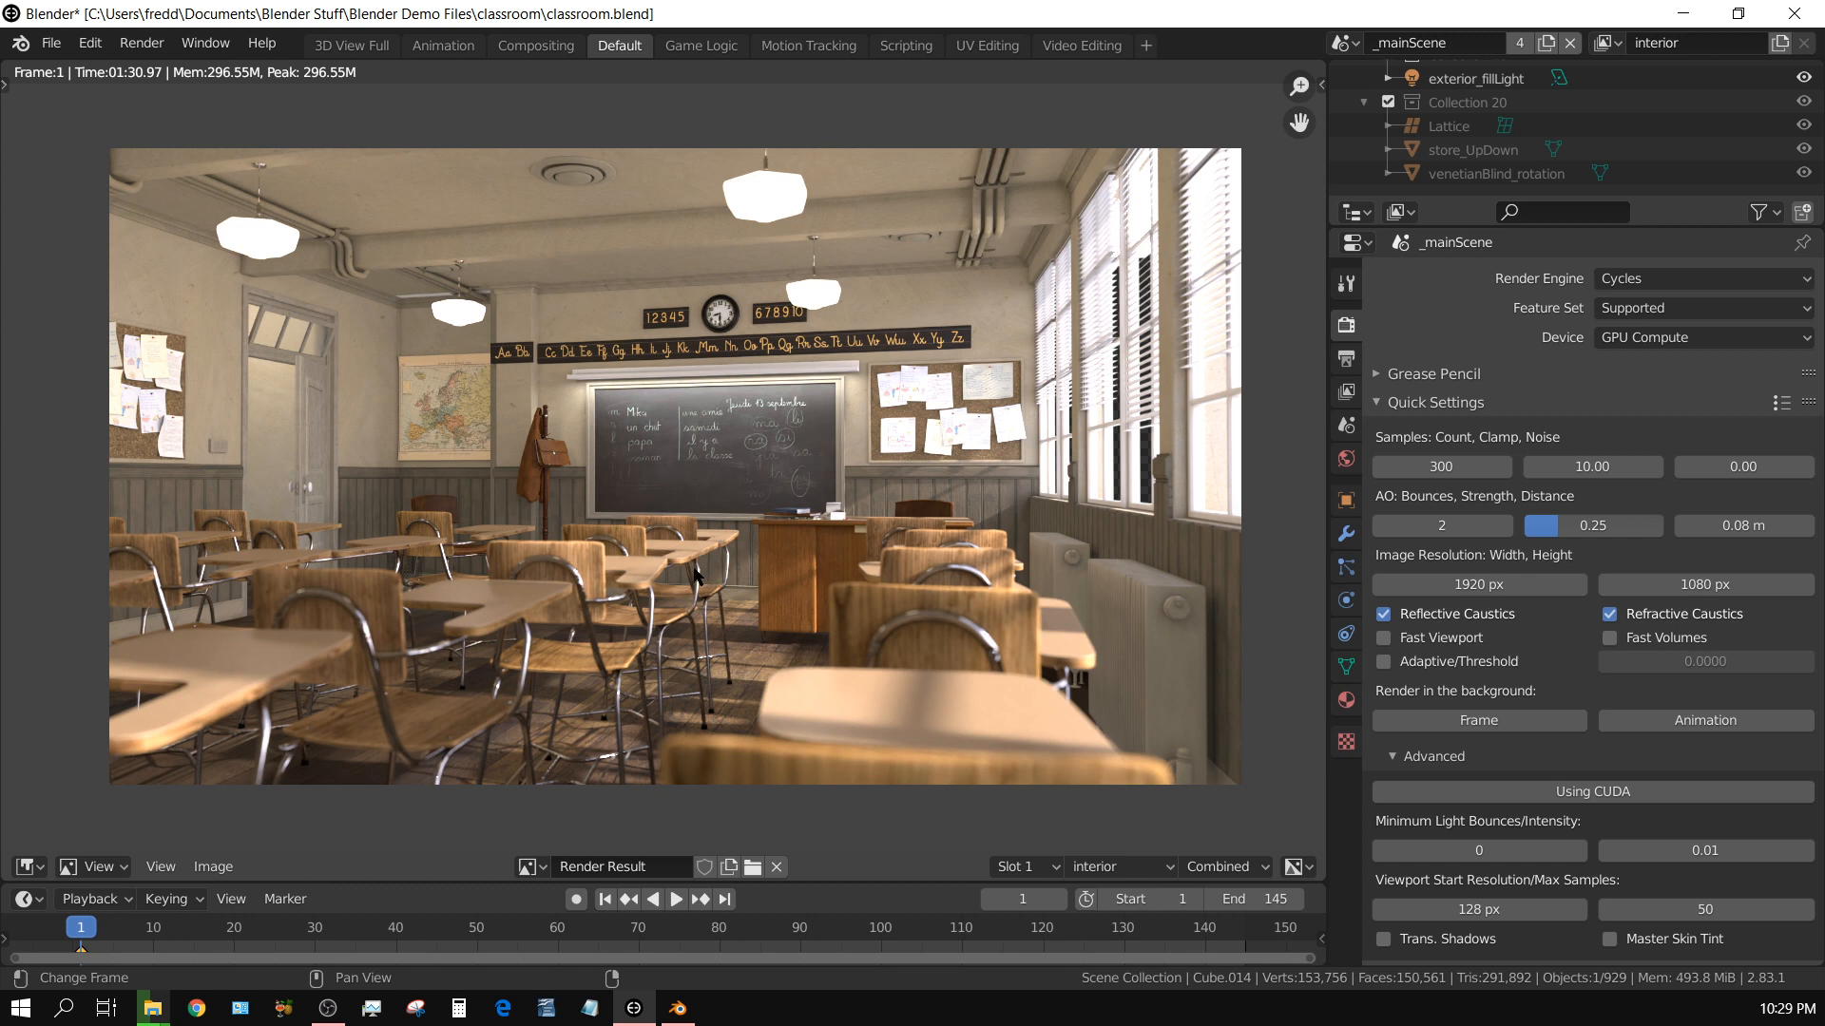
mouse_move(692, 578)
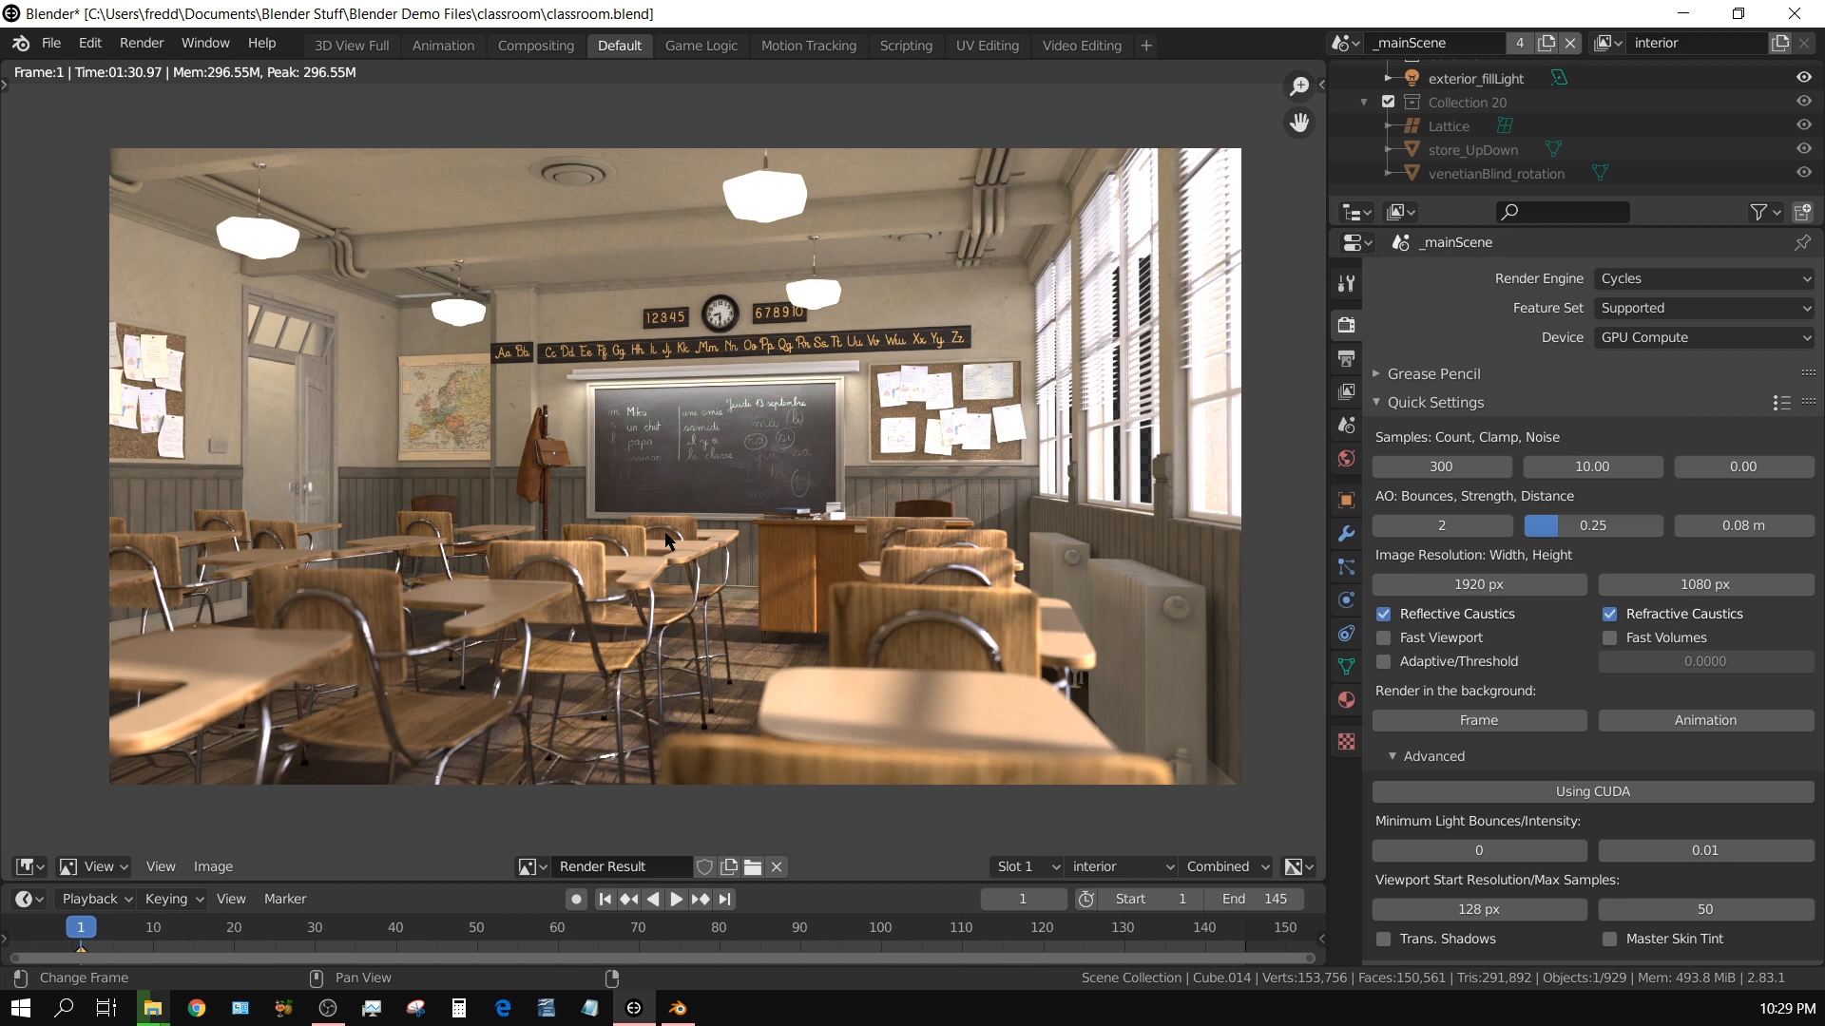
mouse_move(652, 536)
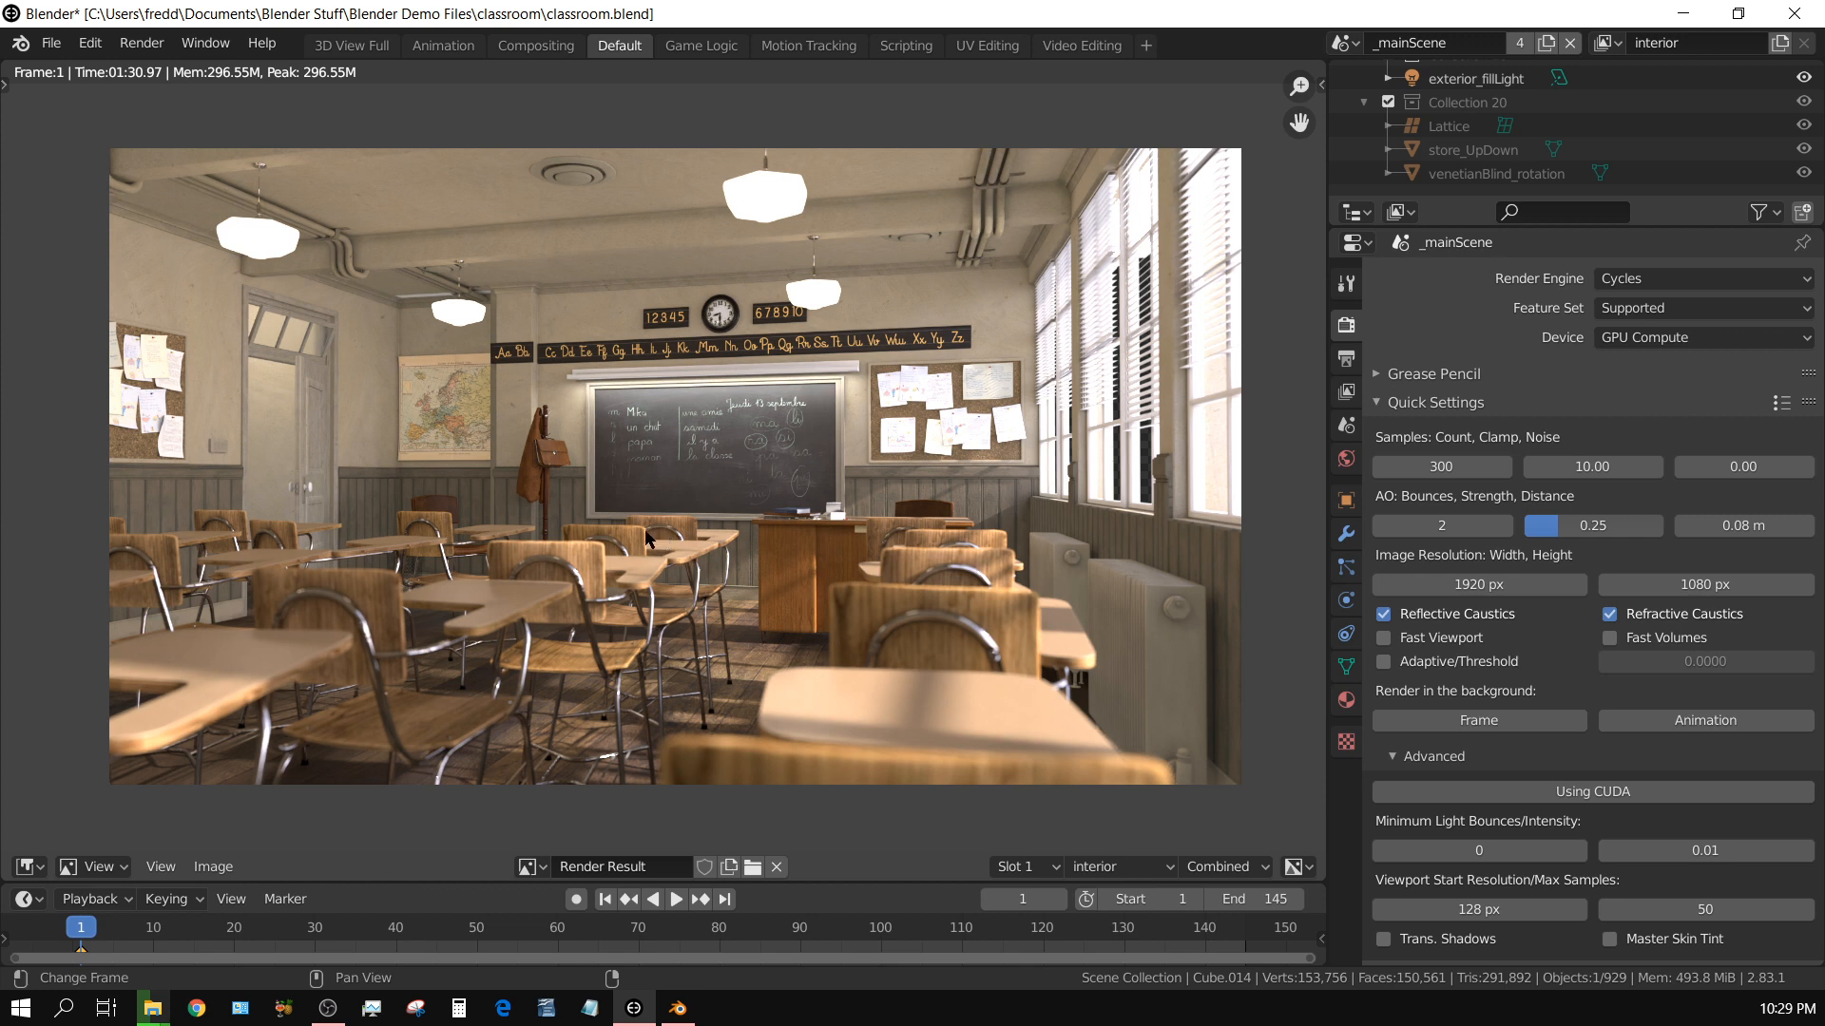